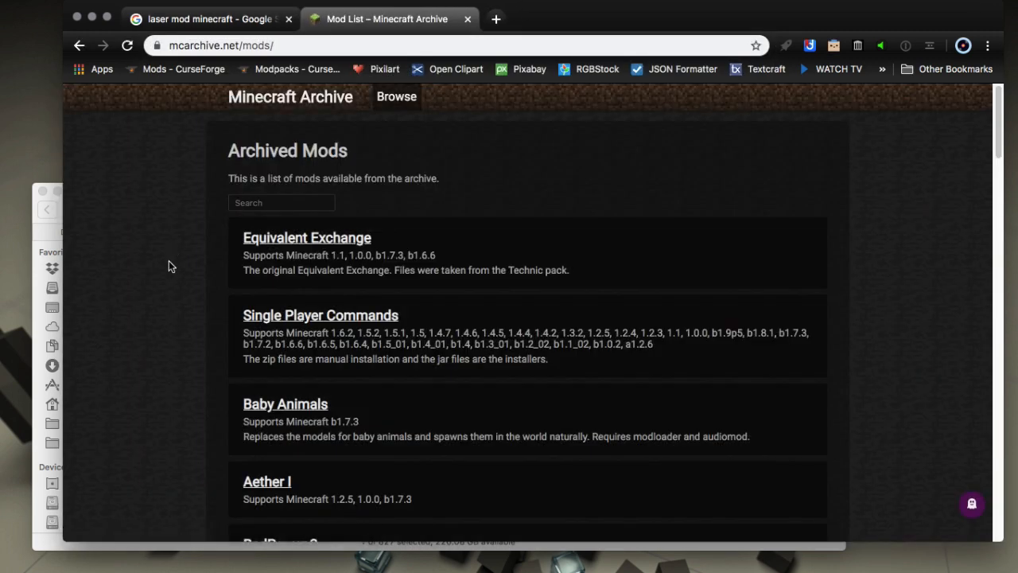
Step: Browse the Google image results for 'laser mod minecraft' showing laser mod screenshots
{"action": "scroll", "scroll_direction": "down", "scroll_amount": 3}
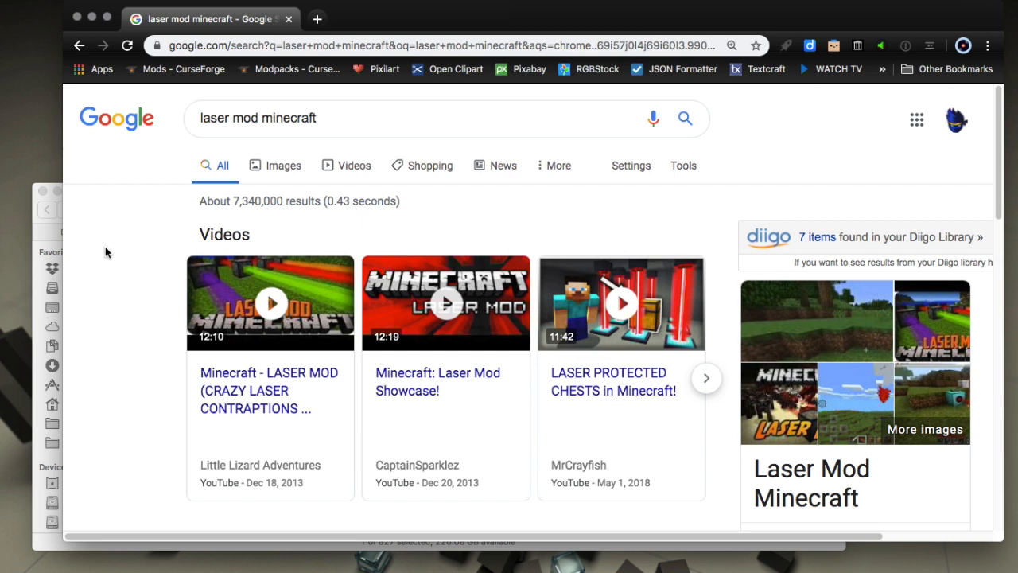
{"action": "mouse_move", "coordinate": [194, 219]}
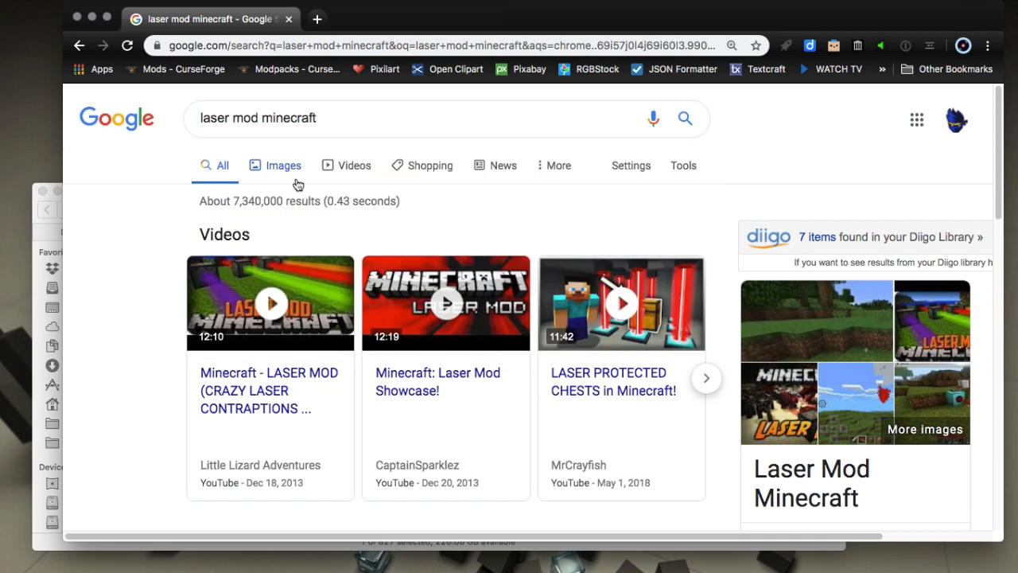
{"action": "left_click", "coordinate": [283, 165]}
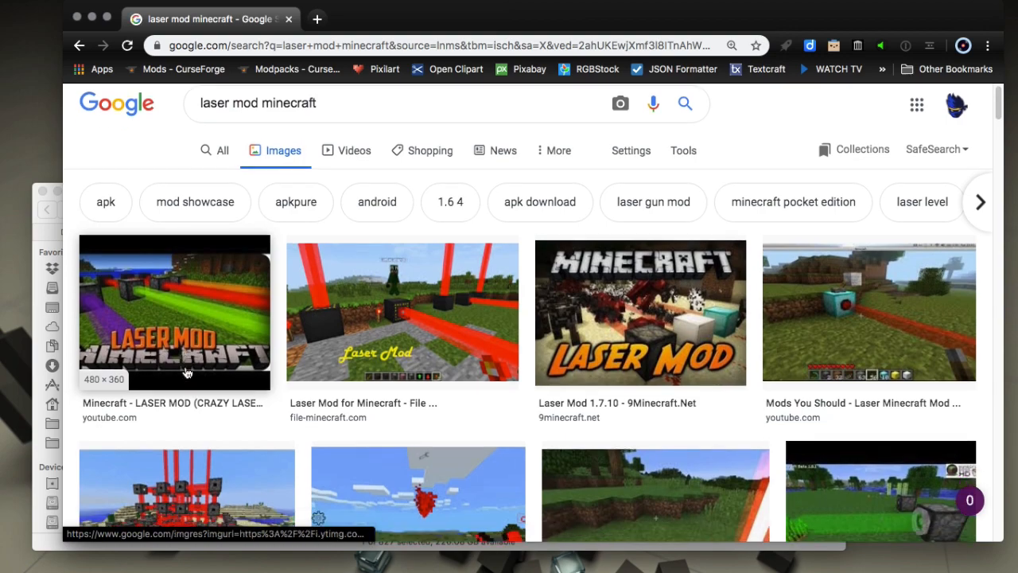
{"action": "scroll", "scroll_direction": "down", "scroll_amount": 3}
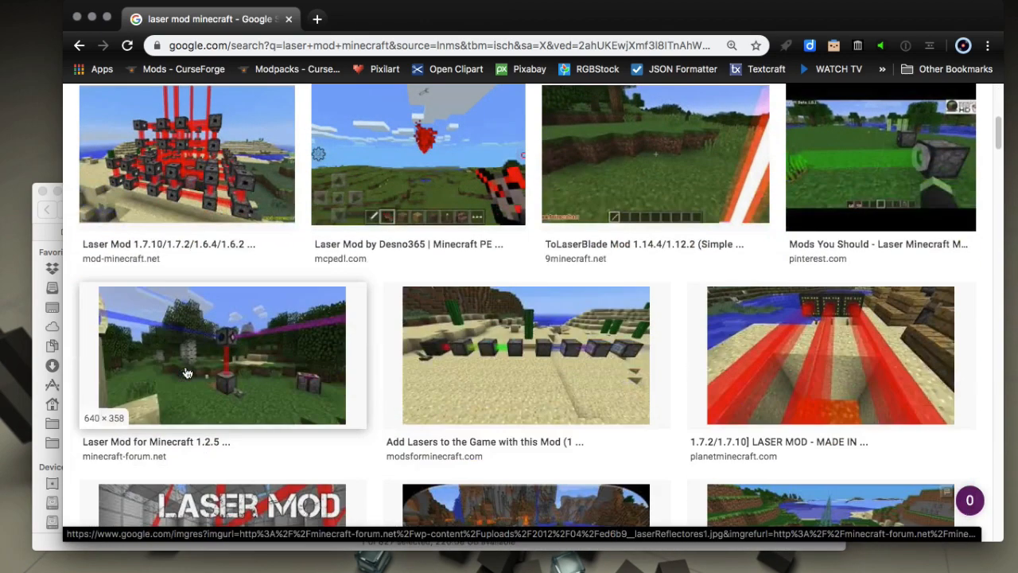
{"action": "scroll", "scroll_direction": "up", "scroll_amount": 3}
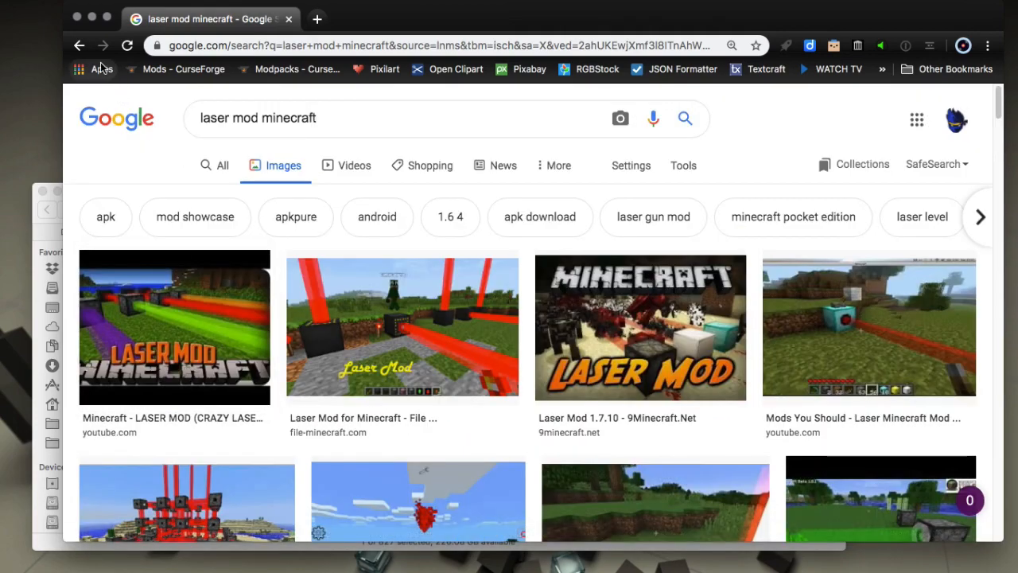
Step: Return to All results and scroll down to the Laser Mod - Minecraft Forum listing
{"action": "left_click", "coordinate": [223, 164]}
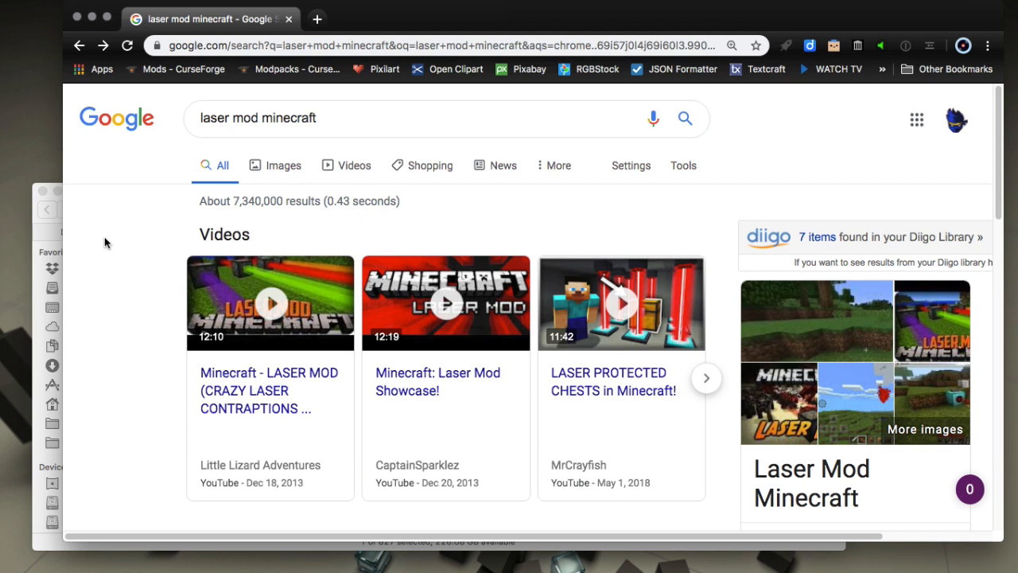
{"action": "mouse_move", "coordinate": [109, 343]}
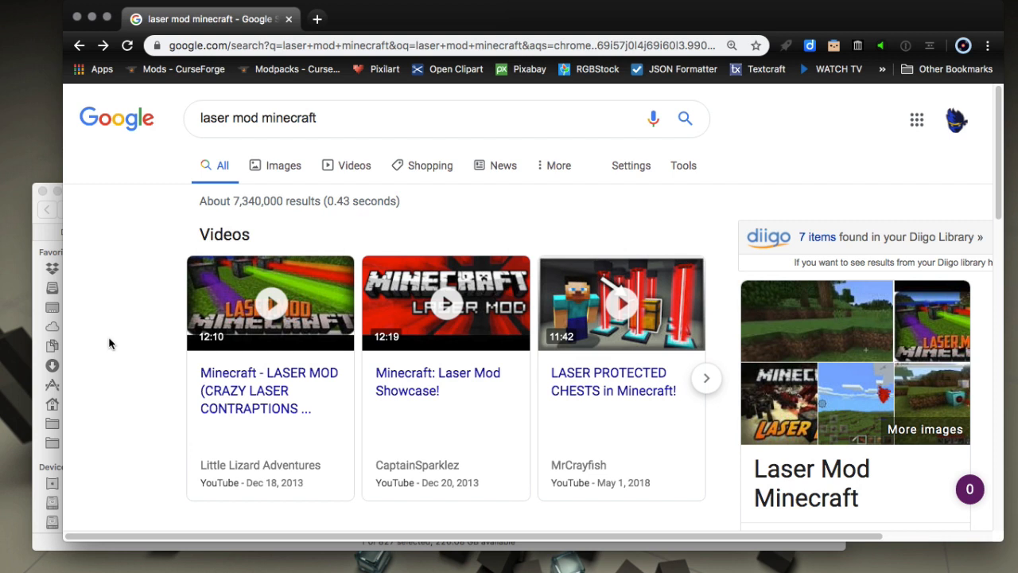
{"action": "left_click", "coordinate": [322, 118]}
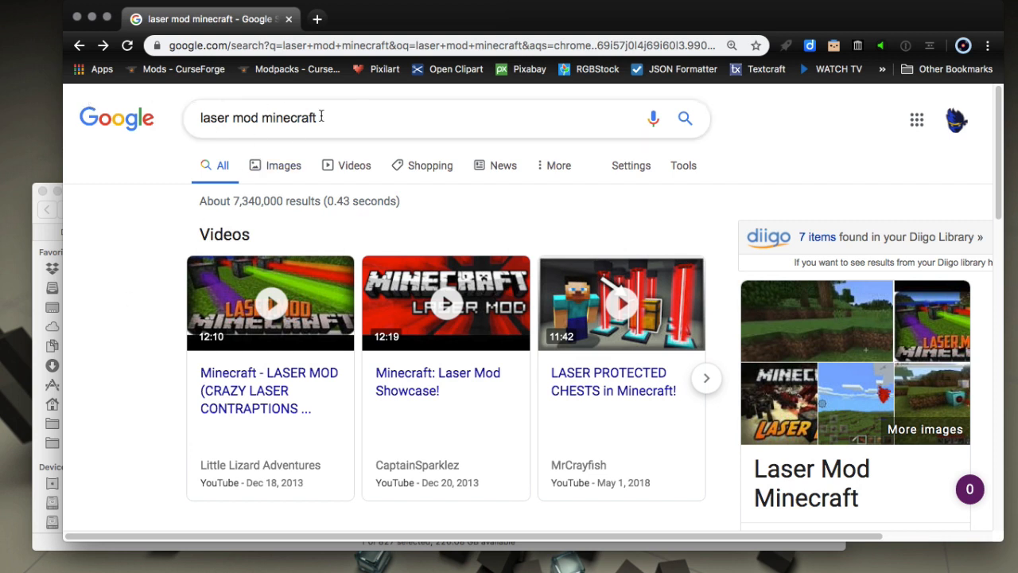
{"action": "left_click", "coordinate": [258, 118]}
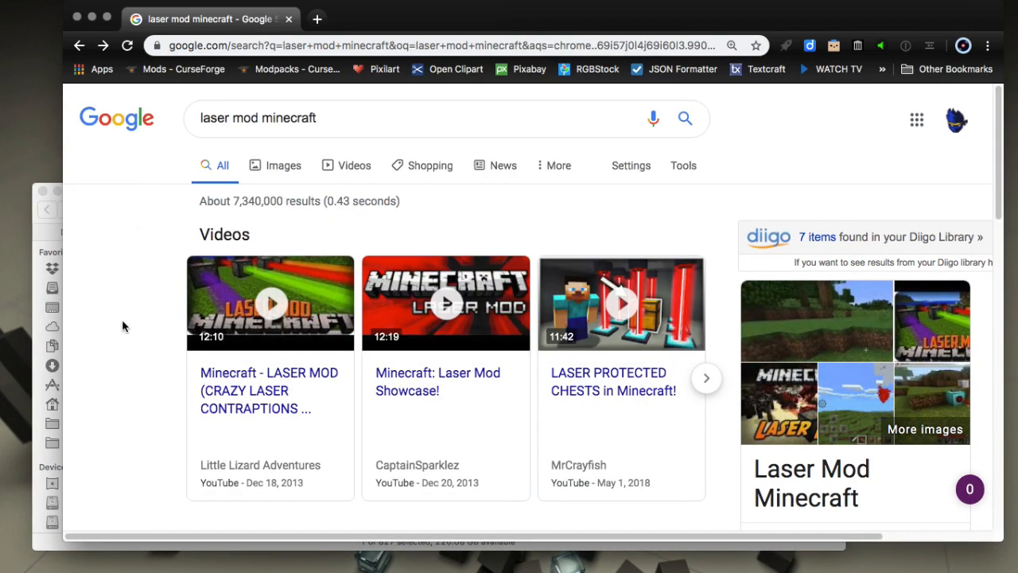
{"action": "scroll", "scroll_direction": "down", "scroll_amount": 3}
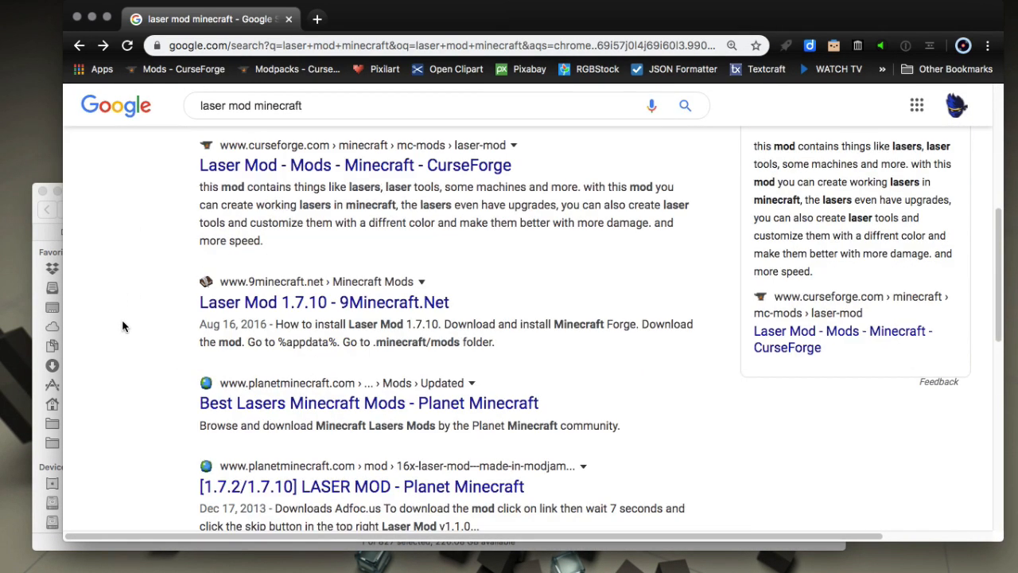
{"action": "scroll", "scroll_direction": "down", "scroll_amount": 3}
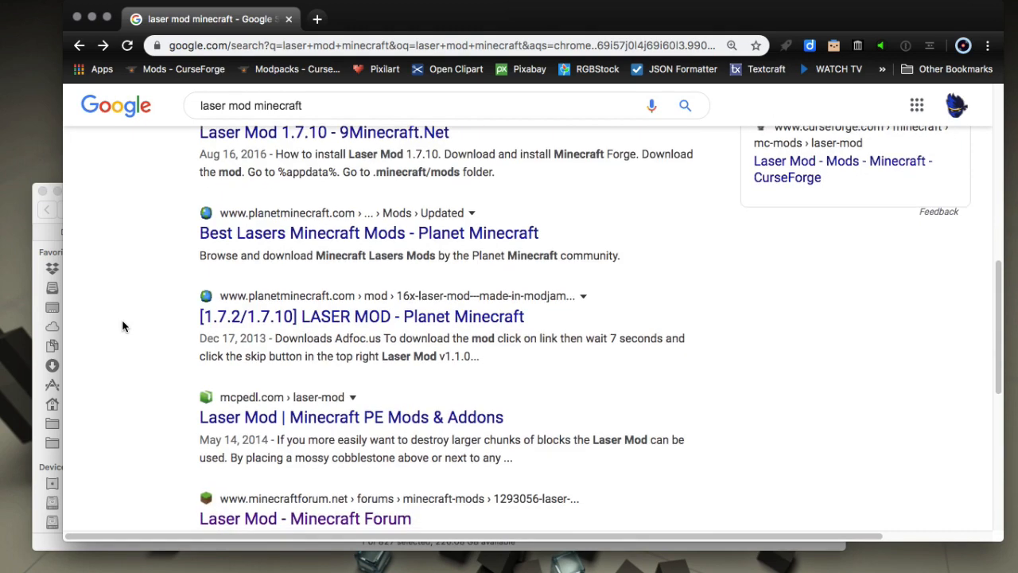
{"action": "scroll", "scroll_direction": "down", "scroll_amount": 3}
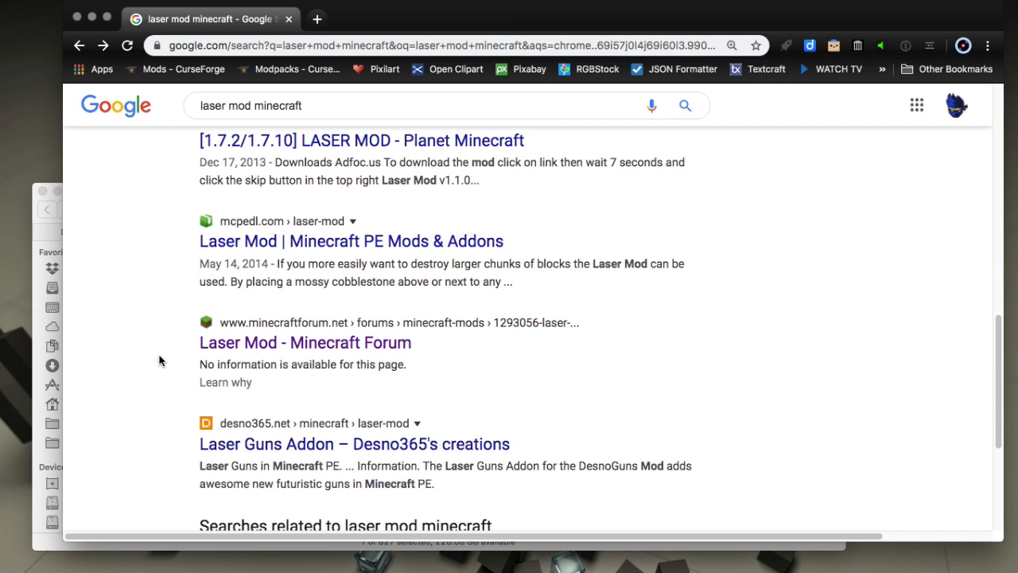
{"action": "mouse_move", "coordinate": [188, 344]}
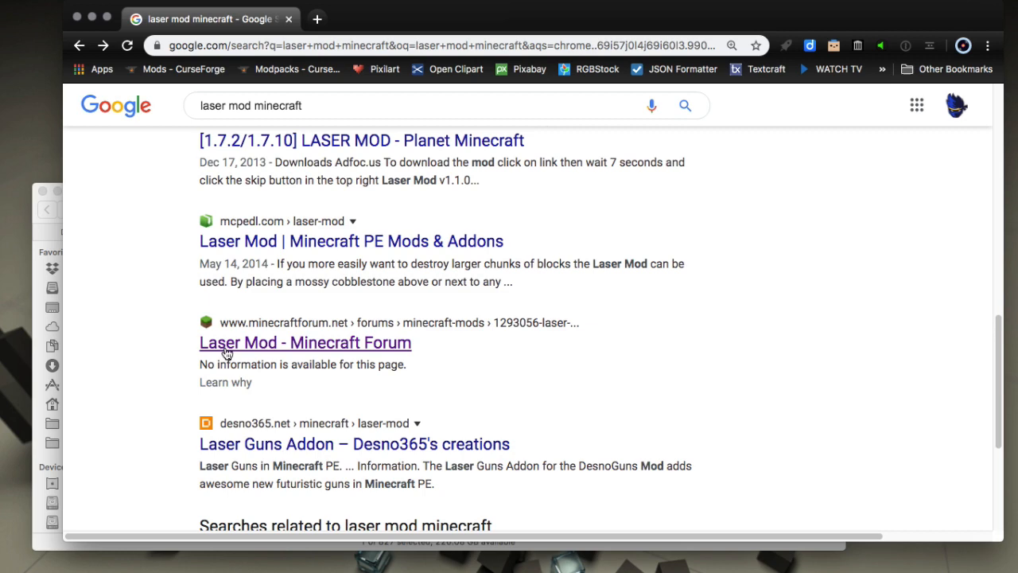
Step: Open the Laser Mod - Minecraft Forum result, which loads a Forbidden access-denied page
{"action": "left_click", "coordinate": [306, 343]}
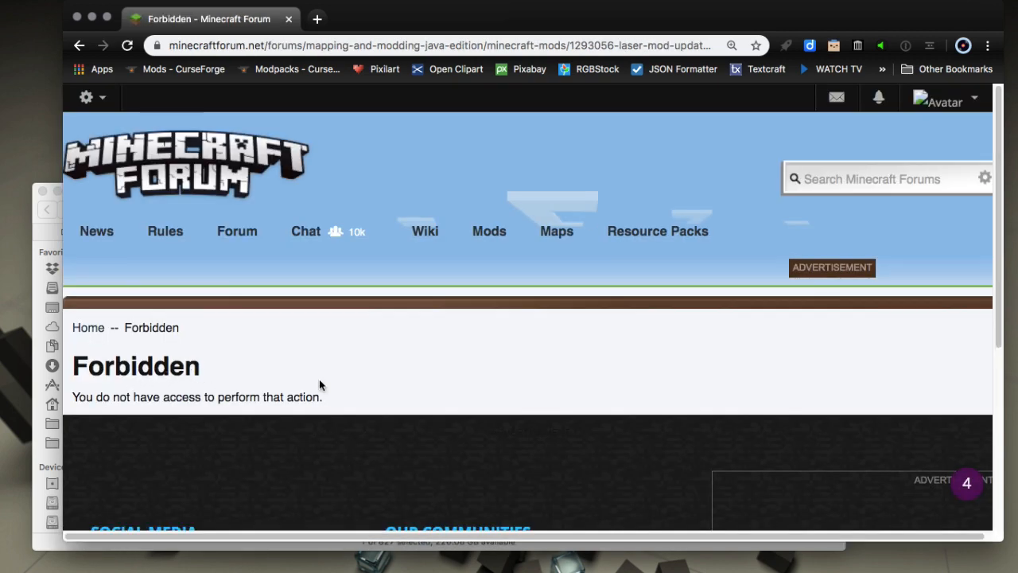
{"action": "mouse_move", "coordinate": [268, 345]}
{"action": "type", "text": "archive.org/web/"}
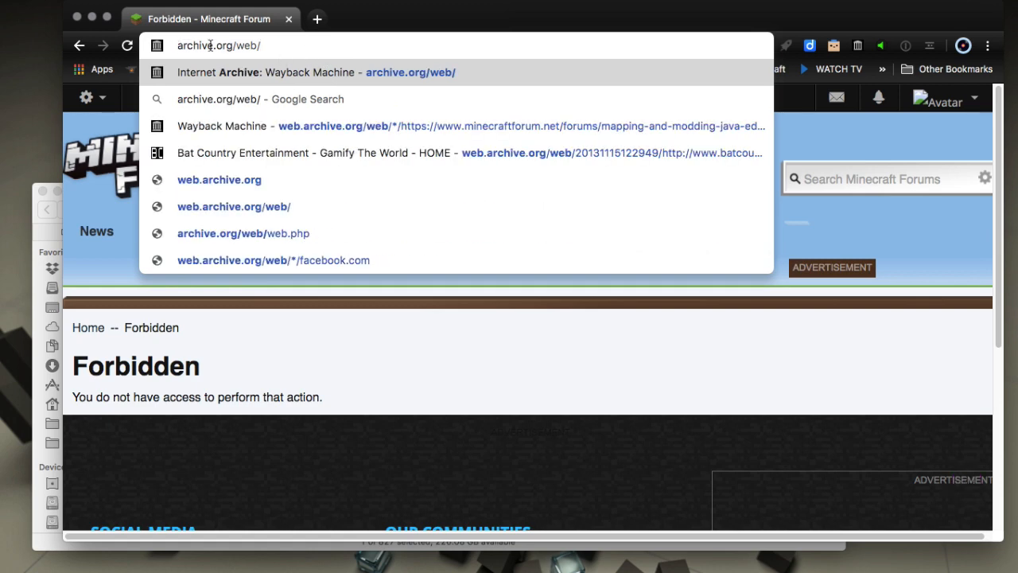
{"action": "mouse_move", "coordinate": [280, 48]}
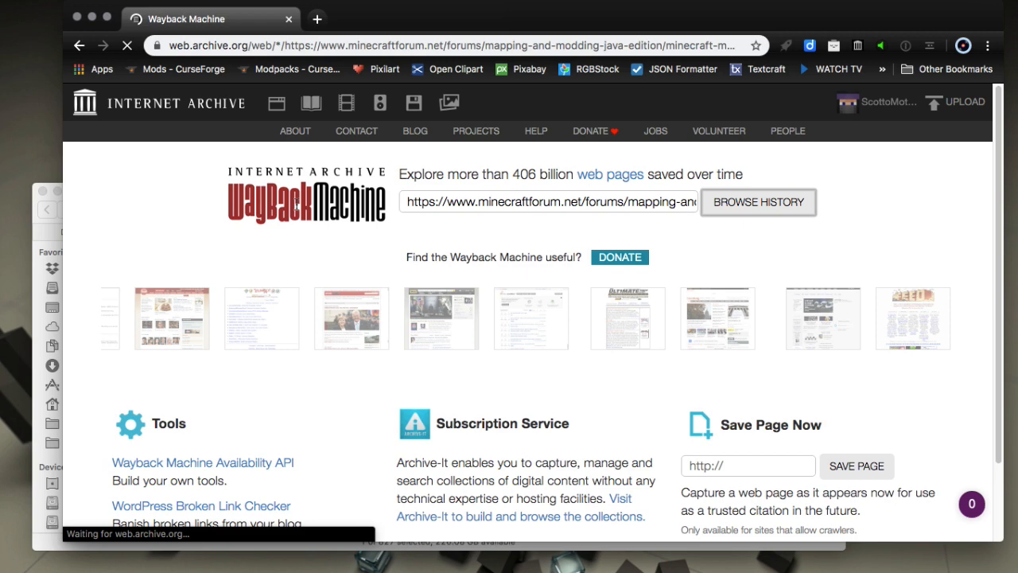
Step: Browse the thread's Wayback captures in the 2017 calendar down to the October 8 snapshot
{"action": "left_click", "coordinate": [757, 200]}
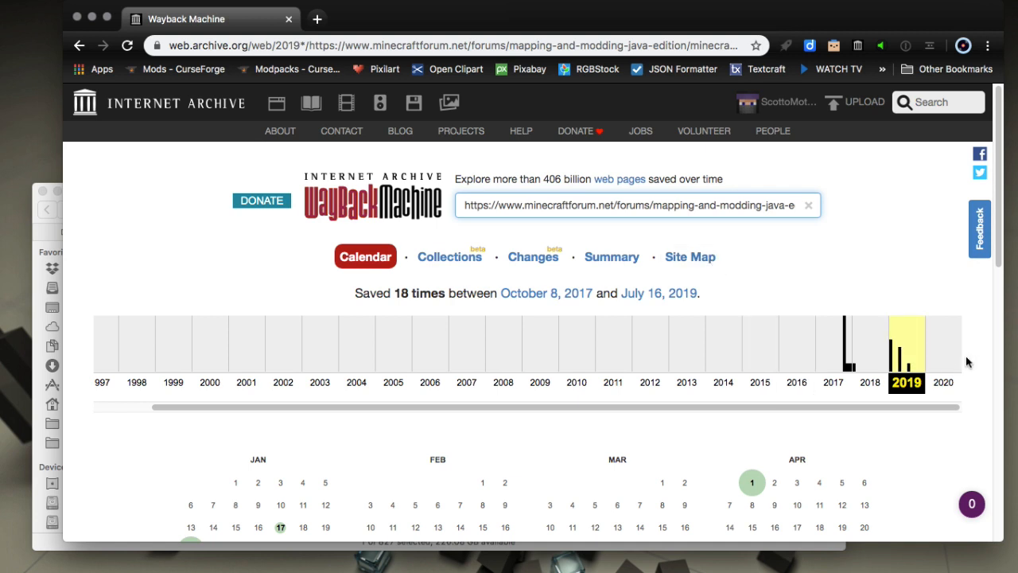
{"action": "mouse_move", "coordinate": [826, 349]}
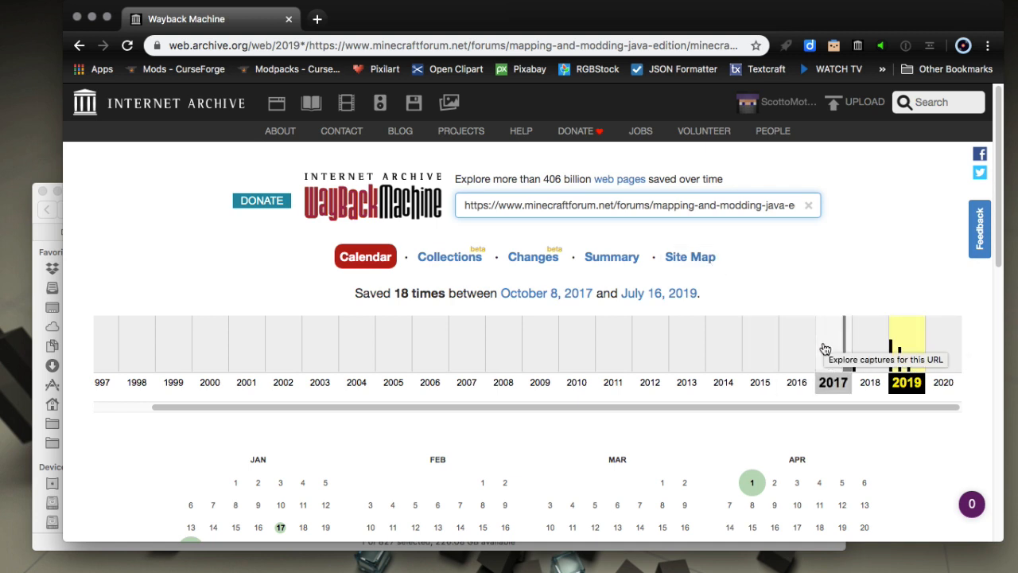
{"action": "left_click", "coordinate": [833, 342]}
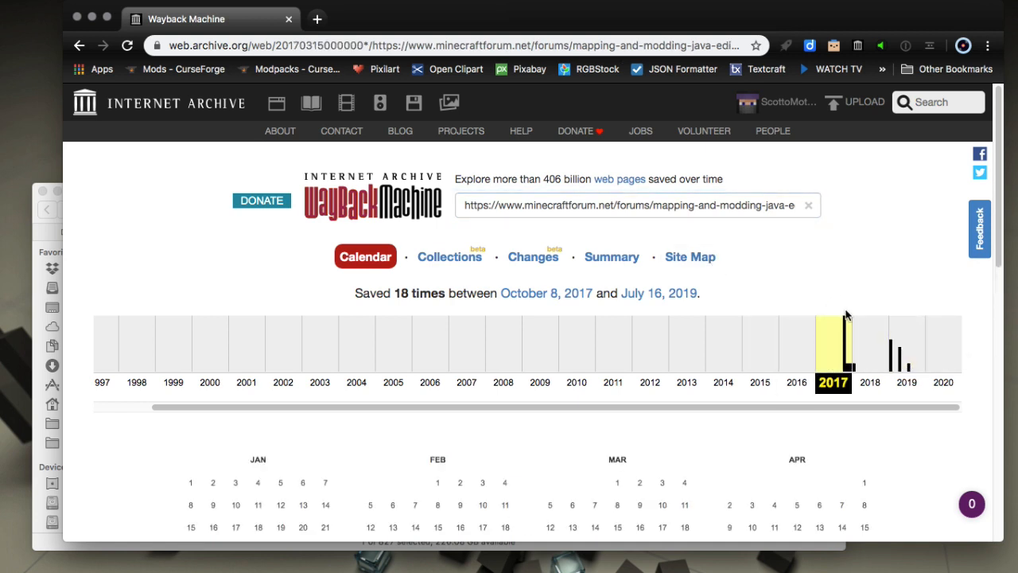
{"action": "mouse_move", "coordinate": [827, 362]}
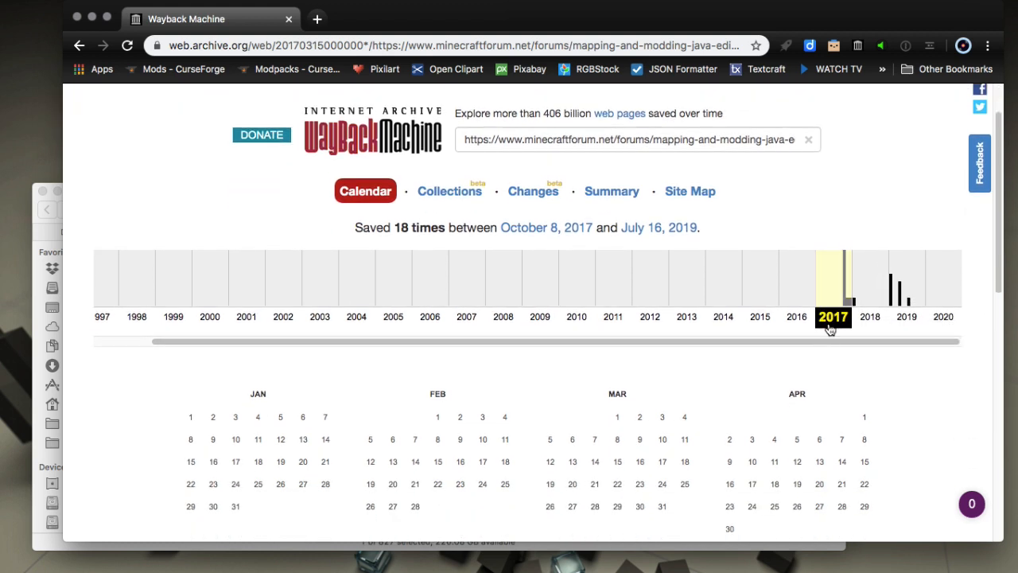
{"action": "mouse_move", "coordinate": [857, 296]}
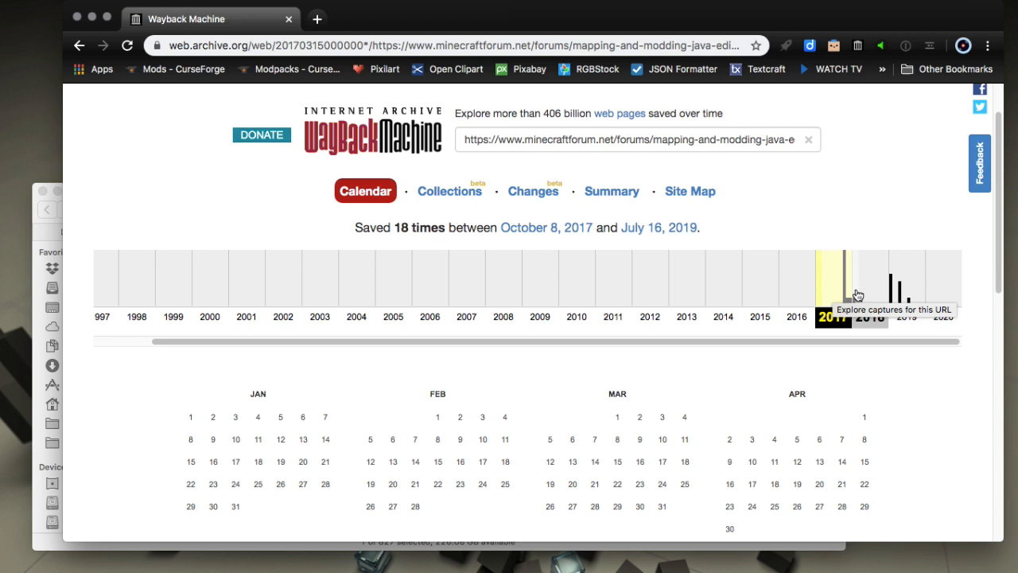
{"action": "left_click", "coordinate": [834, 278]}
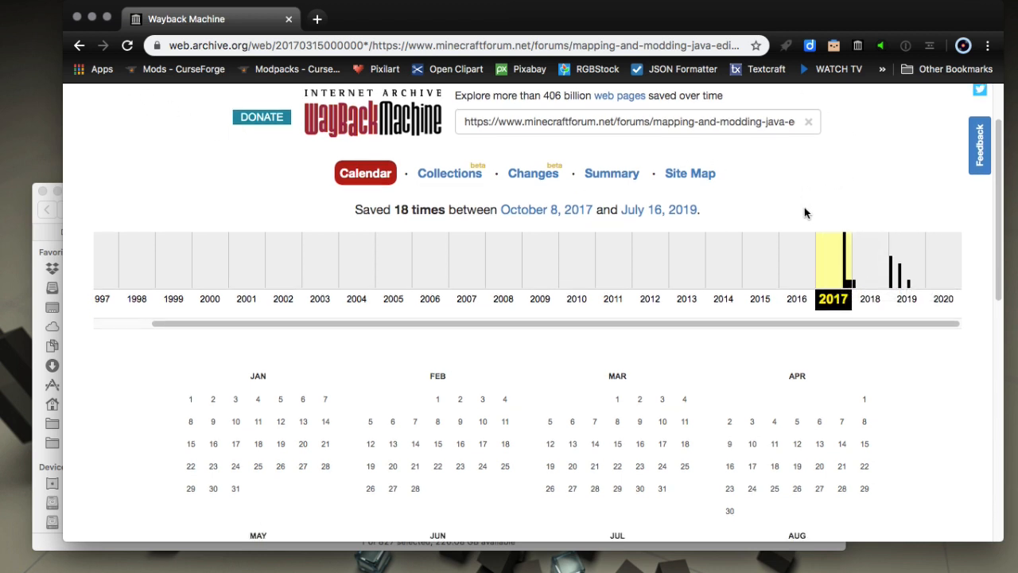
{"action": "scroll", "scroll_direction": "down", "scroll_amount": 3}
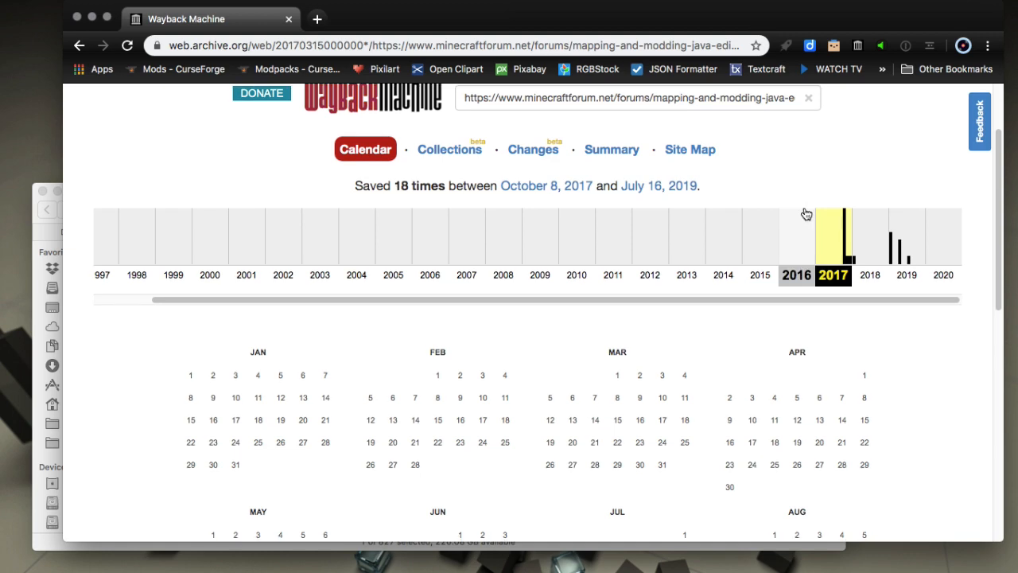
{"action": "scroll", "scroll_direction": "down", "scroll_amount": 3}
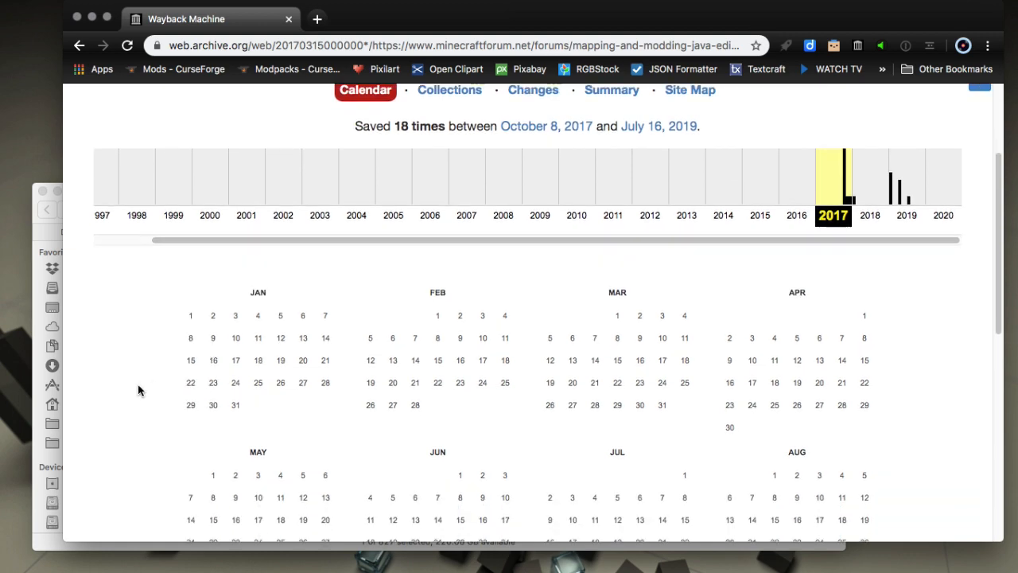
{"action": "scroll", "scroll_direction": "down", "scroll_amount": 3}
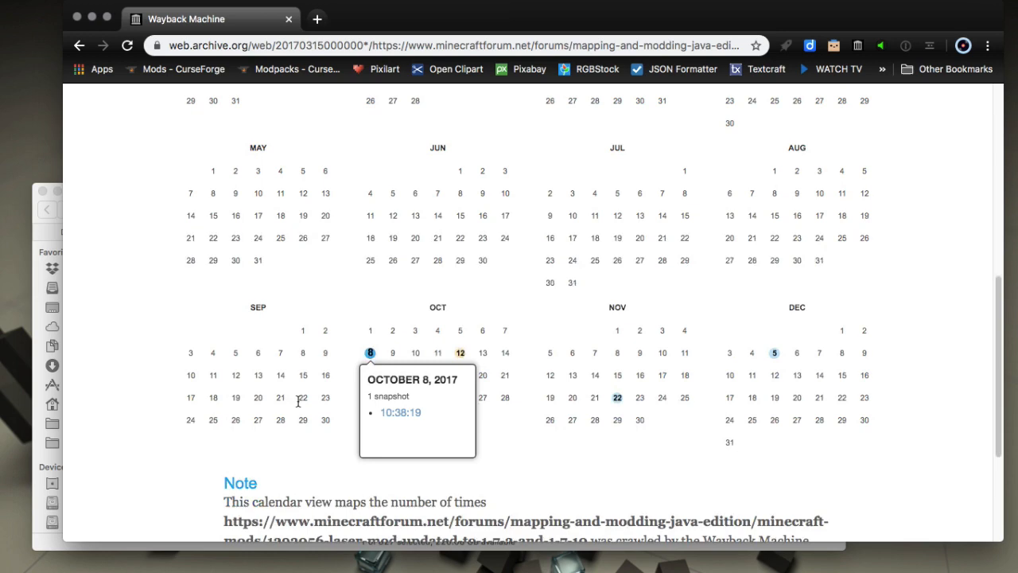
{"action": "scroll", "scroll_direction": "down", "scroll_amount": 3}
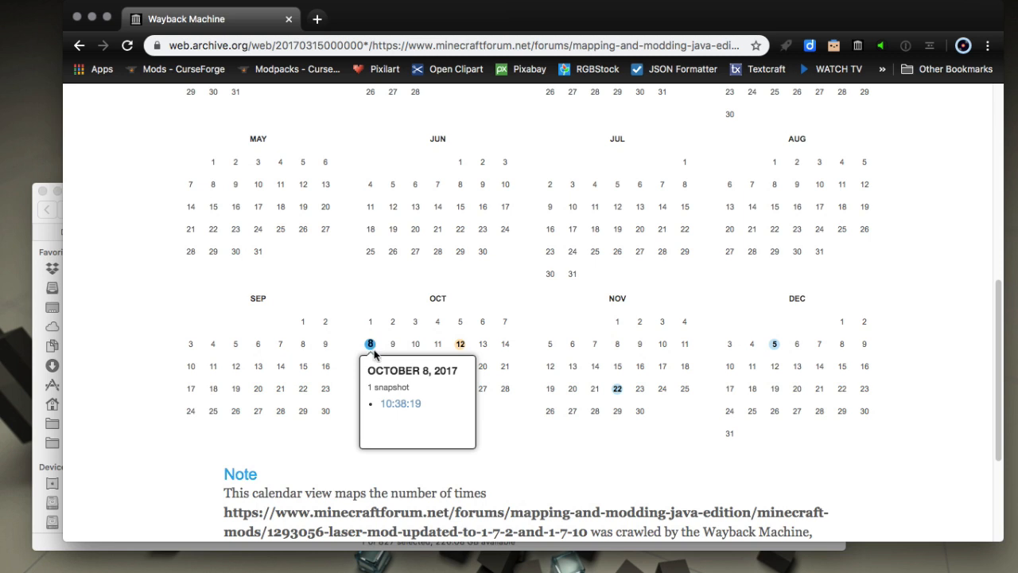
Step: Open the October 8, 2017 snapshot and read the first post down to the LaserMod-1.7.10 download link
{"action": "left_click", "coordinate": [401, 404]}
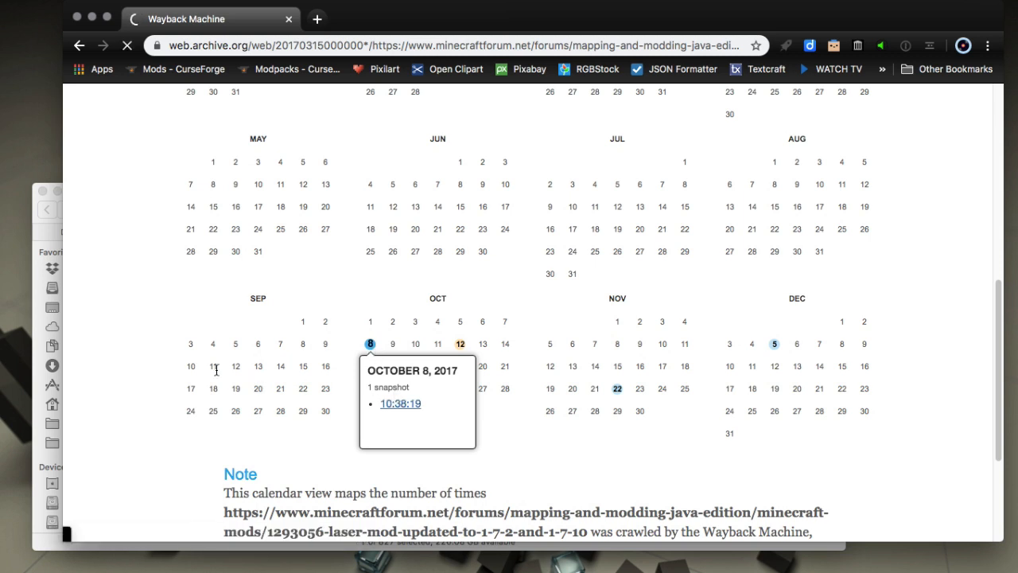
{"action": "left_click", "coordinate": [401, 404]}
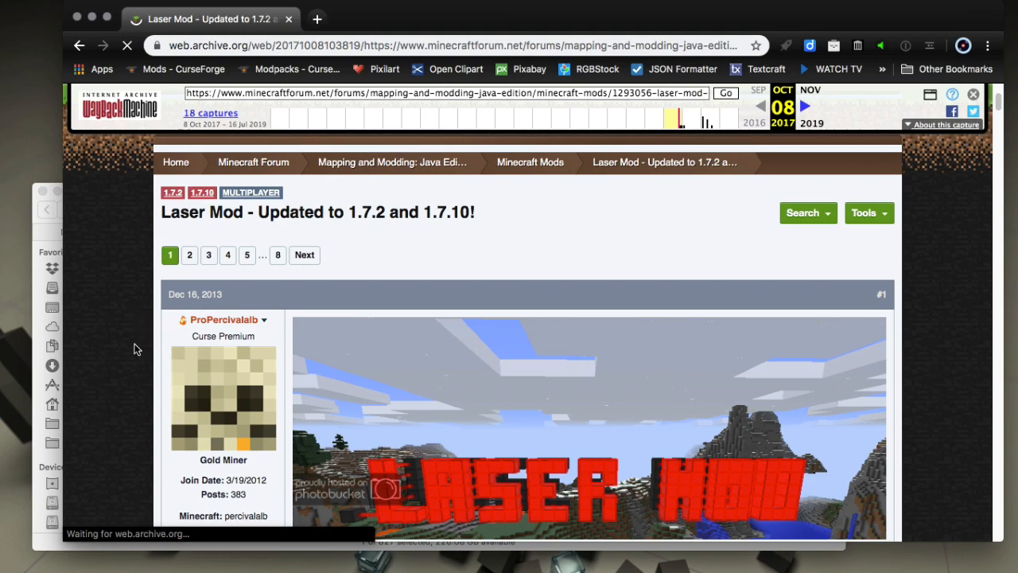
{"action": "scroll", "scroll_direction": "down", "scroll_amount": 3}
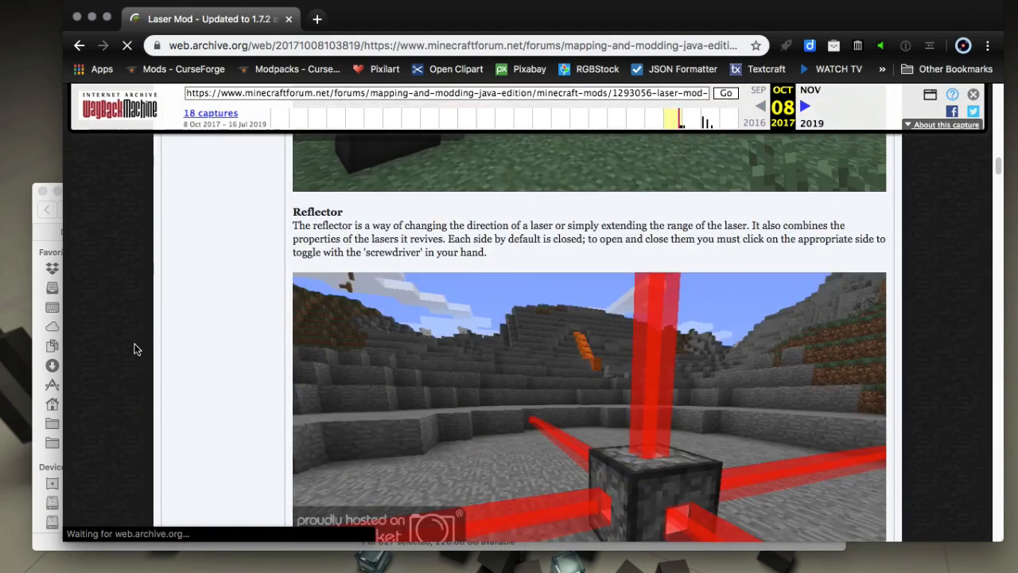
{"action": "scroll", "scroll_direction": "down", "scroll_amount": 3}
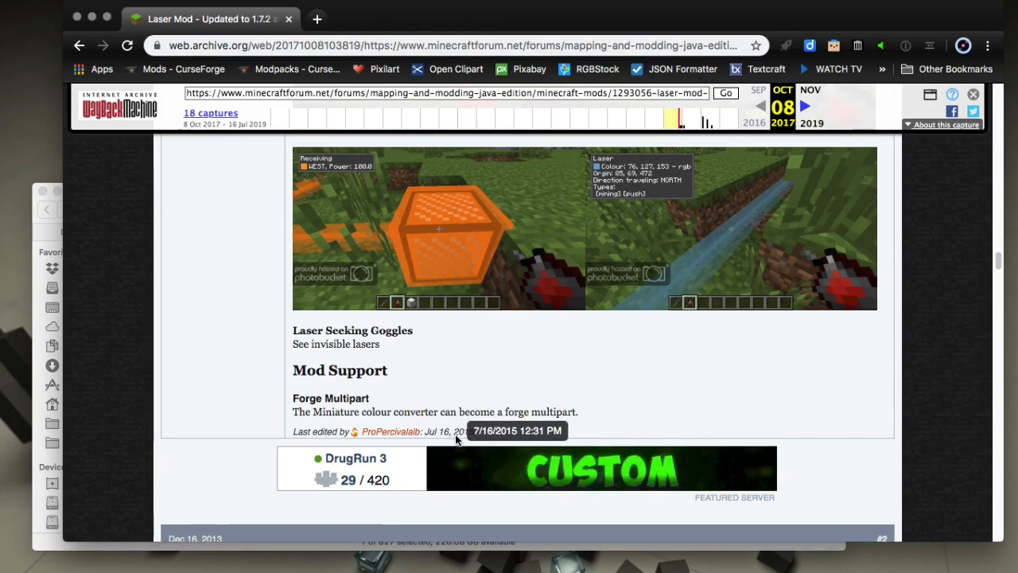
{"action": "mouse_move", "coordinate": [264, 390]}
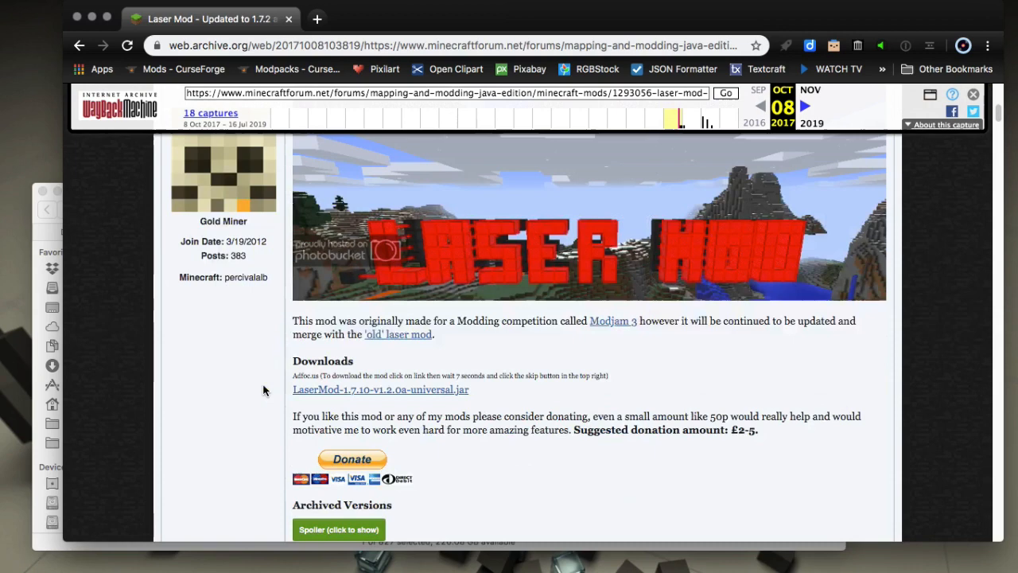
{"action": "scroll", "scroll_direction": "down", "scroll_amount": 3}
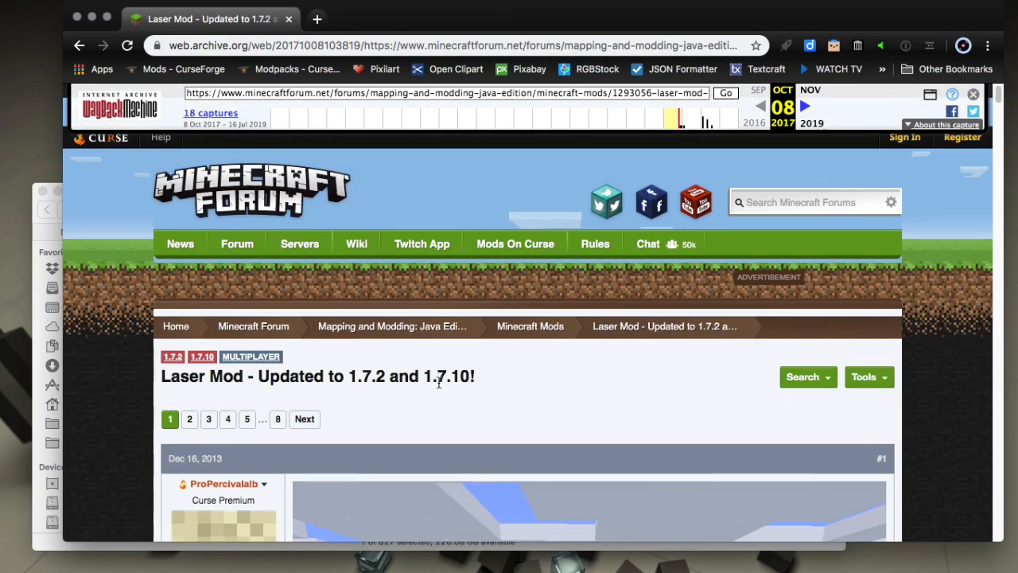
{"action": "scroll", "scroll_direction": "down", "scroll_amount": 3}
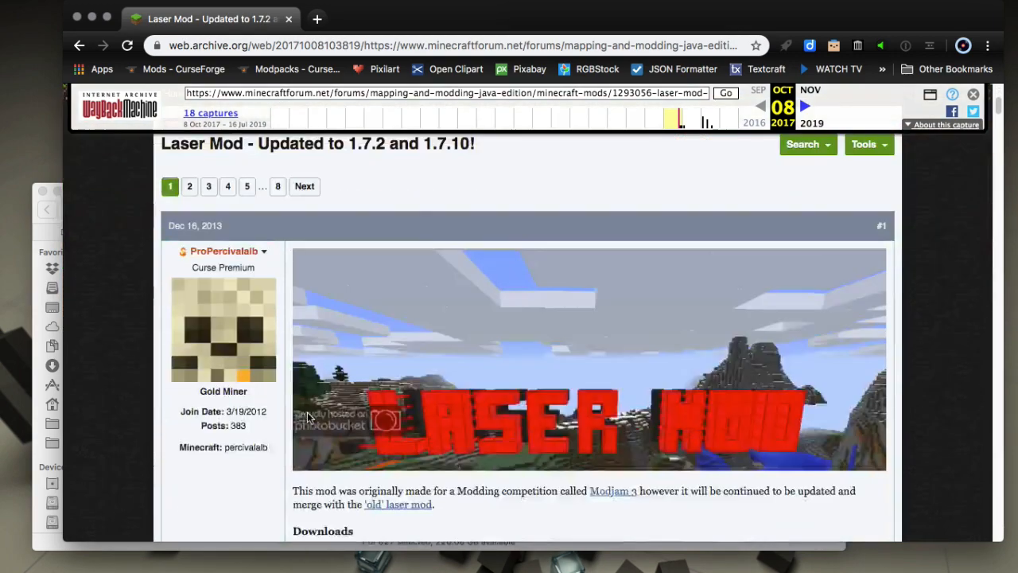
{"action": "scroll", "scroll_direction": "down", "scroll_amount": 3}
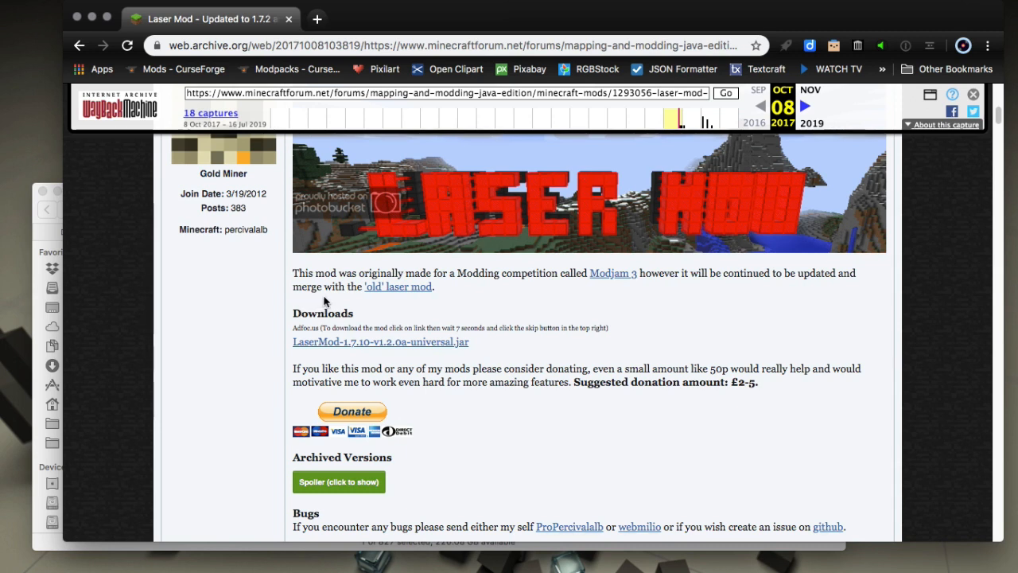
{"action": "mouse_move", "coordinate": [385, 296]}
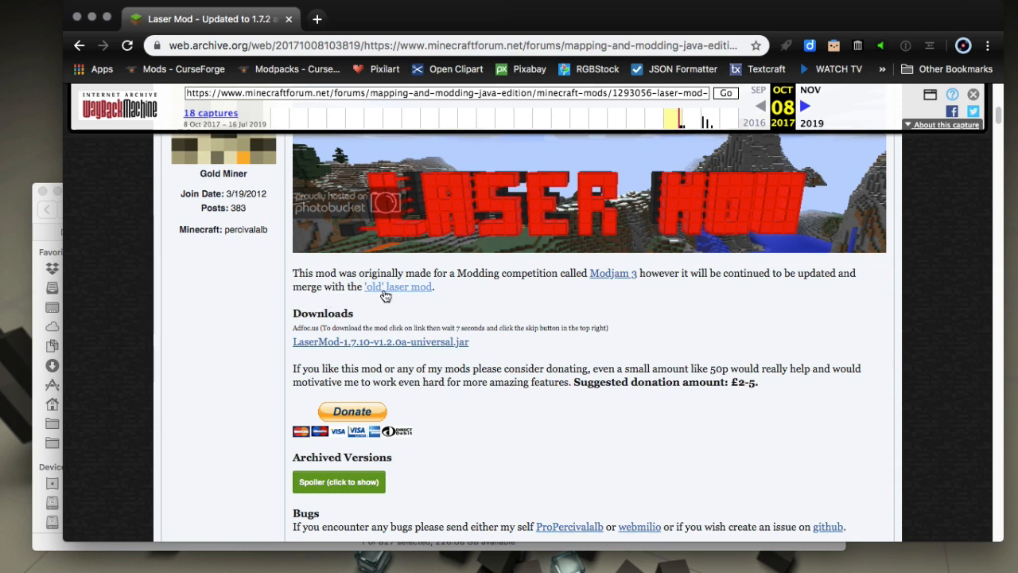
Step: Open the older '[DEAD] The Laser Mod' thread linked in the post and read through it
{"action": "left_click", "coordinate": [398, 286]}
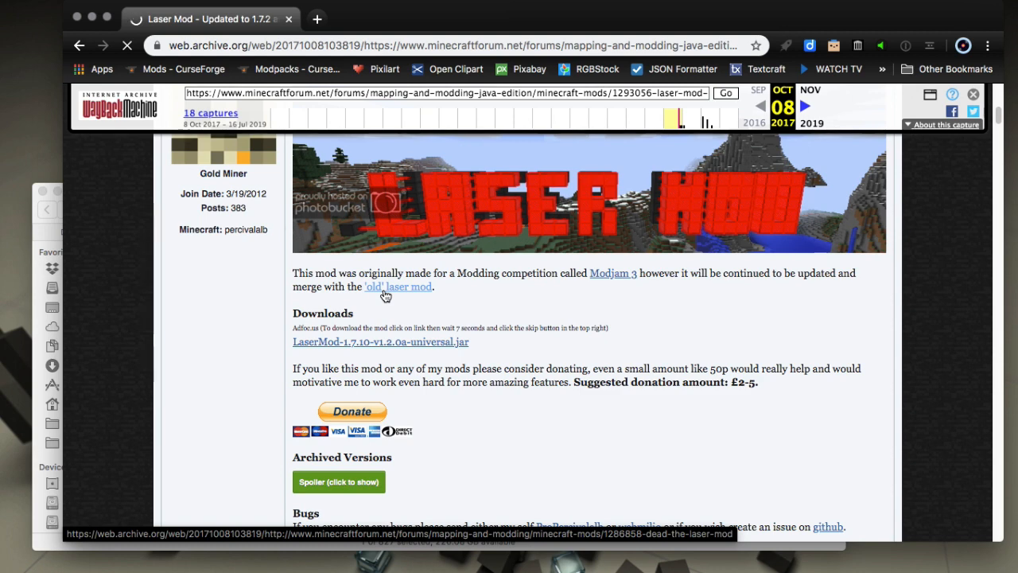
{"action": "left_click", "coordinate": [398, 286]}
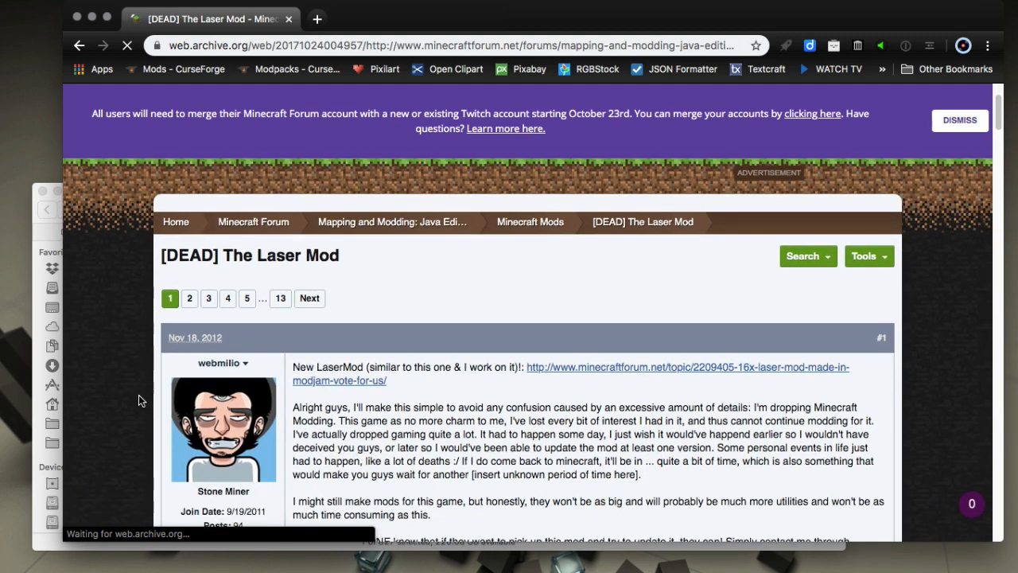
{"action": "scroll", "scroll_direction": "down", "scroll_amount": 3}
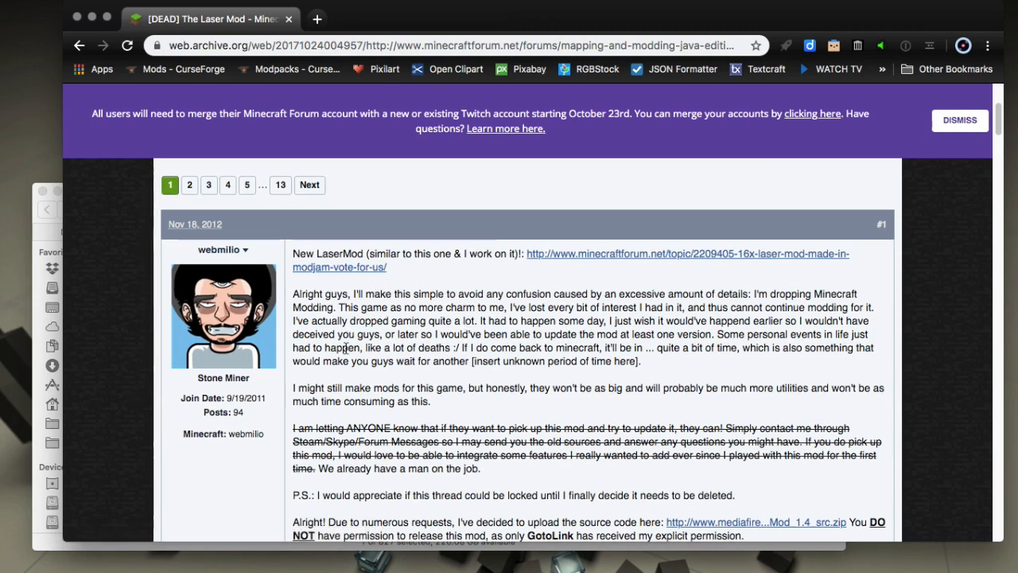
{"action": "scroll", "scroll_direction": "down", "scroll_amount": 3}
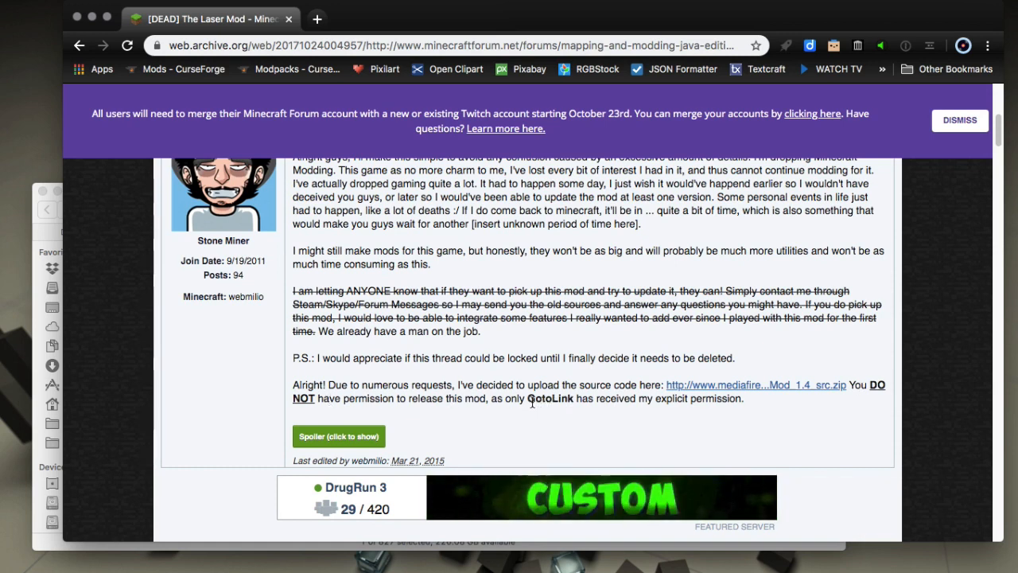
{"action": "double_click", "coordinate": [549, 398]}
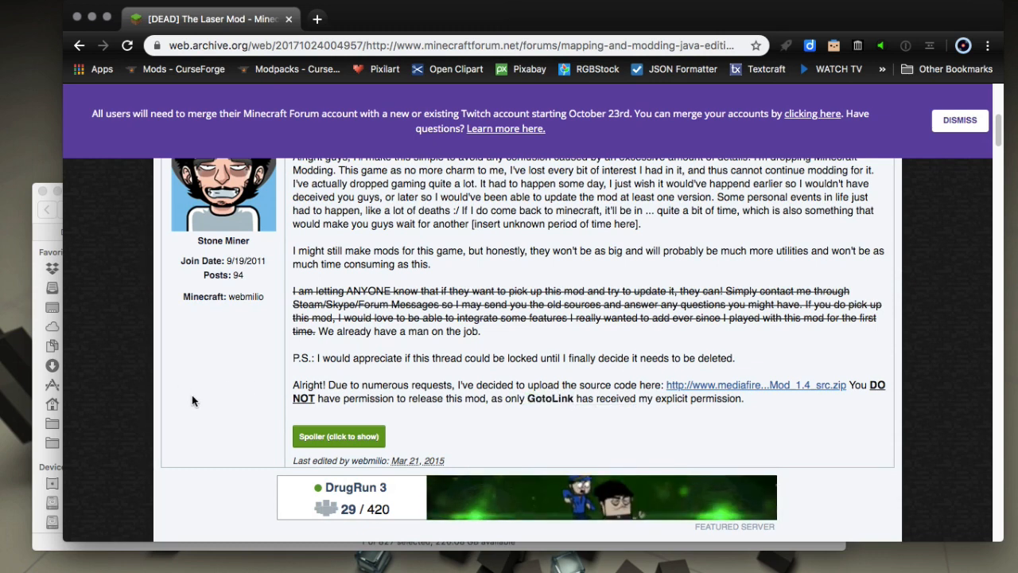
{"action": "scroll", "scroll_direction": "down", "scroll_amount": 3}
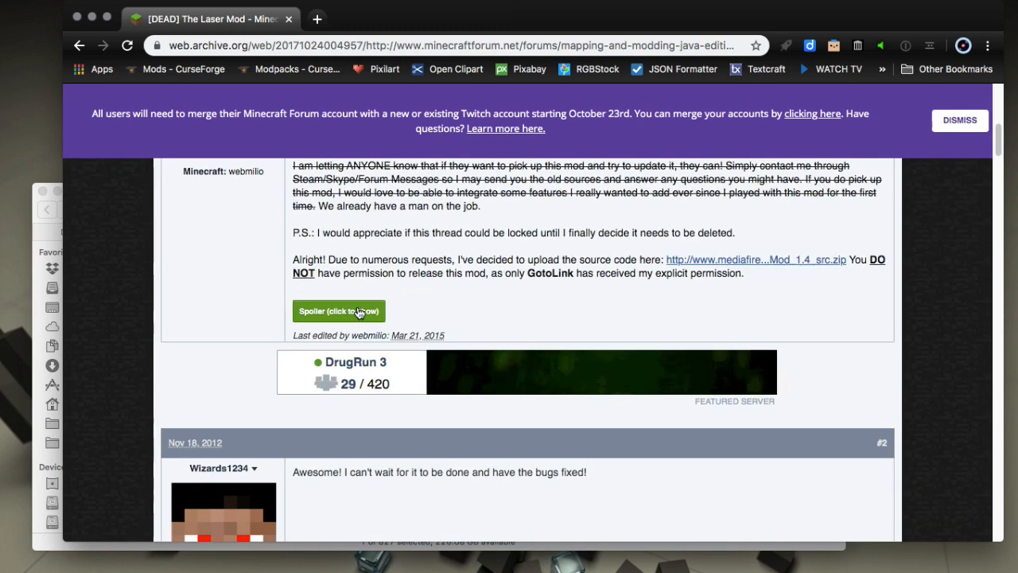
Step: Expand the first post's spoiler and follow its outdated-version 'here' download link
{"action": "left_click", "coordinate": [337, 311]}
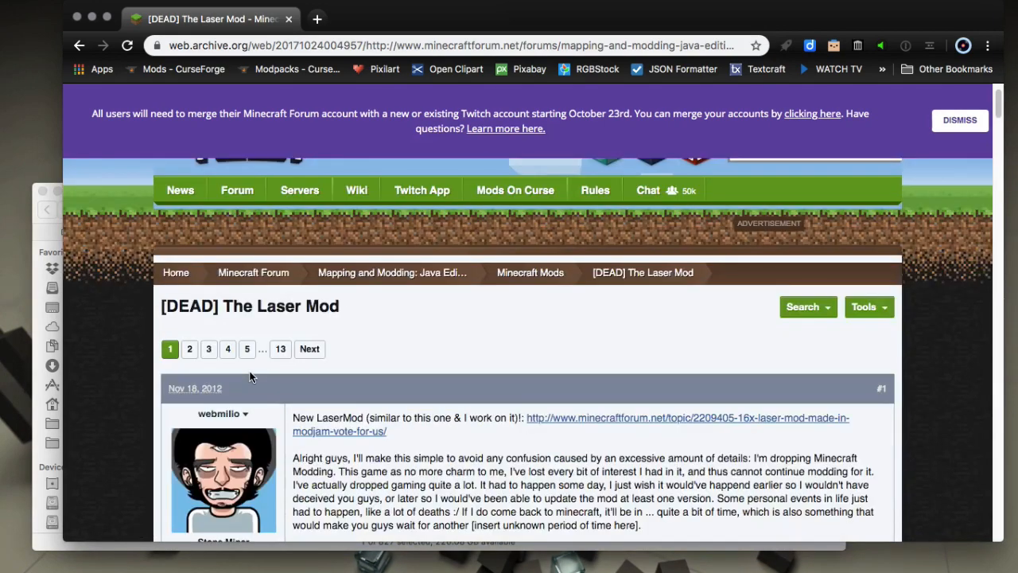
{"action": "scroll", "scroll_direction": "down", "scroll_amount": 3}
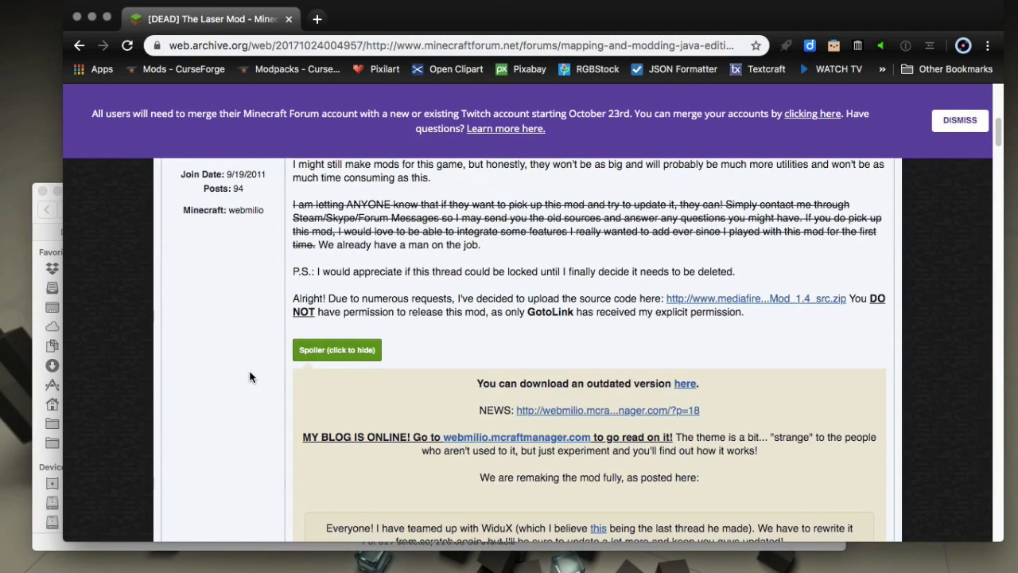
{"action": "scroll", "scroll_direction": "down", "scroll_amount": 3}
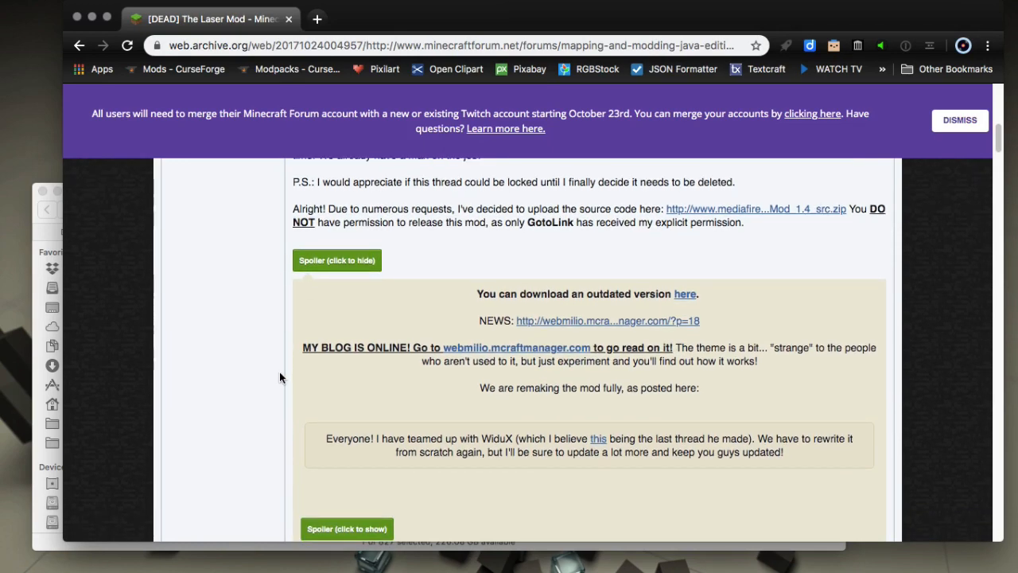
{"action": "scroll", "scroll_direction": "down", "scroll_amount": 3}
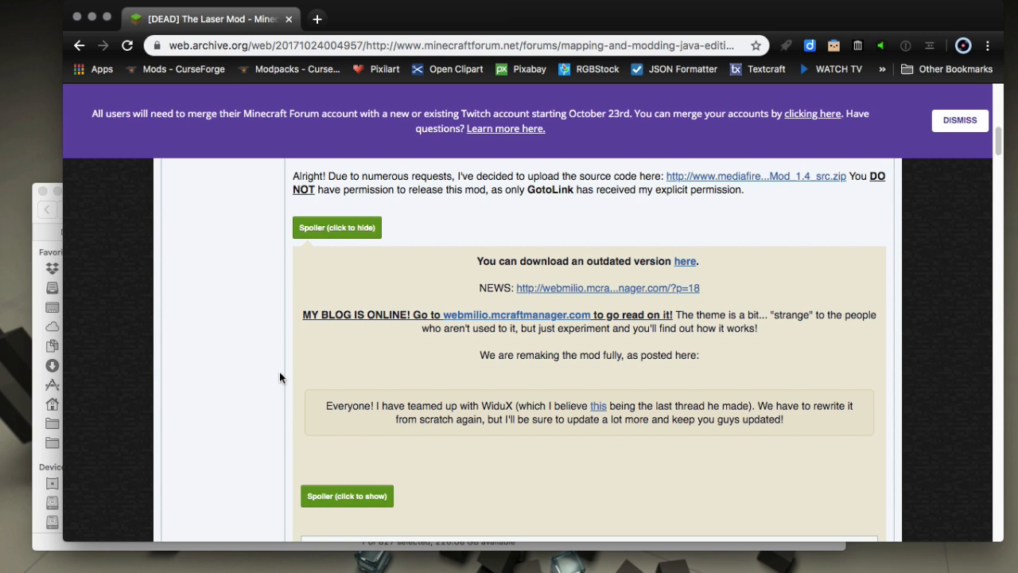
{"action": "mouse_move", "coordinate": [683, 274]}
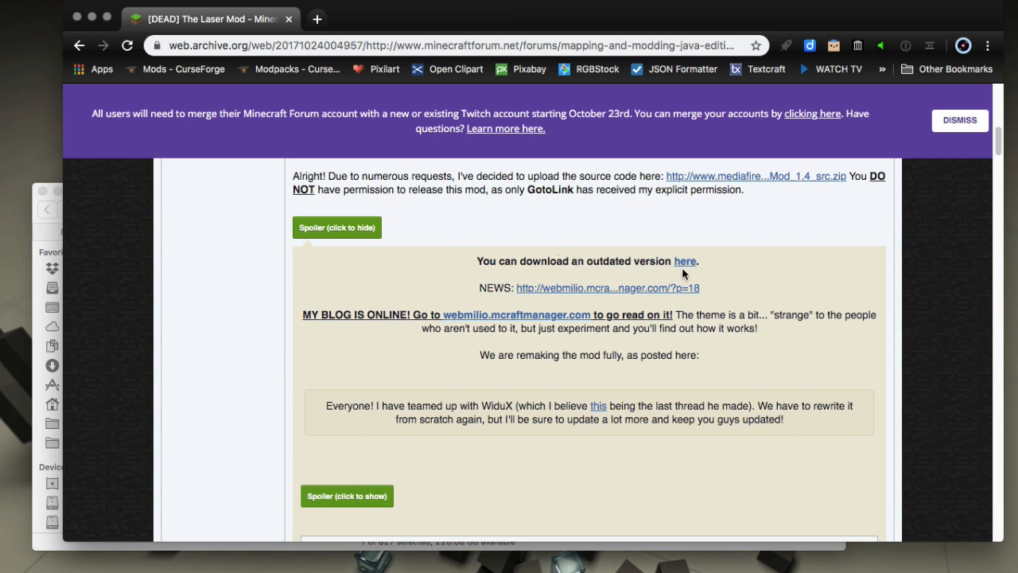
{"action": "mouse_move", "coordinate": [686, 264]}
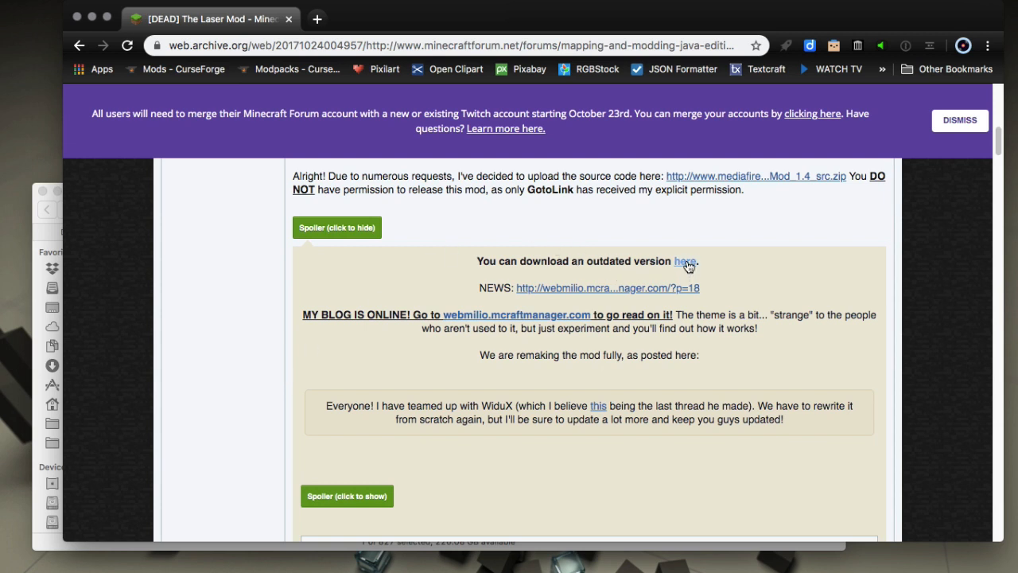
{"action": "left_click", "coordinate": [684, 261]}
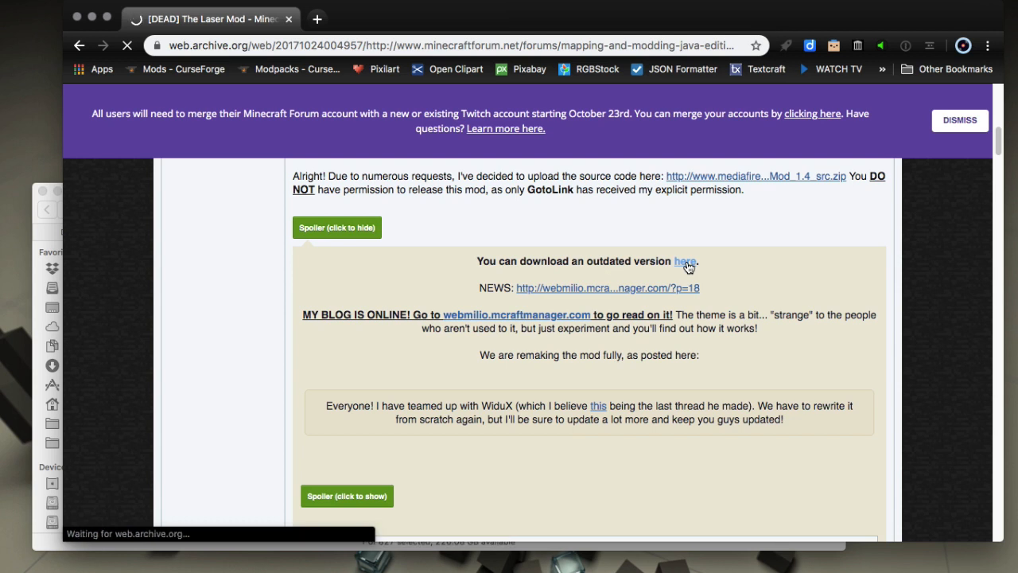
Step: Follow the outdated-version link through the redirect into the '[1.2.5] The Laser Mod (v.1.5)' thread's first post
{"action": "left_click", "coordinate": [686, 261]}
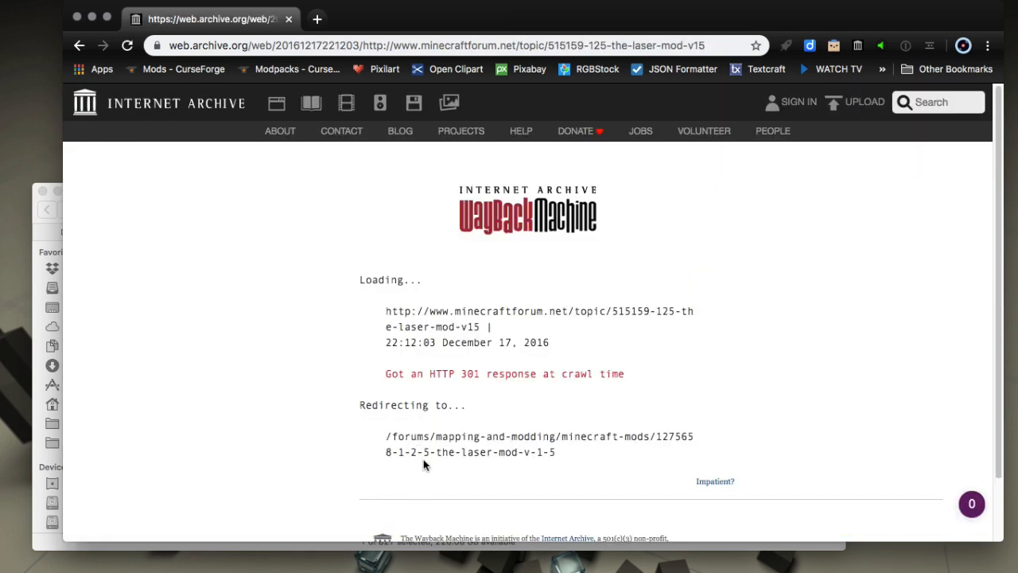
{"action": "left_click_drag", "start_coordinate": [396, 451], "coordinate": [442, 452]}
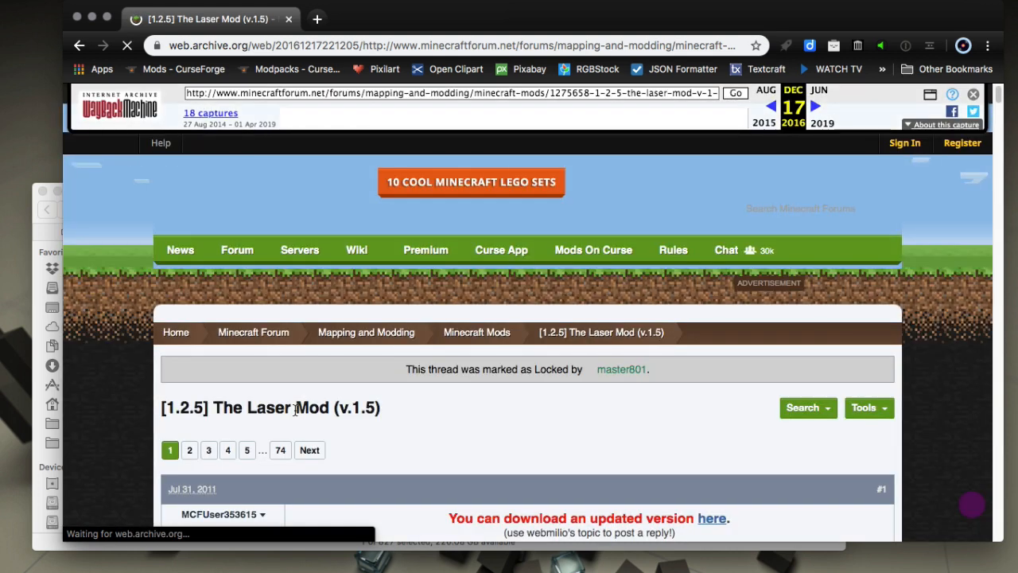
{"action": "scroll", "scroll_direction": "down", "scroll_amount": 3}
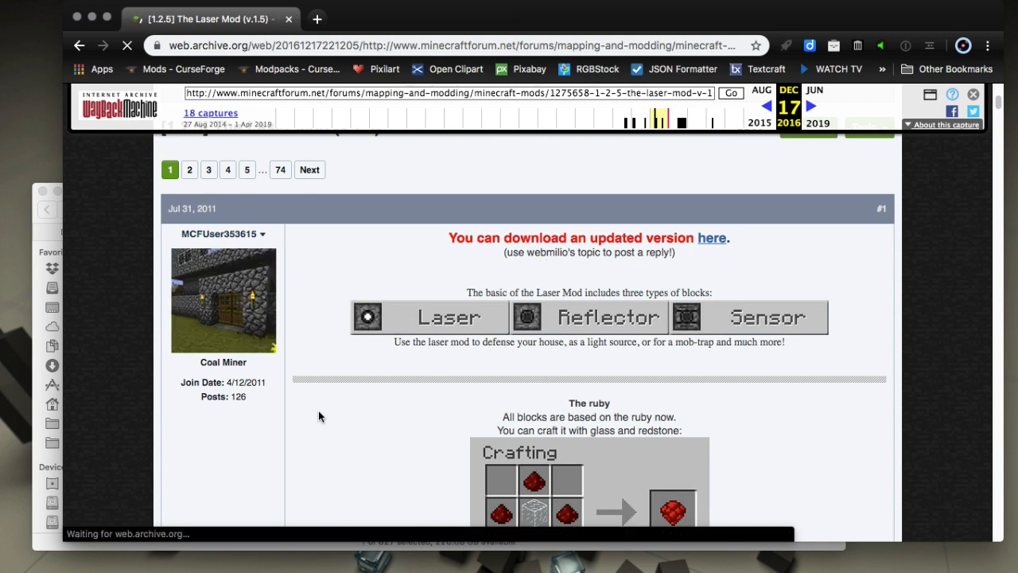
{"action": "scroll", "scroll_direction": "down", "scroll_amount": 3}
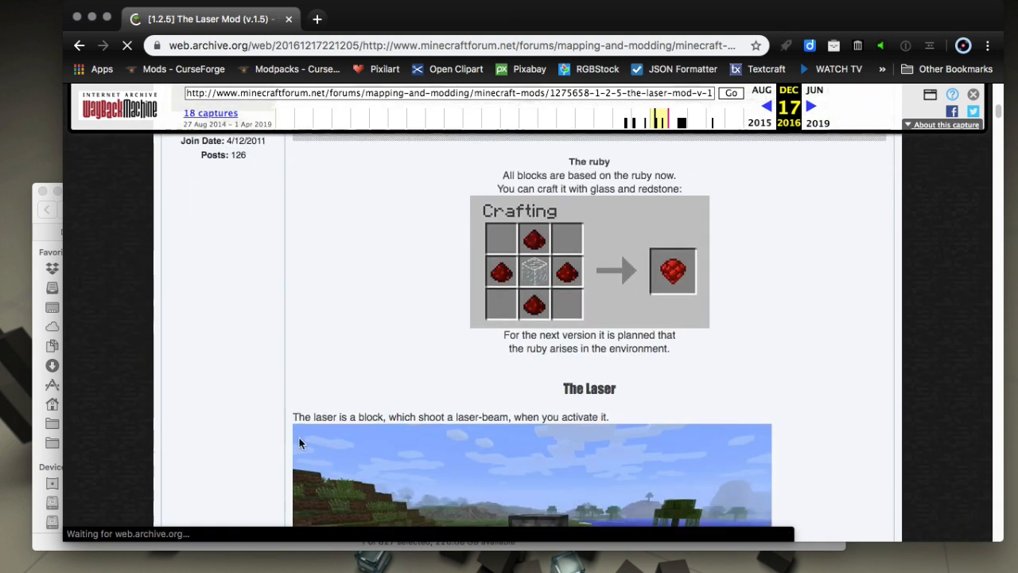
{"action": "scroll", "scroll_direction": "down", "scroll_amount": 3}
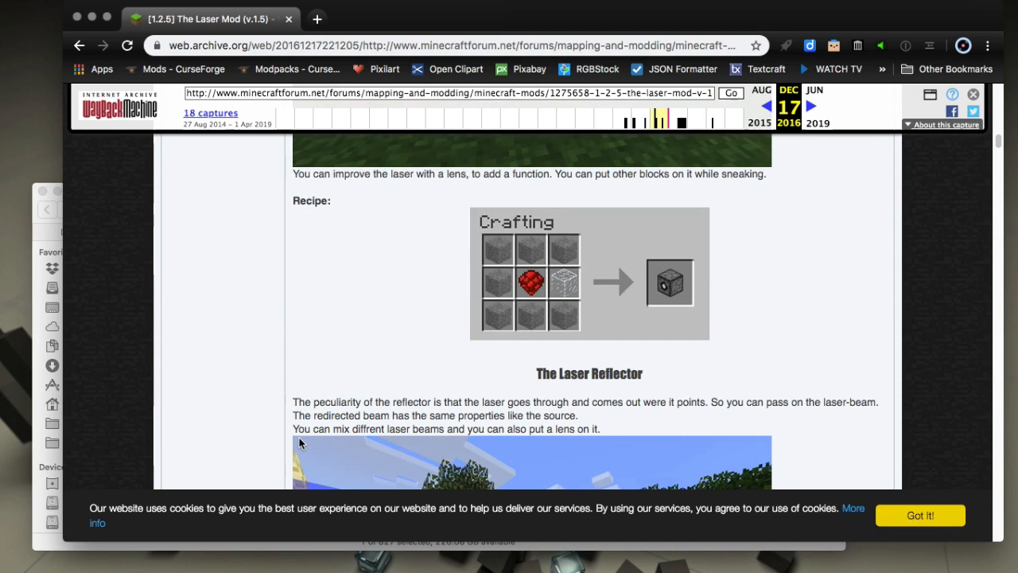
{"action": "scroll", "scroll_direction": "down", "scroll_amount": 3}
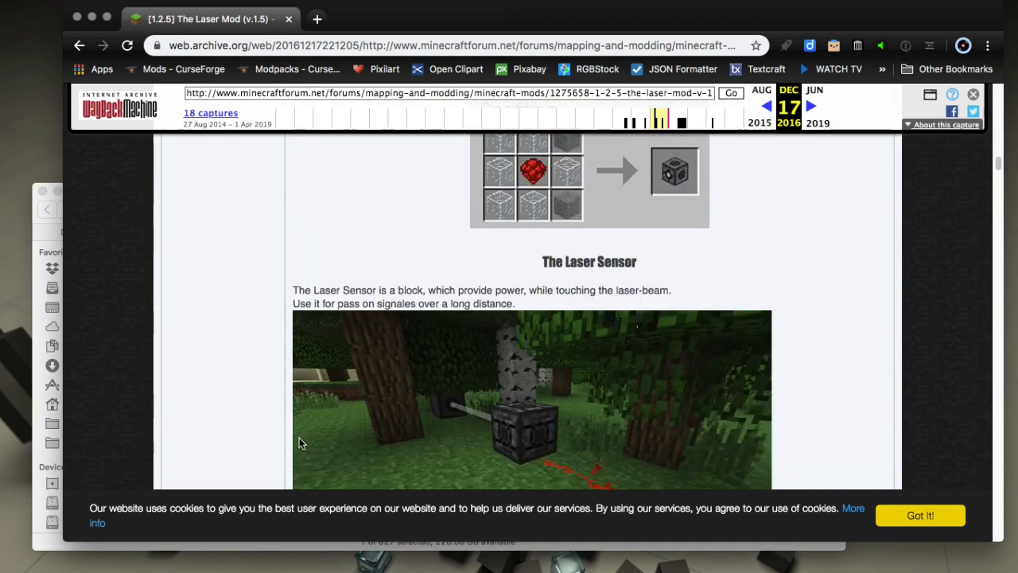
{"action": "scroll", "scroll_direction": "down", "scroll_amount": 3}
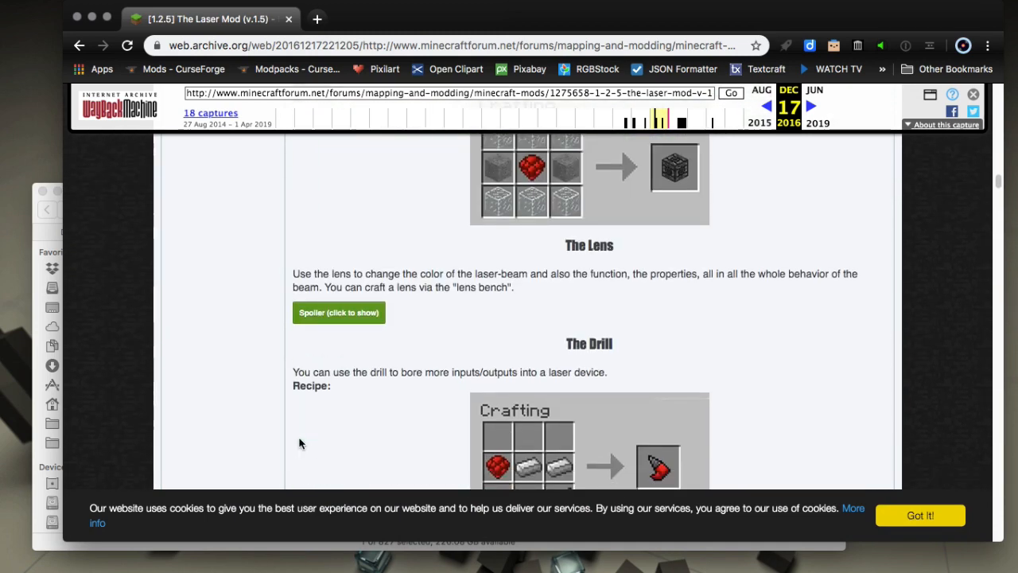
{"action": "scroll", "scroll_direction": "down", "scroll_amount": 3}
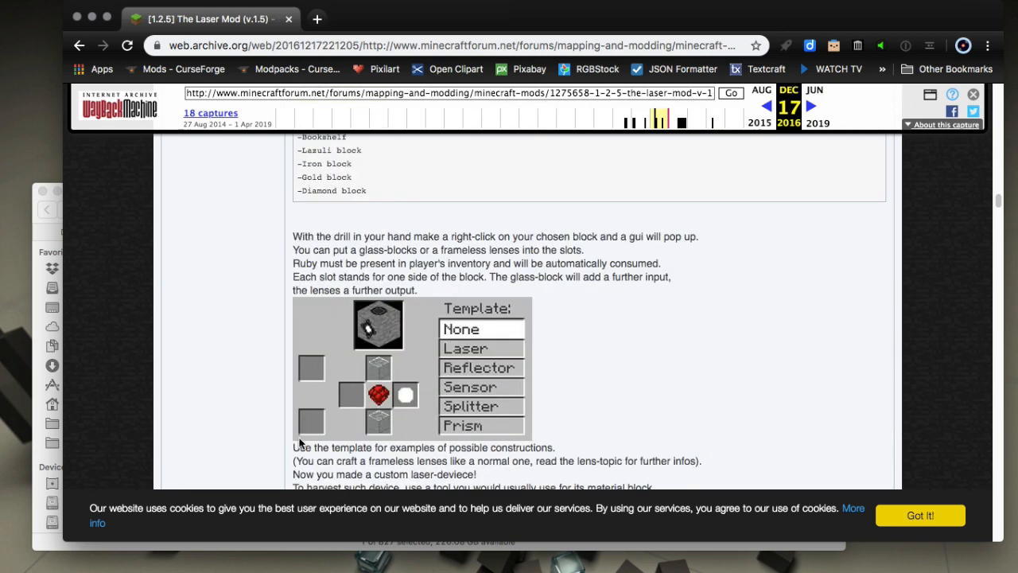
{"action": "scroll", "scroll_direction": "down", "scroll_amount": 3}
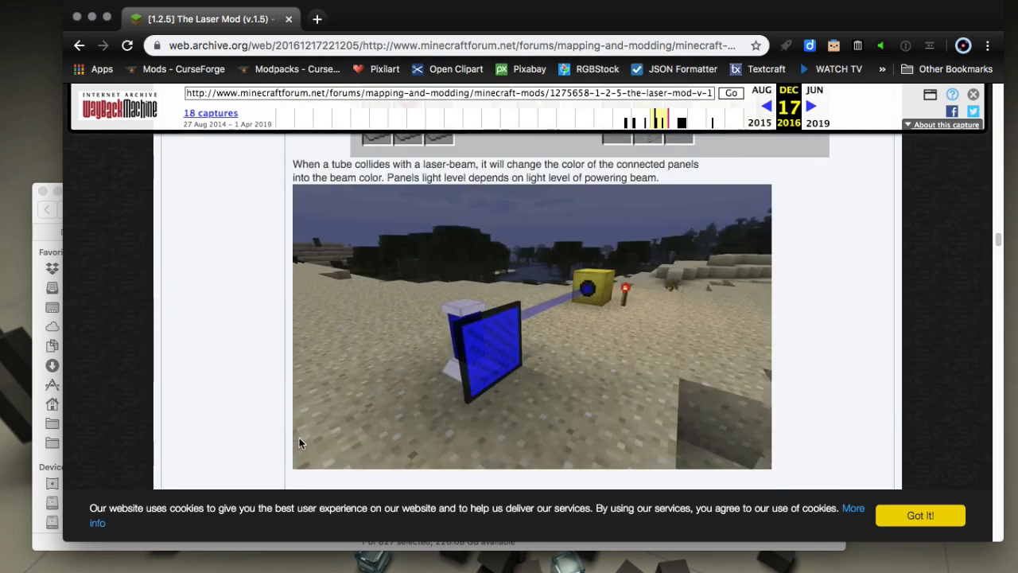
{"action": "scroll", "scroll_direction": "down", "scroll_amount": 3}
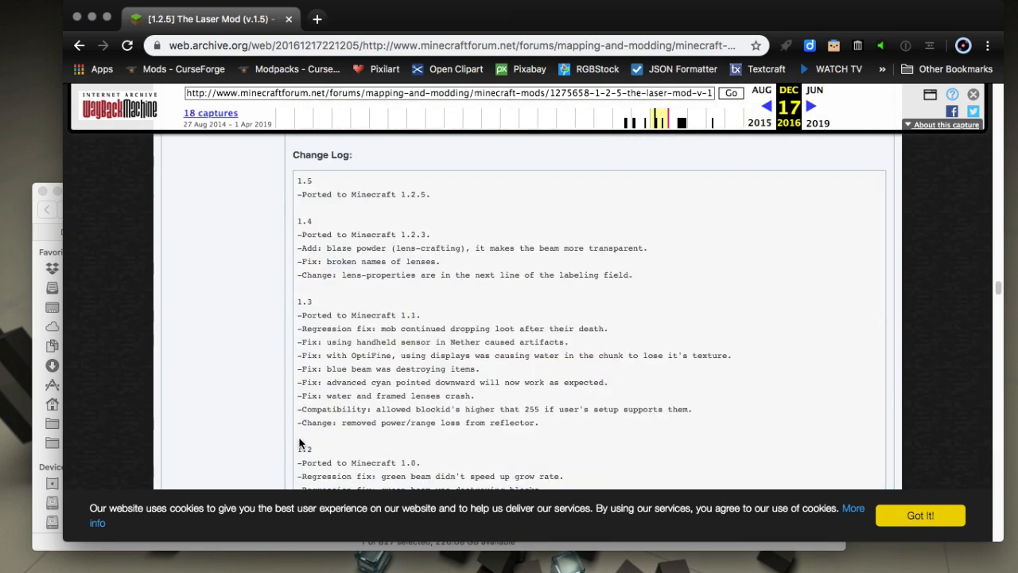
{"action": "scroll", "scroll_direction": "down", "scroll_amount": 3}
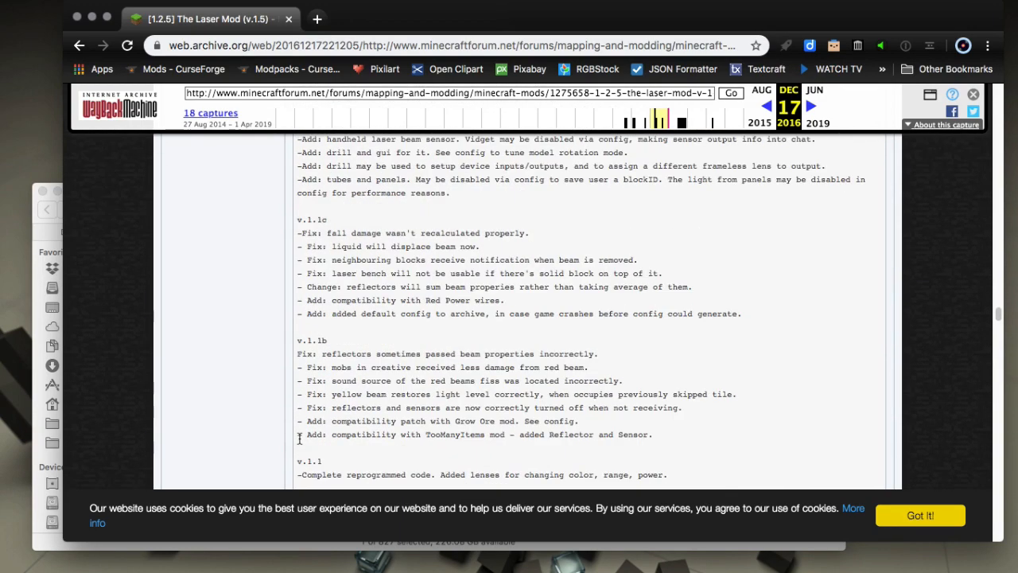
{"action": "scroll", "scroll_direction": "down", "scroll_amount": 3}
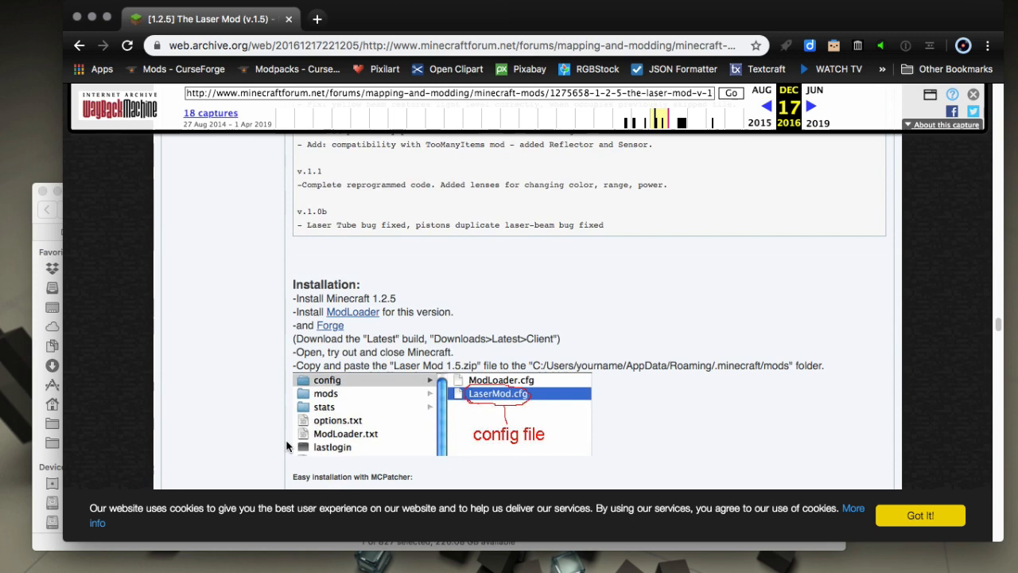
{"action": "scroll", "scroll_direction": "down", "scroll_amount": 3}
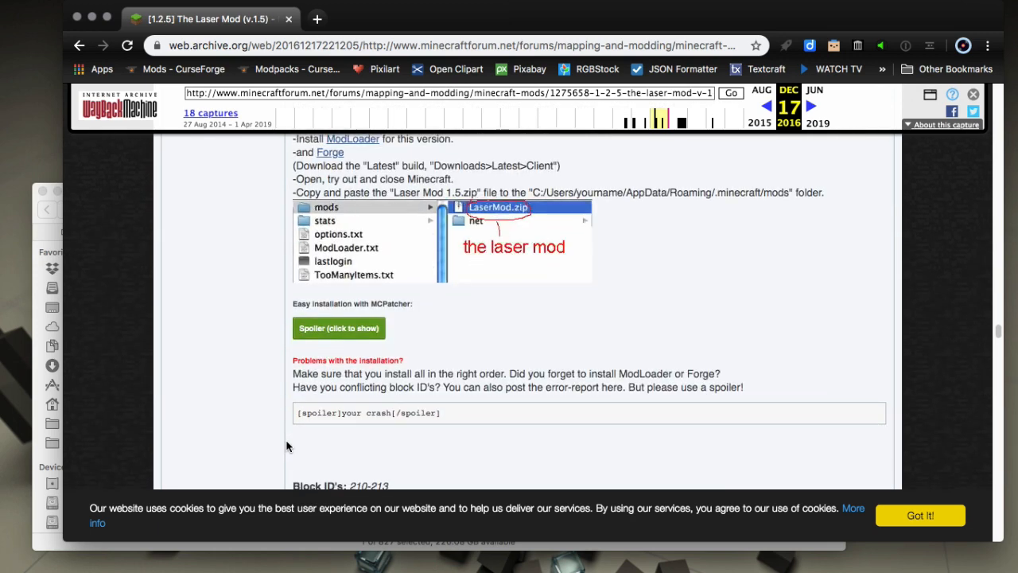
{"action": "mouse_move", "coordinate": [799, 237]}
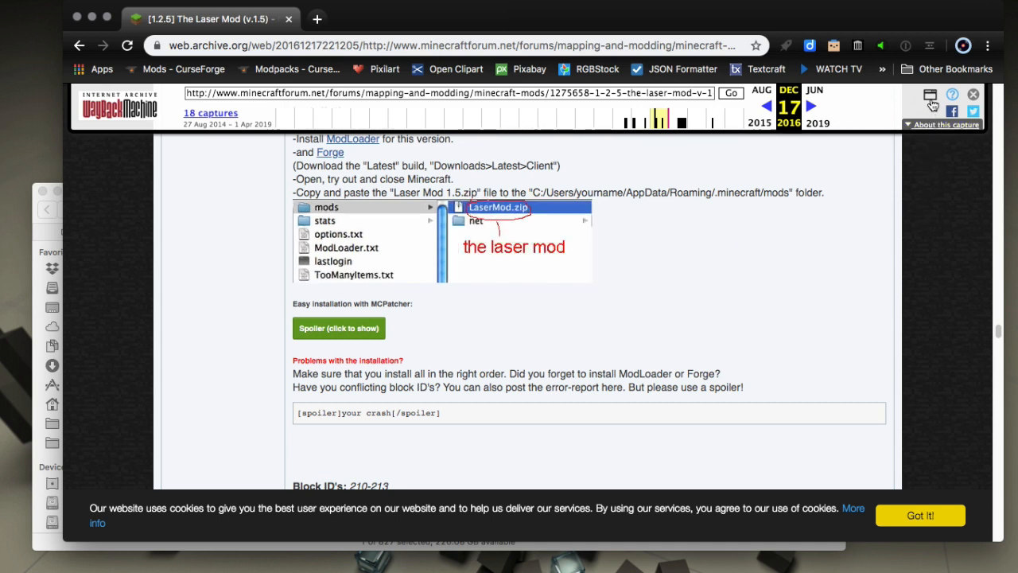
{"action": "mouse_move", "coordinate": [932, 96]}
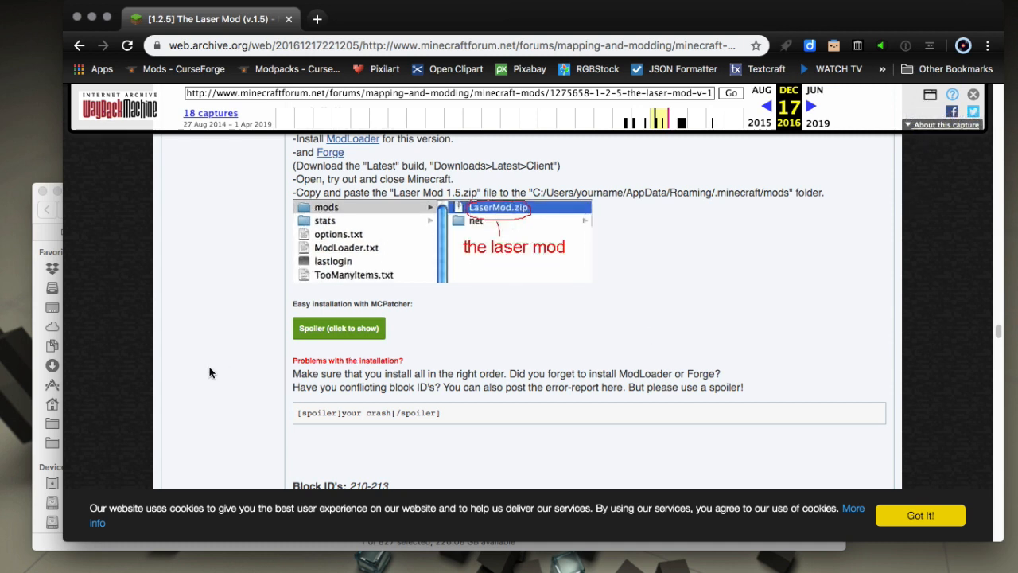
{"action": "mouse_move", "coordinate": [869, 167]}
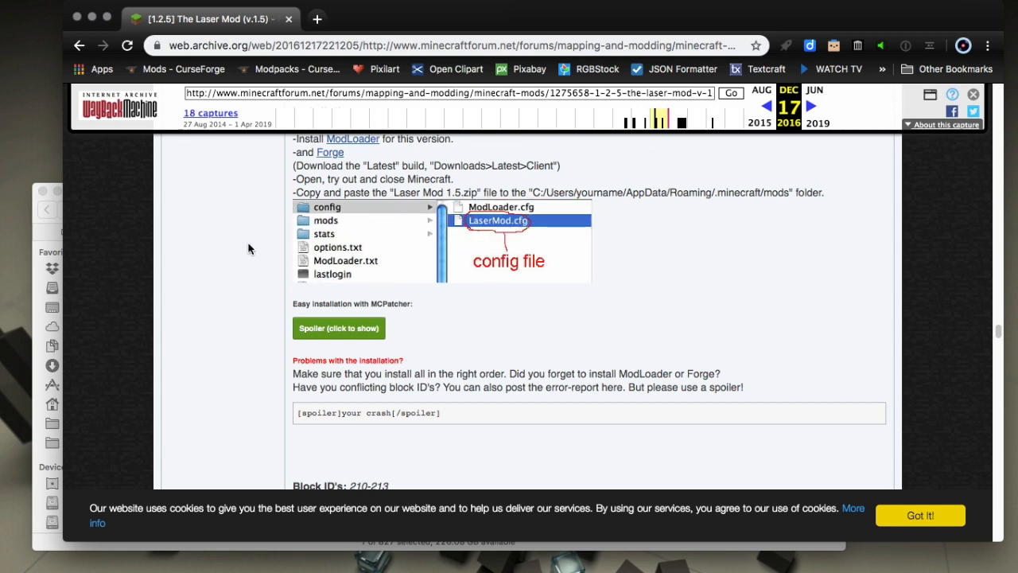
{"action": "scroll", "scroll_direction": "down", "scroll_amount": 3}
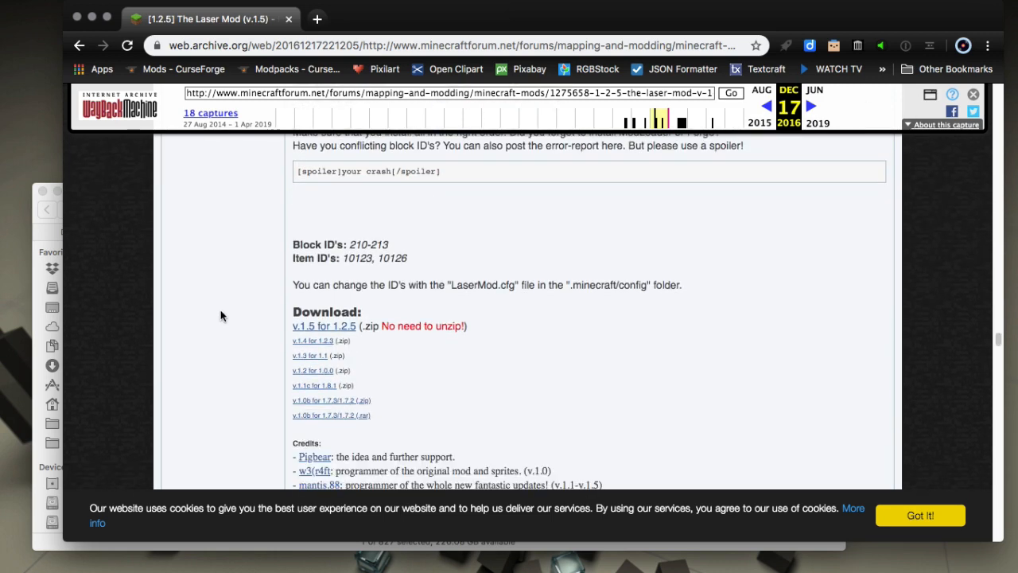
{"action": "scroll", "scroll_direction": "down", "scroll_amount": 3}
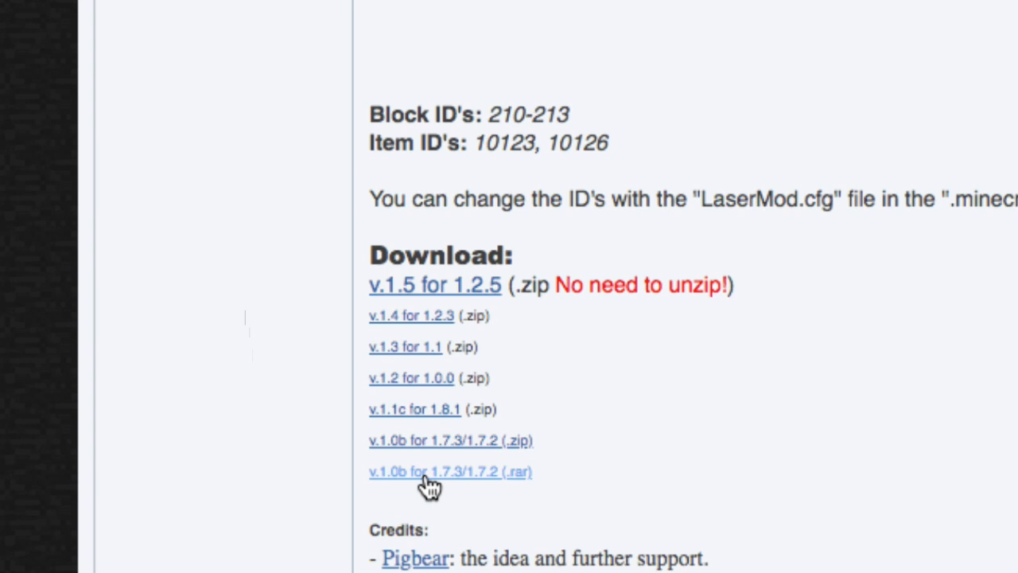
{"action": "mouse_move", "coordinate": [398, 476]}
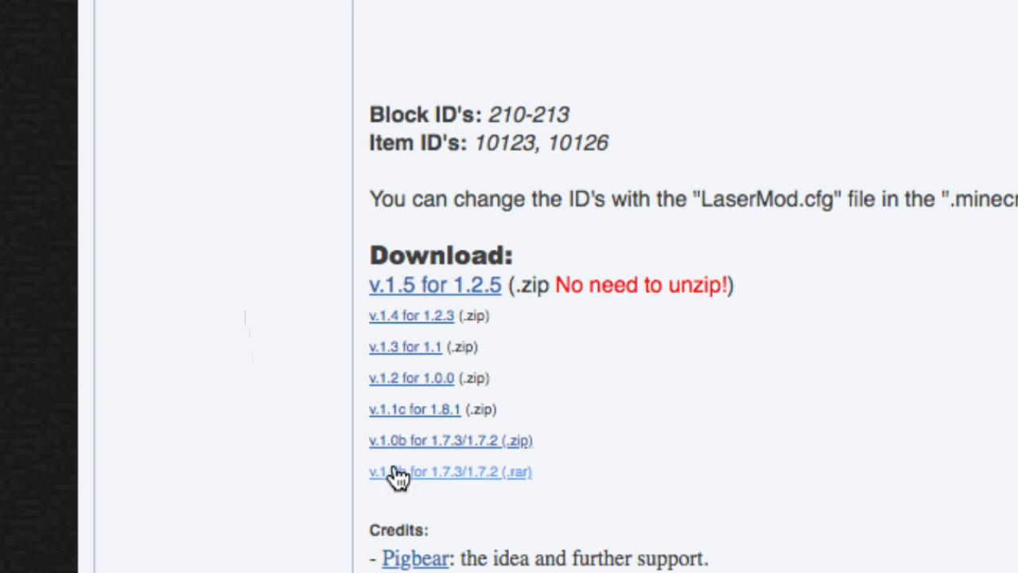
{"action": "mouse_move", "coordinate": [465, 451]}
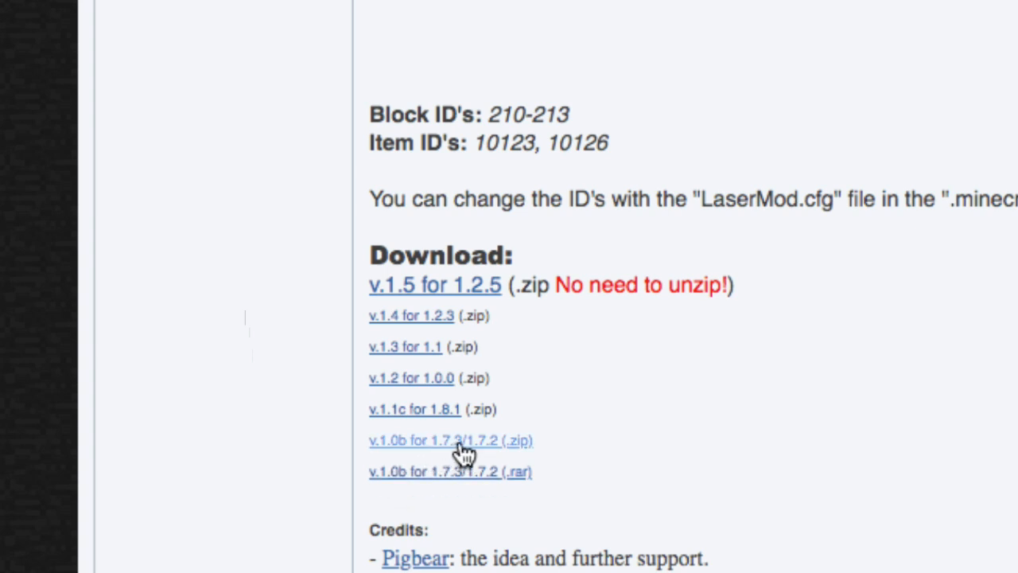
{"action": "mouse_move", "coordinate": [445, 460]}
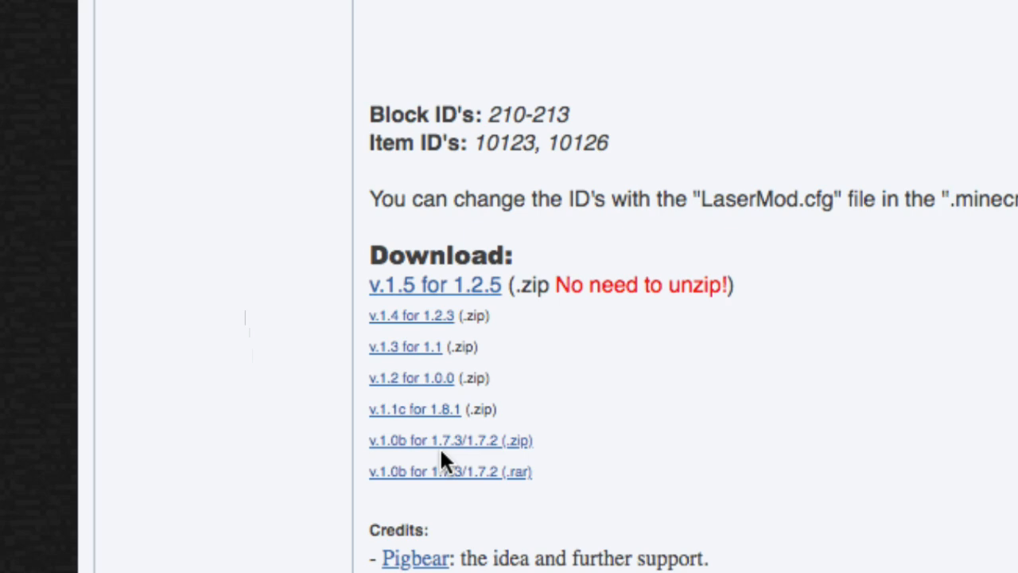
{"action": "mouse_move", "coordinate": [296, 476]}
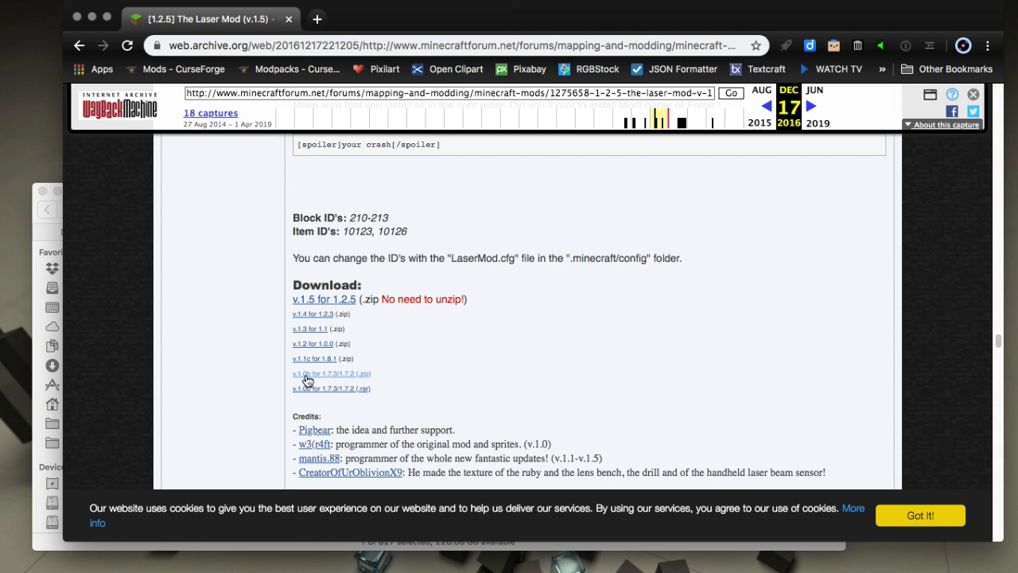
{"action": "mouse_move", "coordinate": [315, 379]}
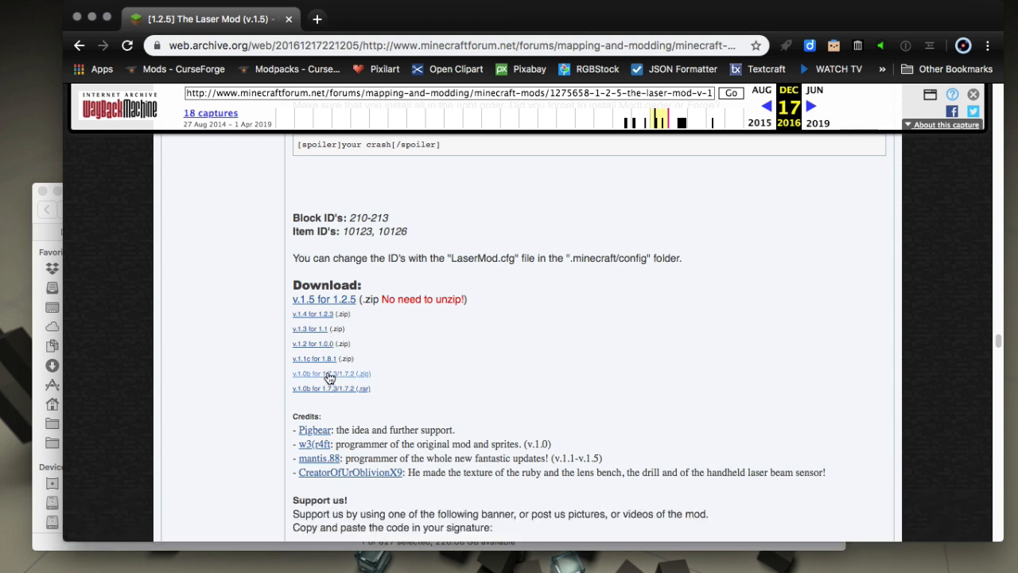
{"action": "mouse_move", "coordinate": [267, 384]}
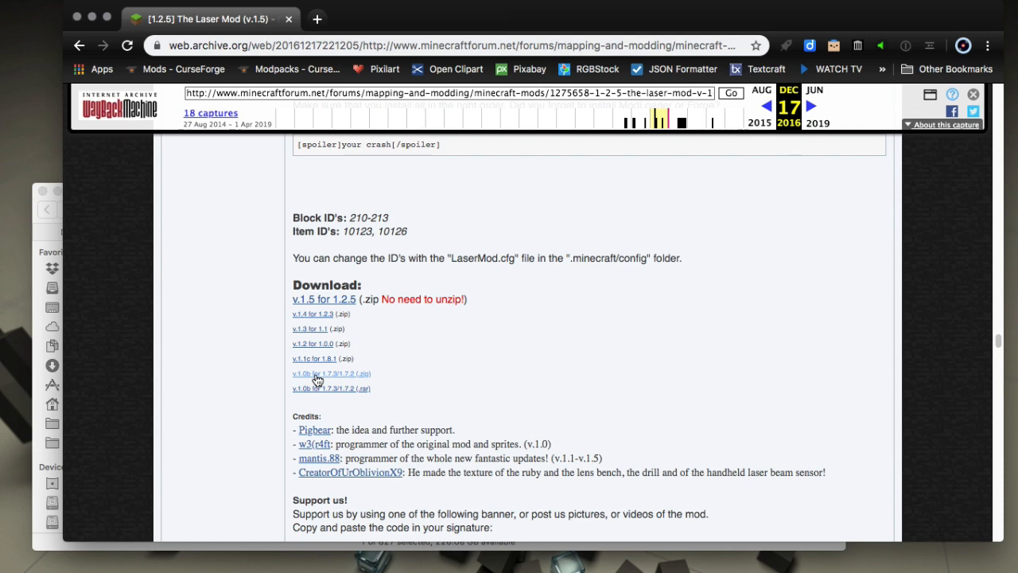
{"action": "right_click", "coordinate": [310, 373]}
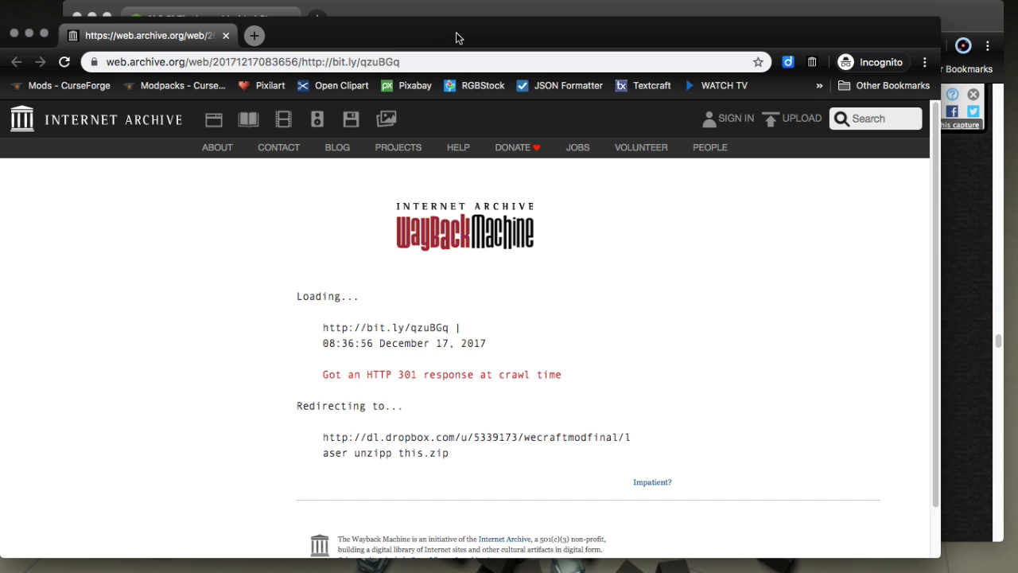
{"action": "mouse_move", "coordinate": [602, 197]}
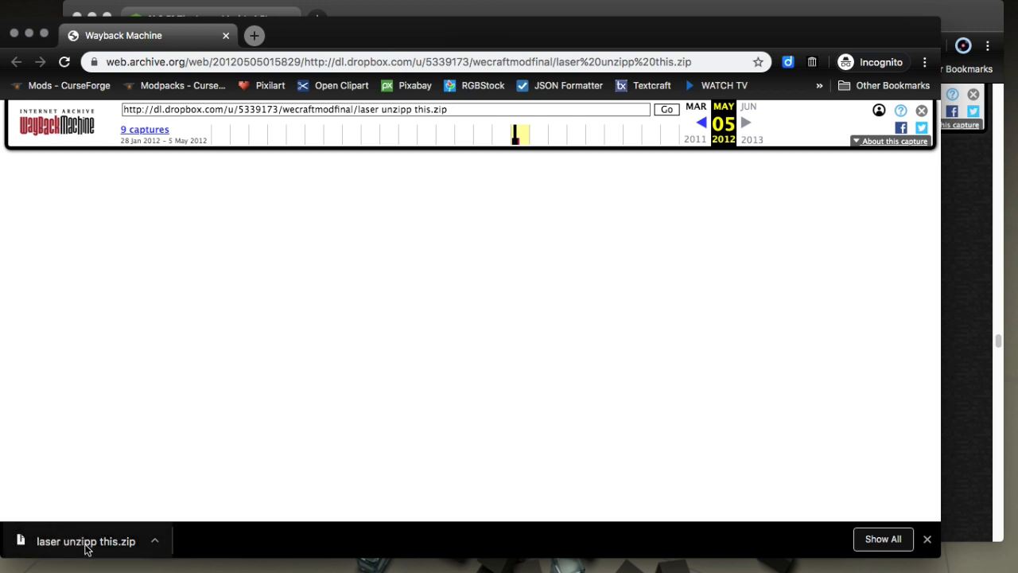
{"action": "mouse_move", "coordinate": [366, 156]}
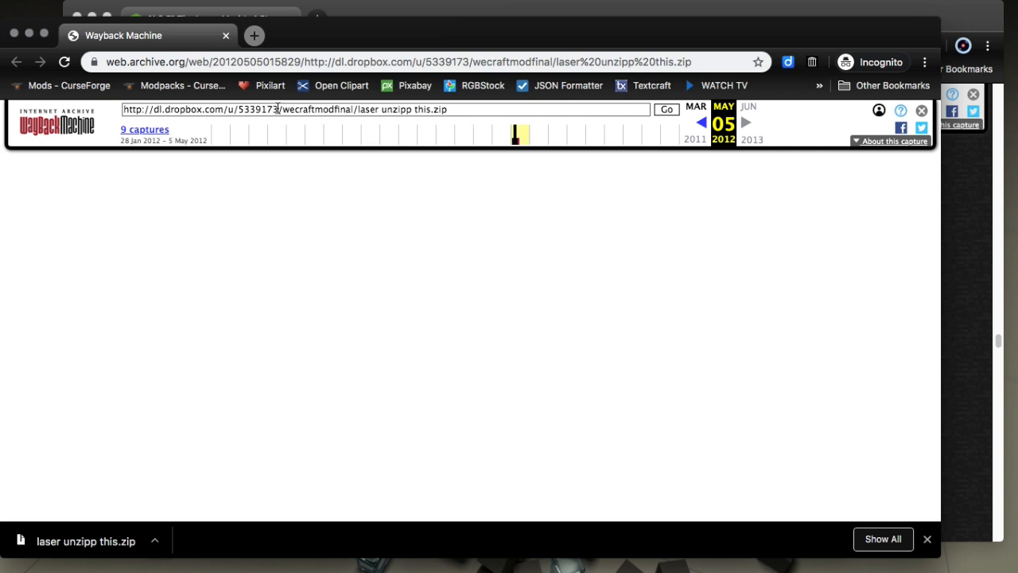
{"action": "mouse_move", "coordinate": [86, 474]}
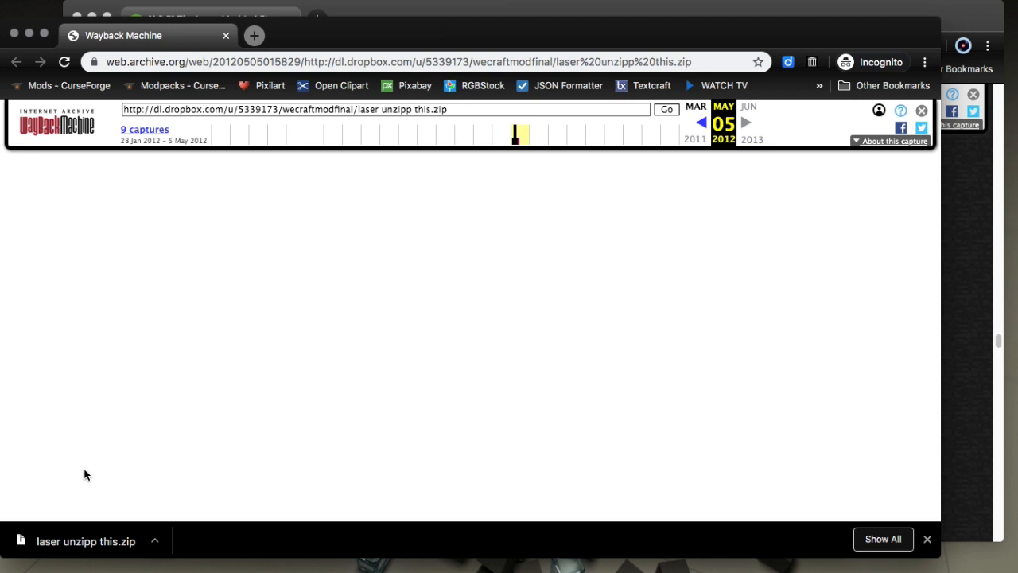
{"action": "mouse_move", "coordinate": [151, 353]}
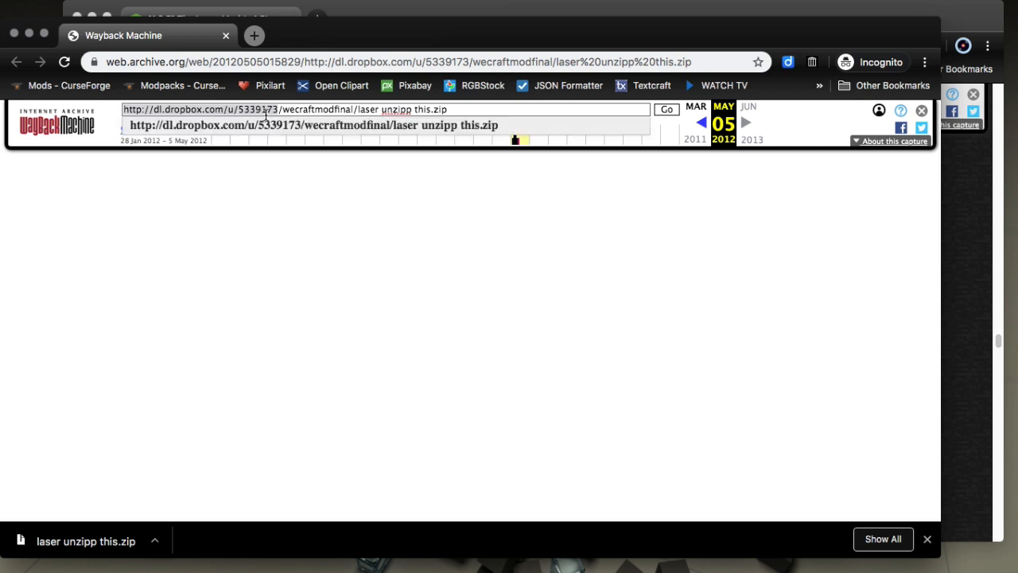
{"action": "mouse_move", "coordinate": [226, 197]}
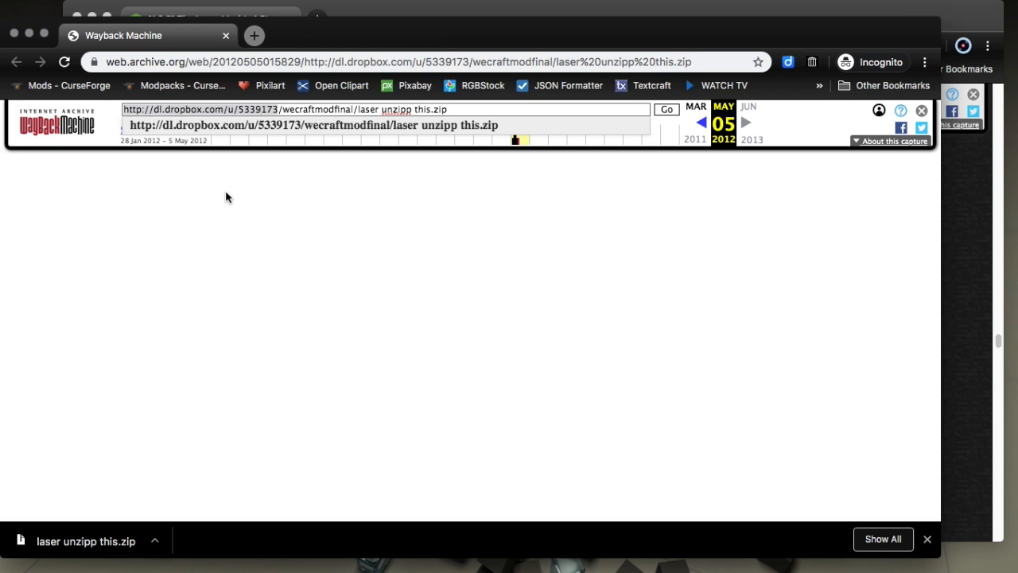
{"action": "left_click", "coordinate": [465, 108]}
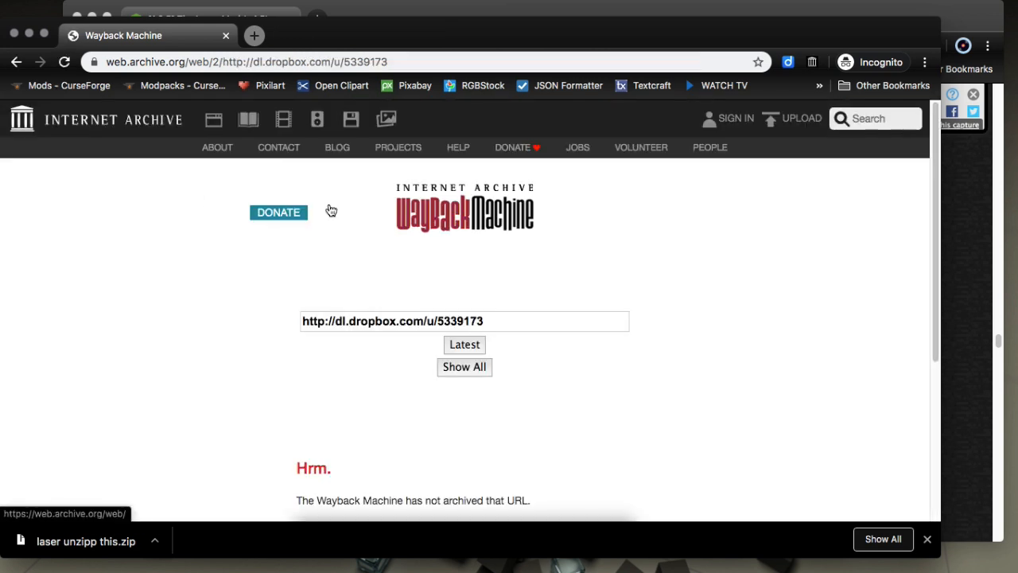
{"action": "mouse_move", "coordinate": [493, 337]}
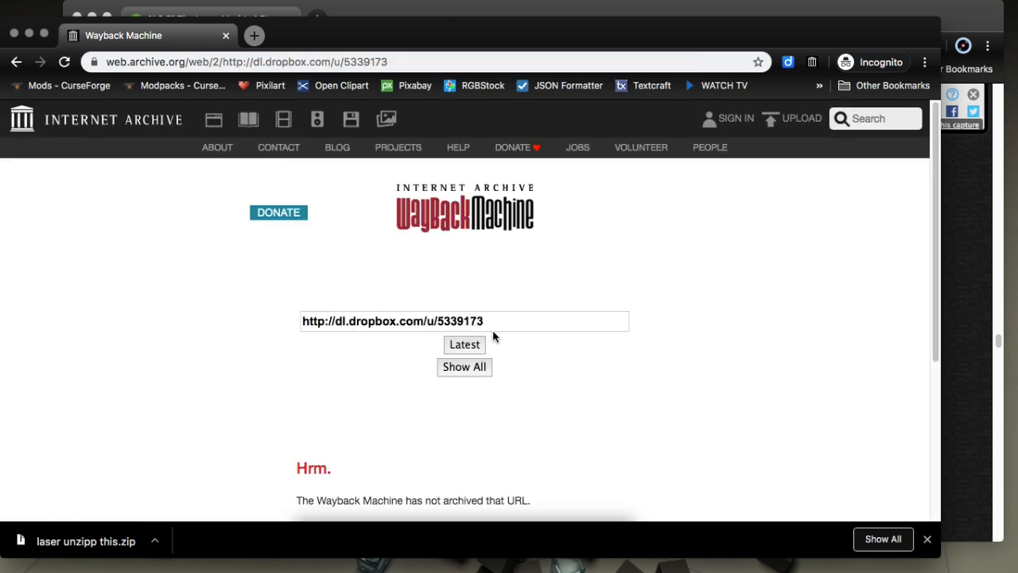
{"action": "mouse_move", "coordinate": [283, 333]}
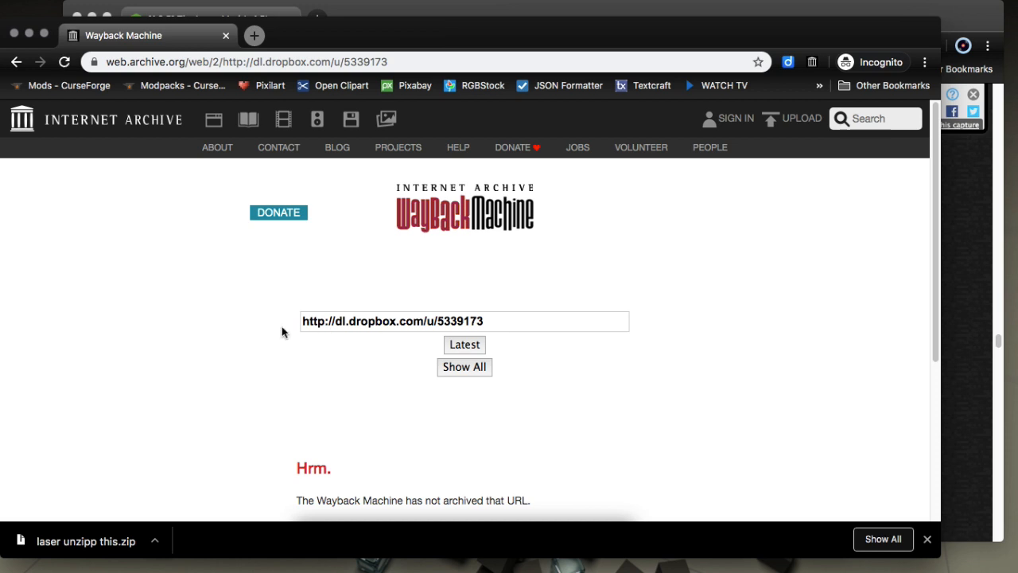
{"action": "scroll", "scroll_direction": "down", "scroll_amount": 3}
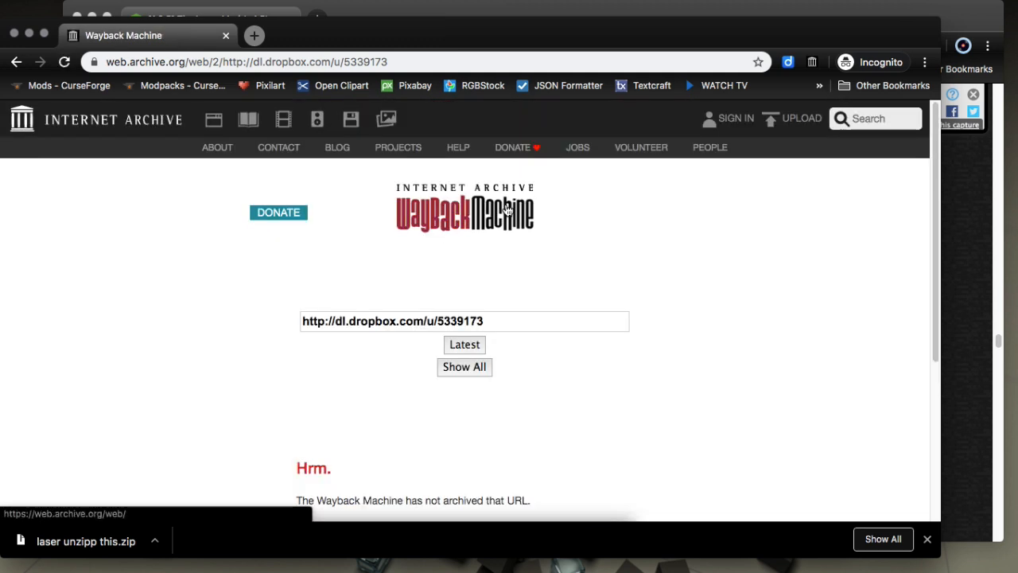
{"action": "scroll", "scroll_direction": "down", "scroll_amount": 3}
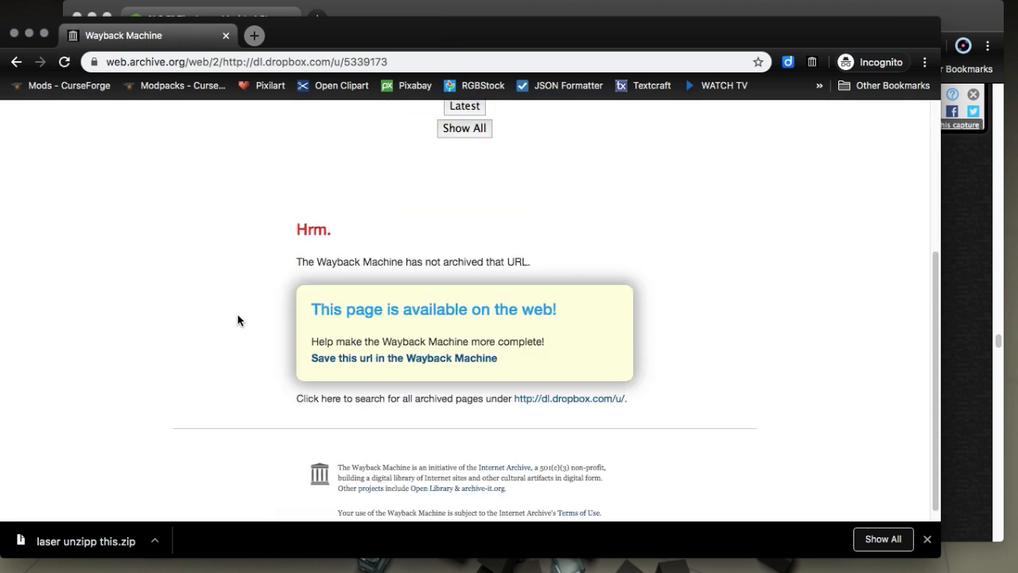
{"action": "scroll", "scroll_direction": "up", "scroll_amount": 3}
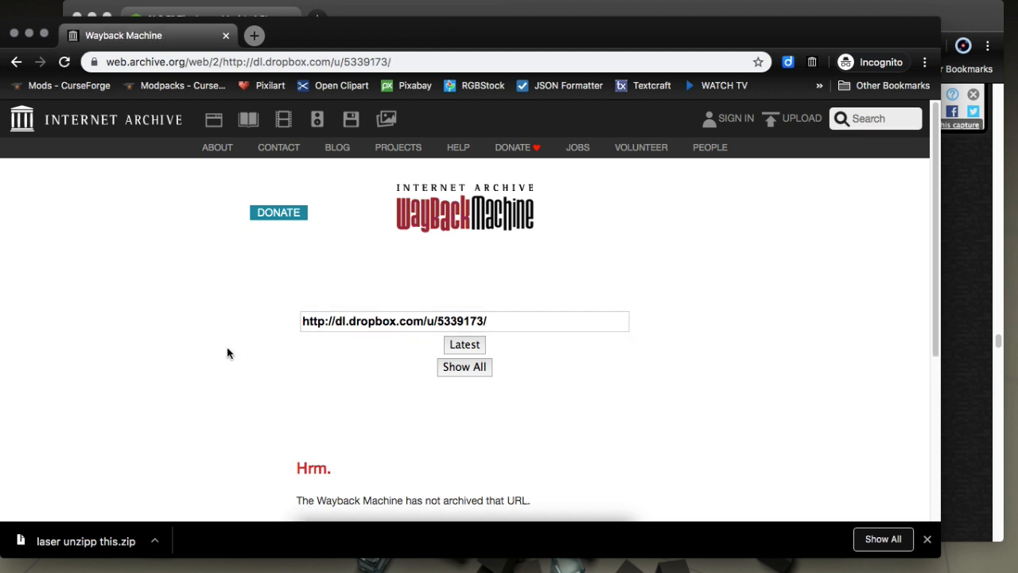
{"action": "mouse_move", "coordinate": [199, 364]}
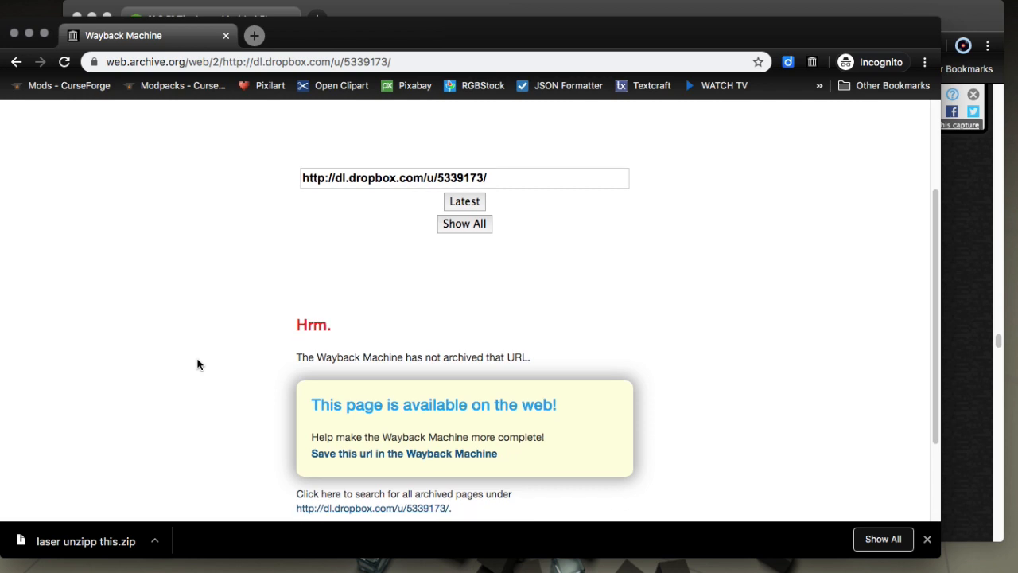
{"action": "scroll", "scroll_direction": "down", "scroll_amount": 3}
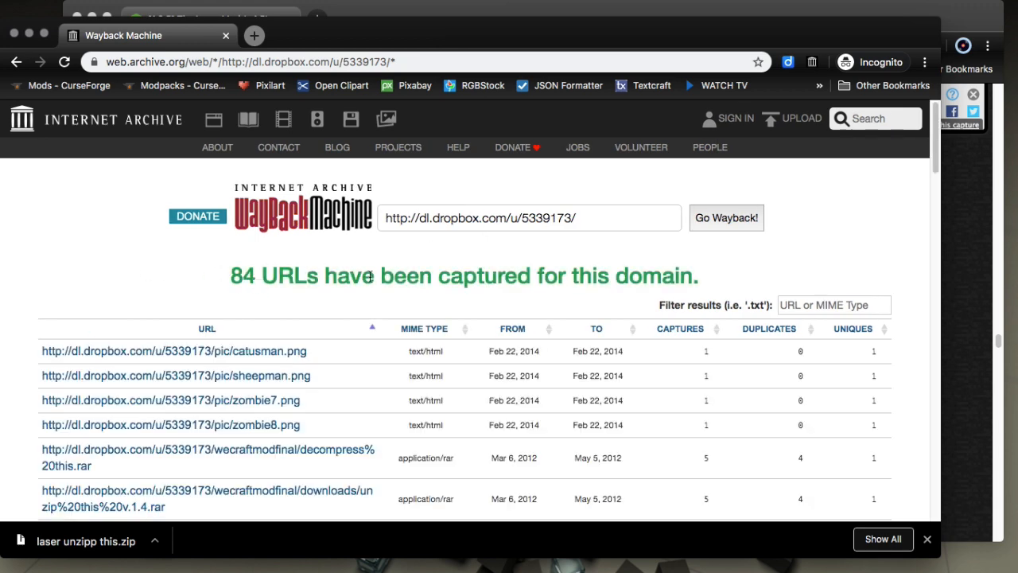
{"action": "mouse_move", "coordinate": [34, 302]}
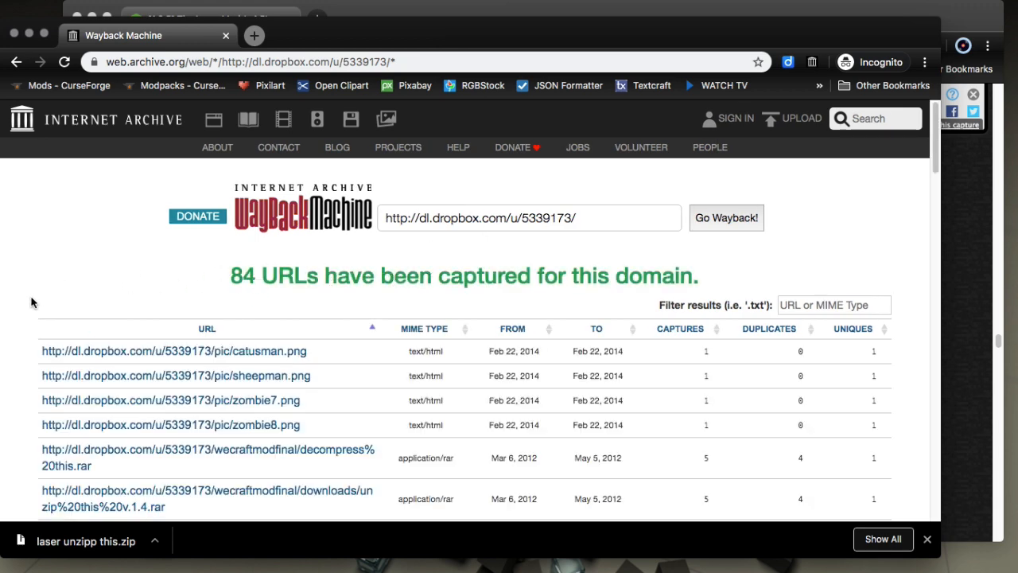
{"action": "scroll", "scroll_direction": "down", "scroll_amount": 3}
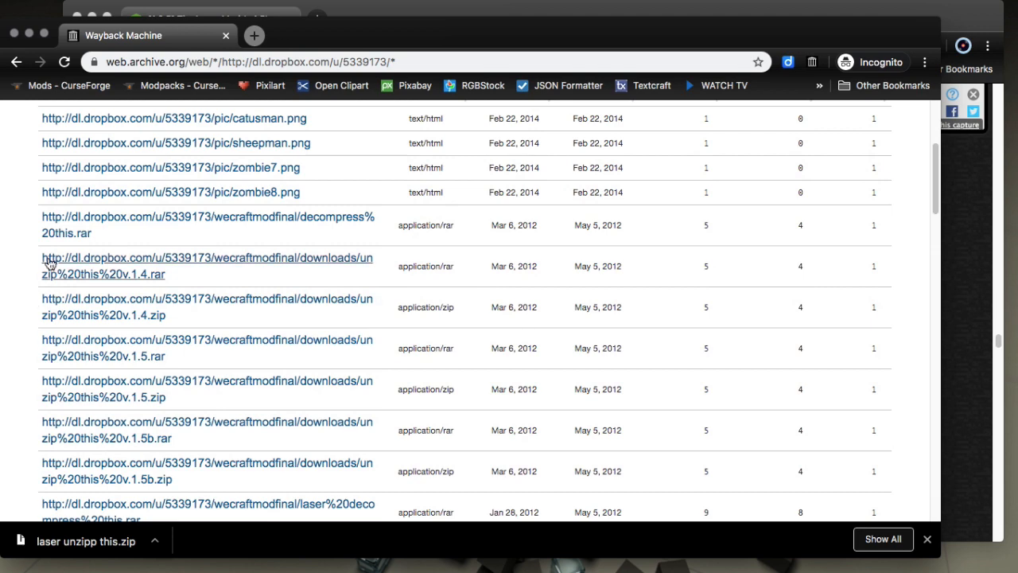
{"action": "scroll", "scroll_direction": "down", "scroll_amount": 3}
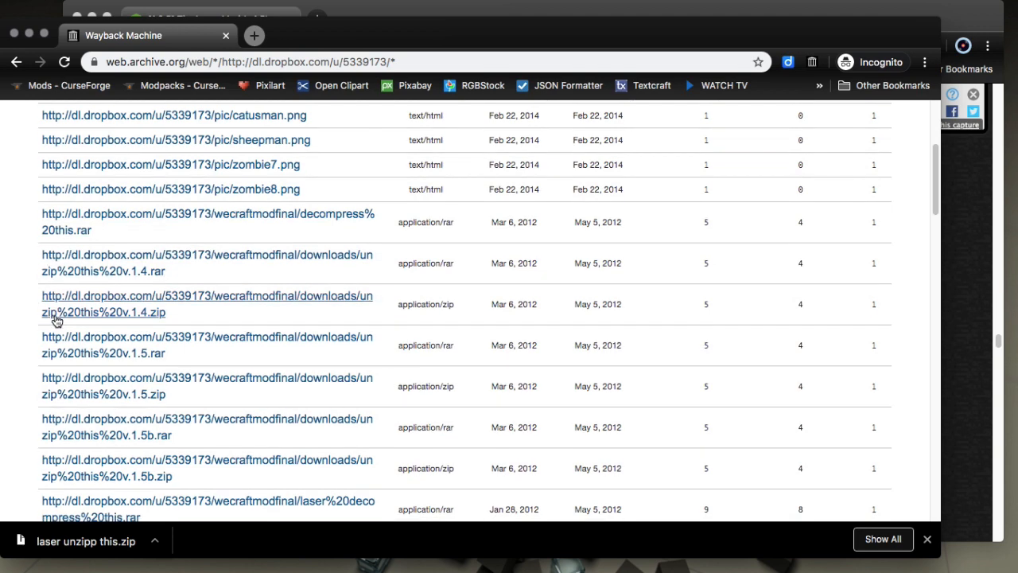
{"action": "scroll", "scroll_direction": "down", "scroll_amount": 3}
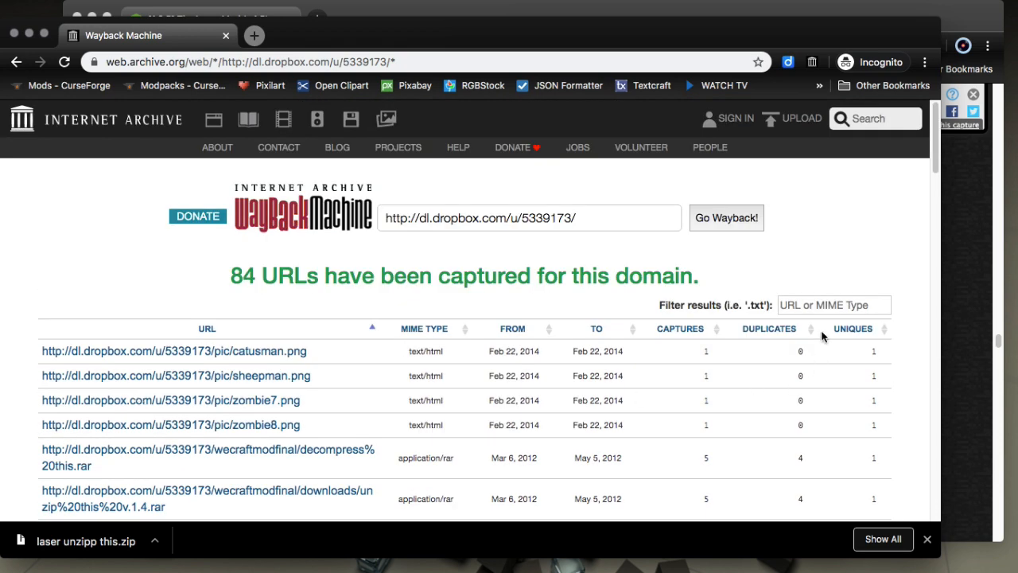
Step: Filter the captured-URL list to 'zip' and browse the 11 matching zip files
{"action": "type", "text": "zip"}
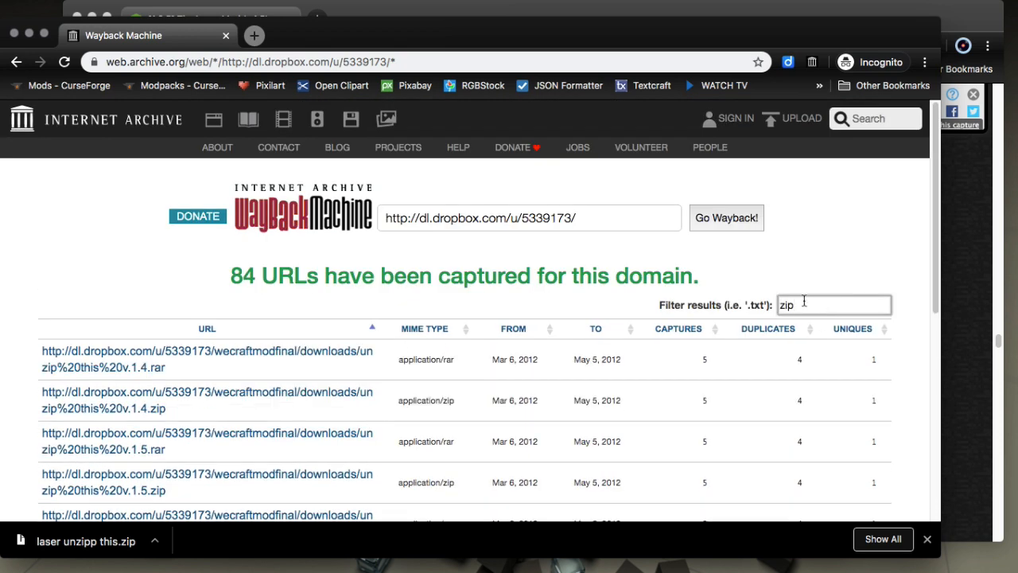
{"action": "scroll", "scroll_direction": "down", "scroll_amount": 3}
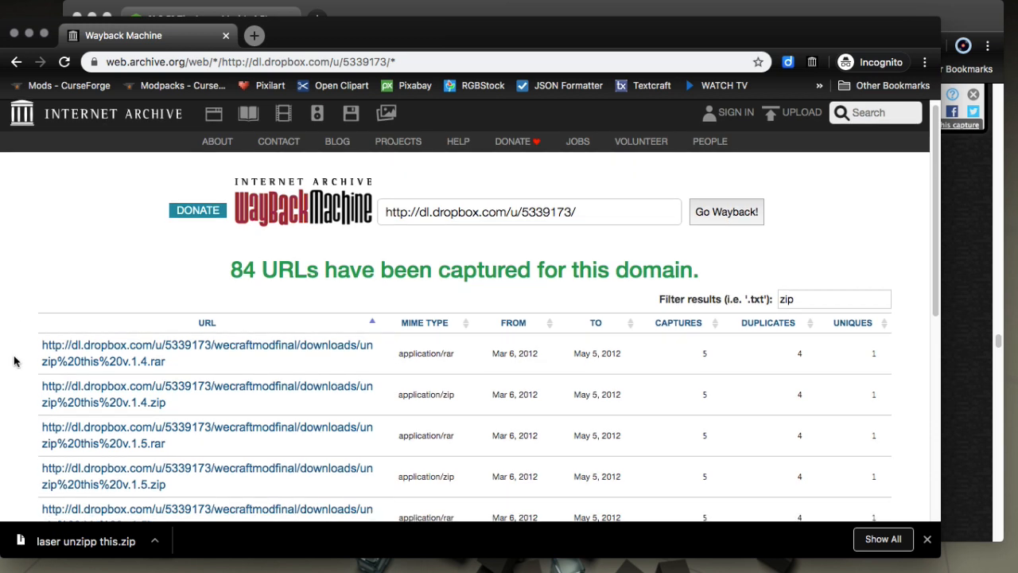
{"action": "scroll", "scroll_direction": "down", "scroll_amount": 3}
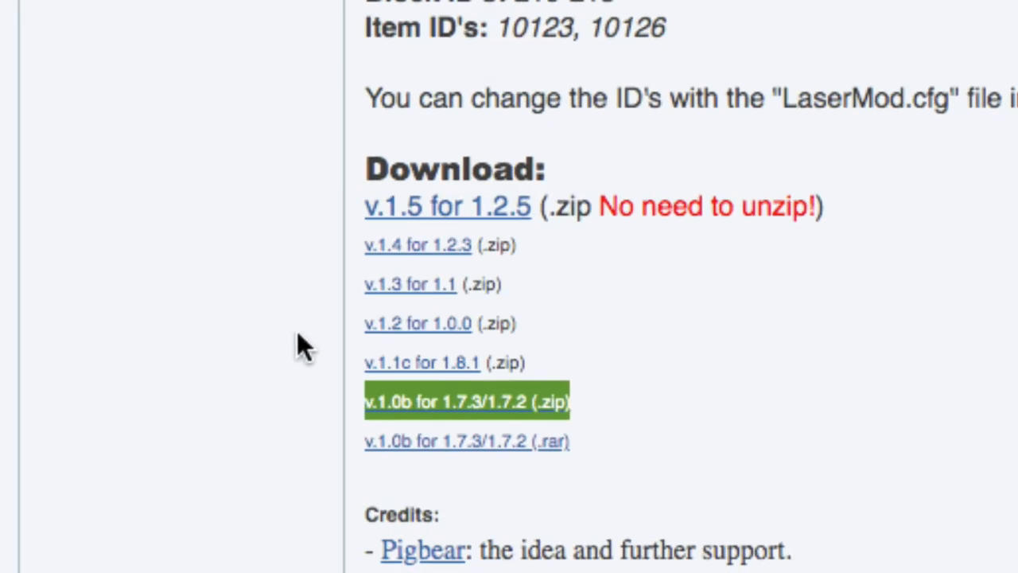
{"action": "mouse_move", "coordinate": [358, 299]}
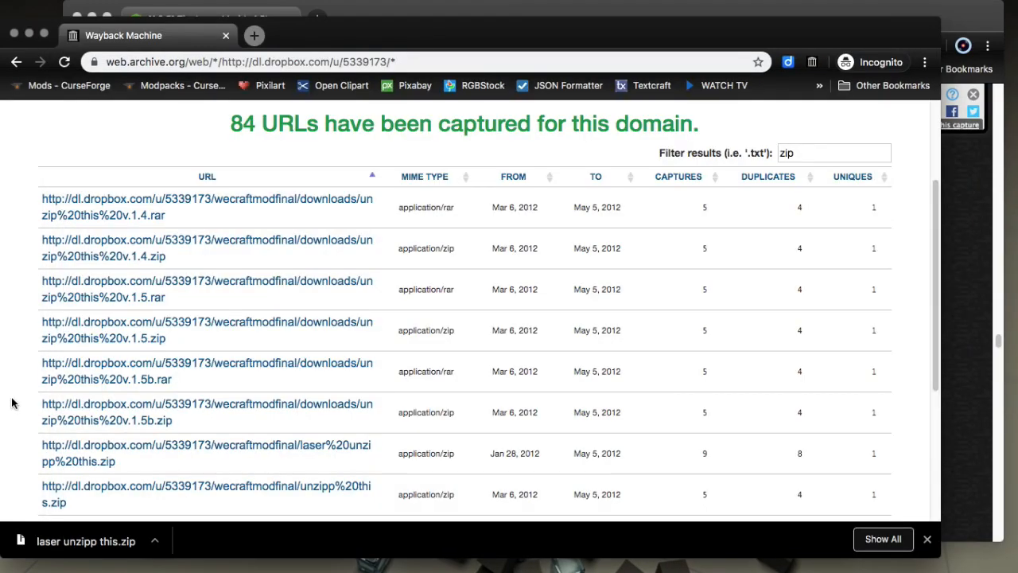
{"action": "mouse_move", "coordinate": [147, 337]}
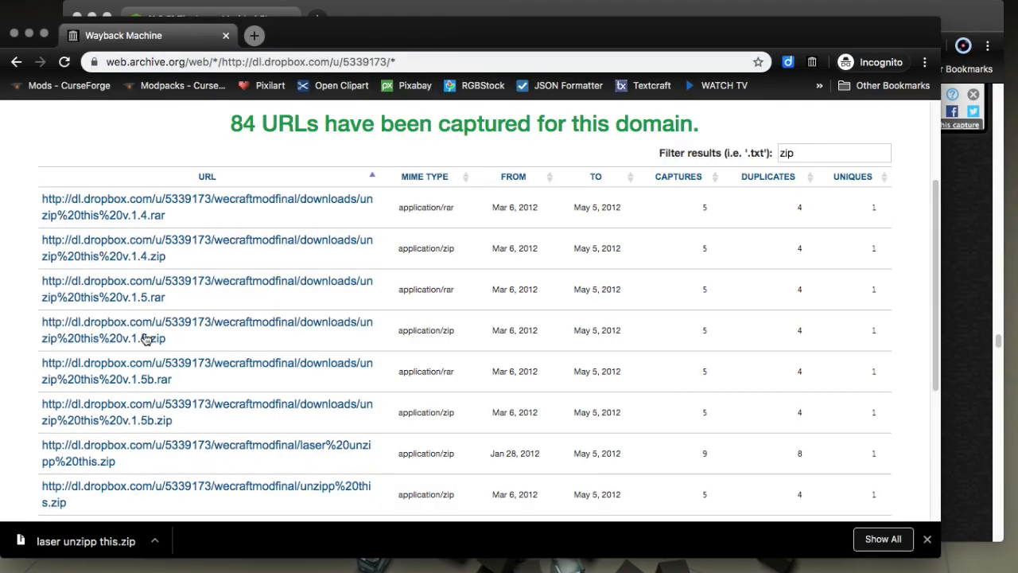
{"action": "scroll", "scroll_direction": "down", "scroll_amount": 3}
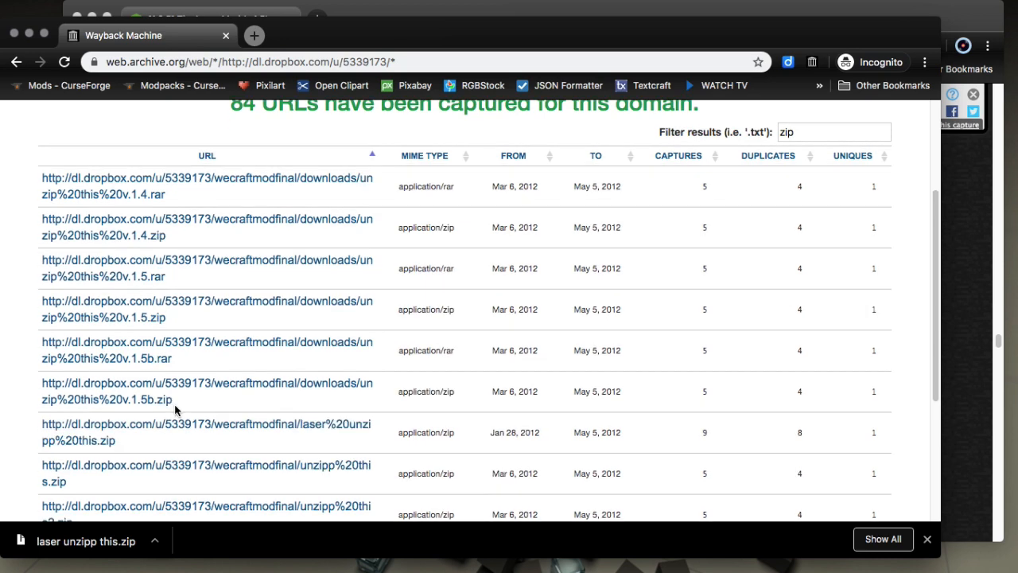
{"action": "scroll", "scroll_direction": "down", "scroll_amount": 3}
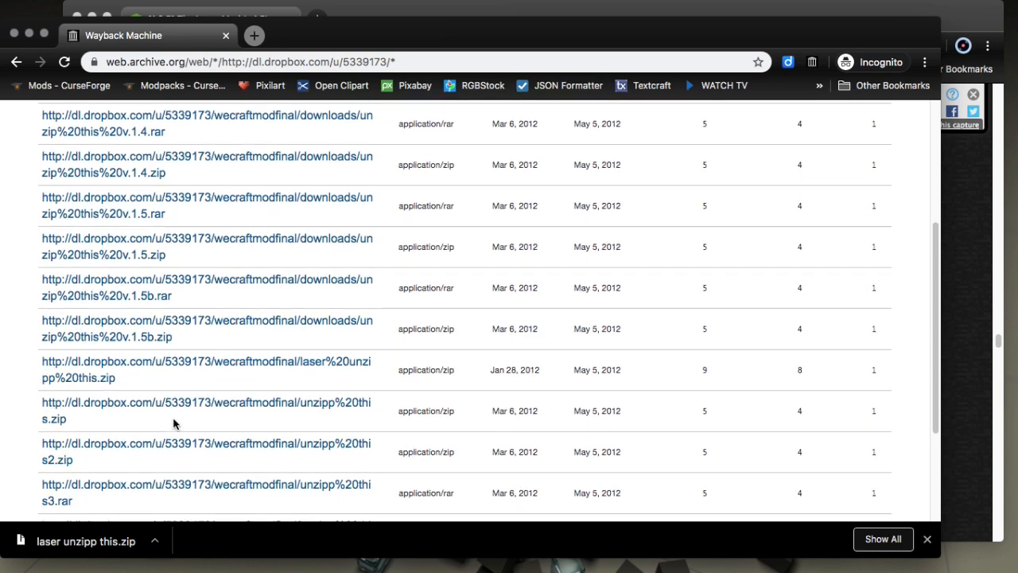
{"action": "scroll", "scroll_direction": "down", "scroll_amount": 3}
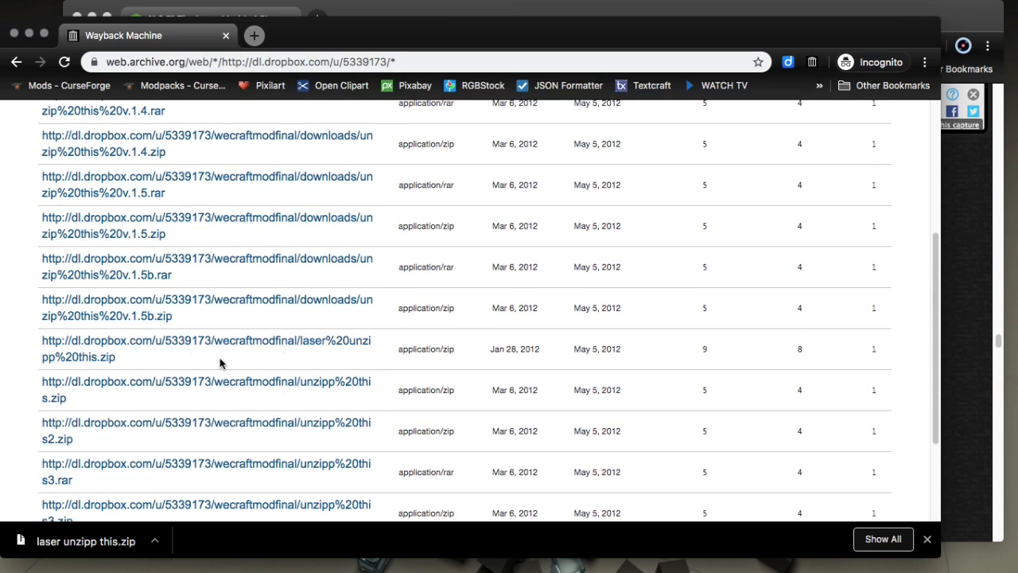
{"action": "scroll", "scroll_direction": "down", "scroll_amount": 3}
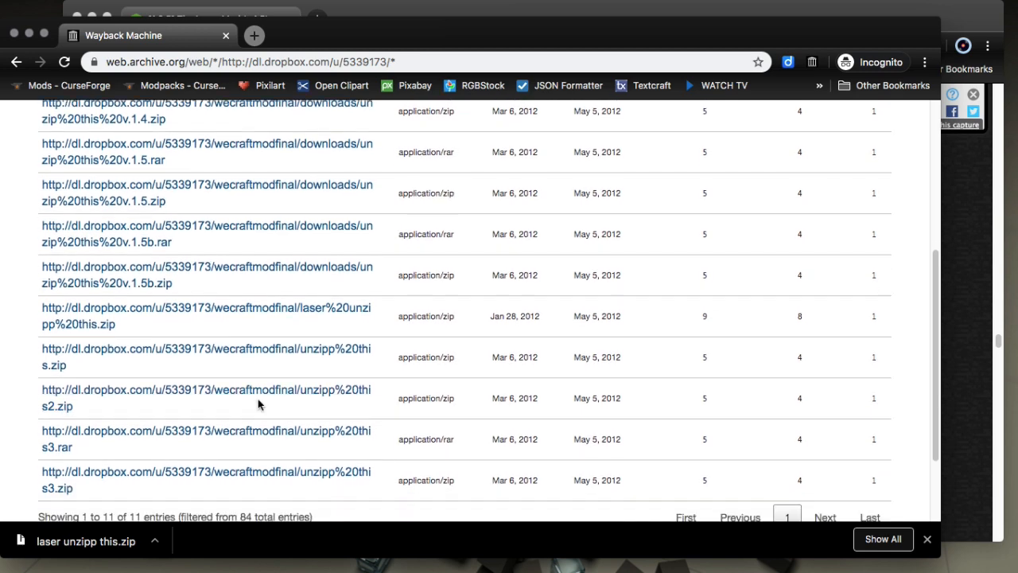
{"action": "scroll", "scroll_direction": "down", "scroll_amount": 3}
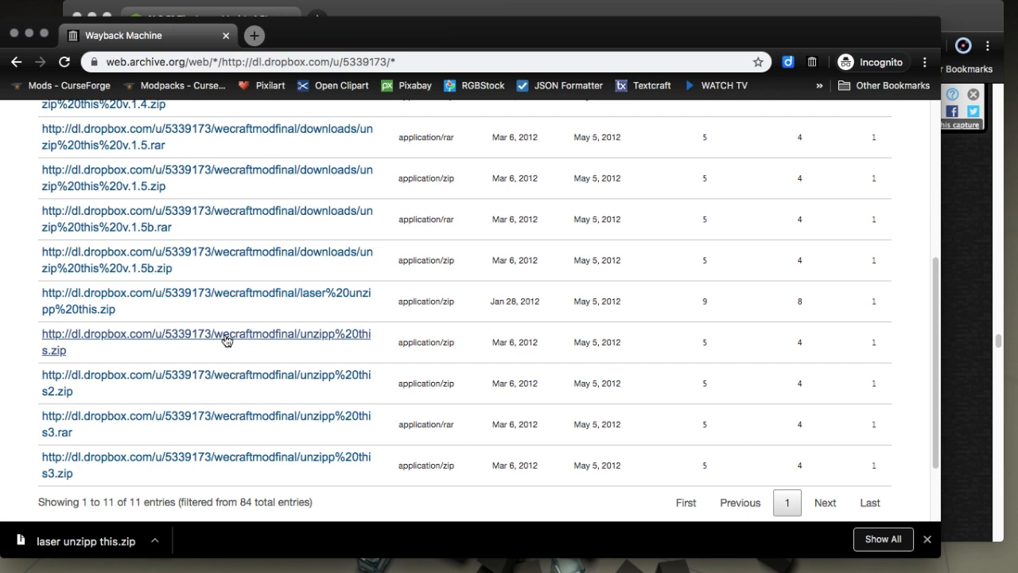
{"action": "mouse_move", "coordinate": [229, 320]}
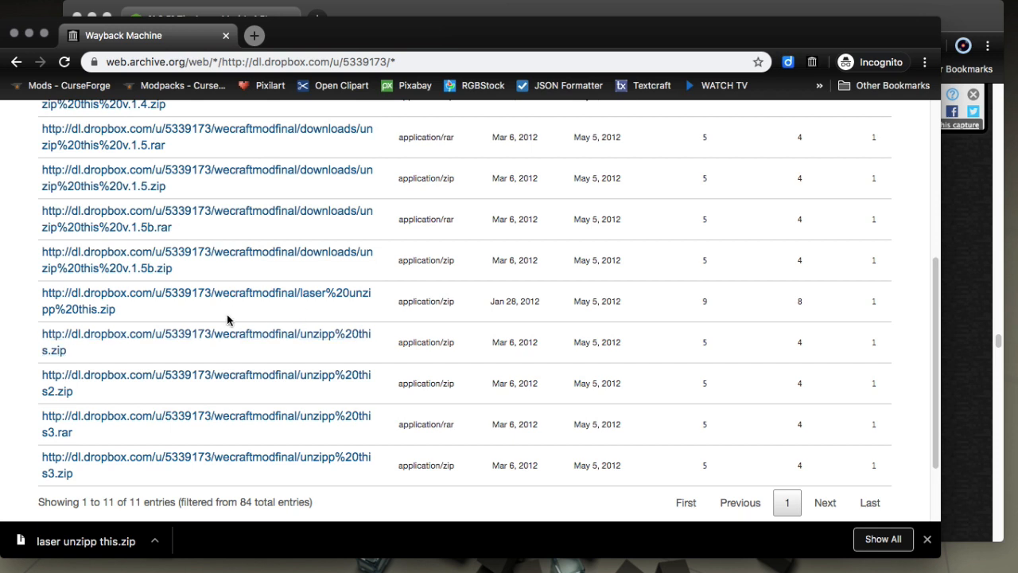
{"action": "scroll", "scroll_direction": "down", "scroll_amount": 3}
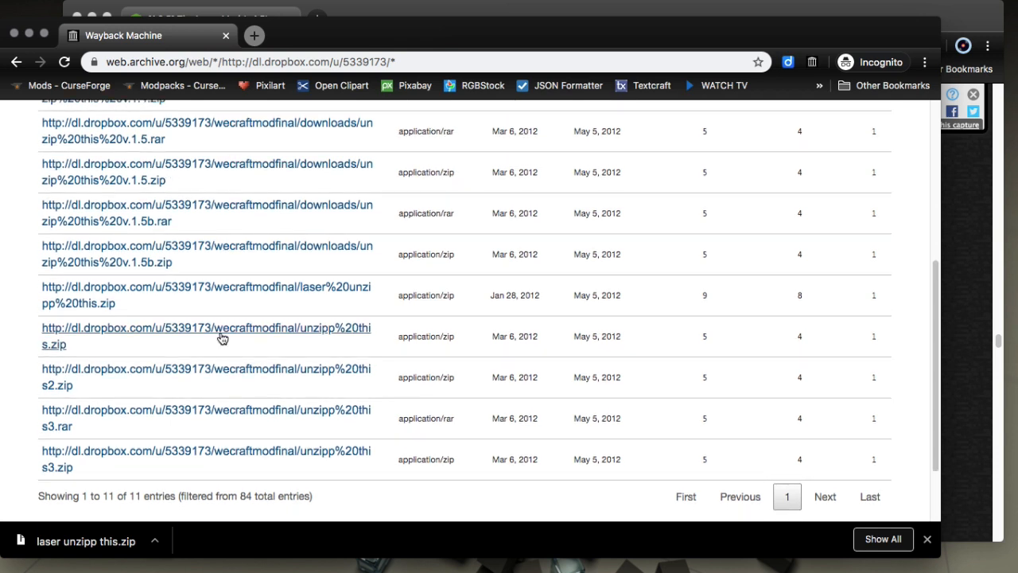
{"action": "scroll", "scroll_direction": "down", "scroll_amount": 3}
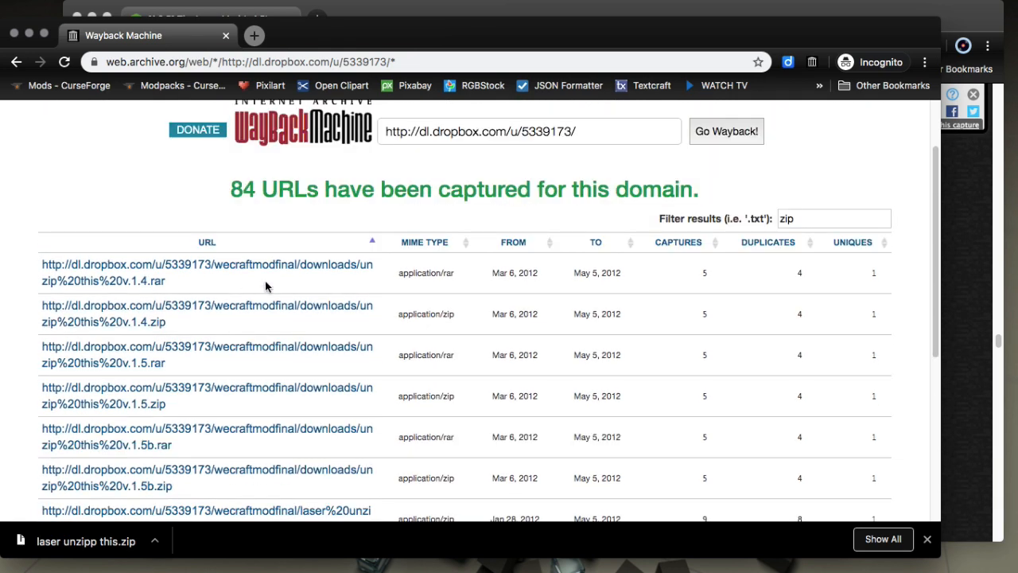
{"action": "mouse_move", "coordinate": [248, 307]}
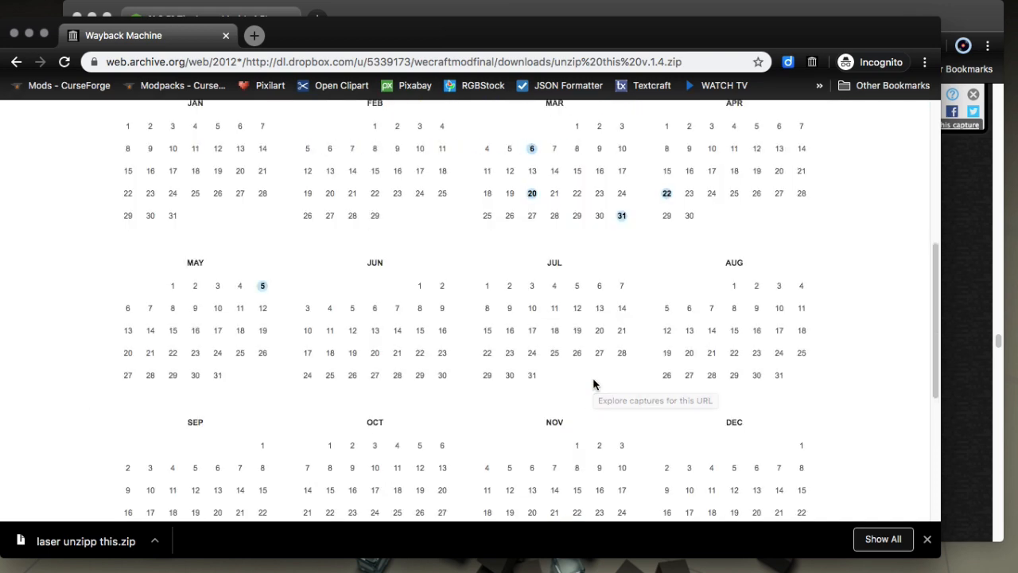
Step: Open the capture calendar of the unzip this v.1.4.zip file and view its 2012 saves
{"action": "left_click", "coordinate": [261, 287]}
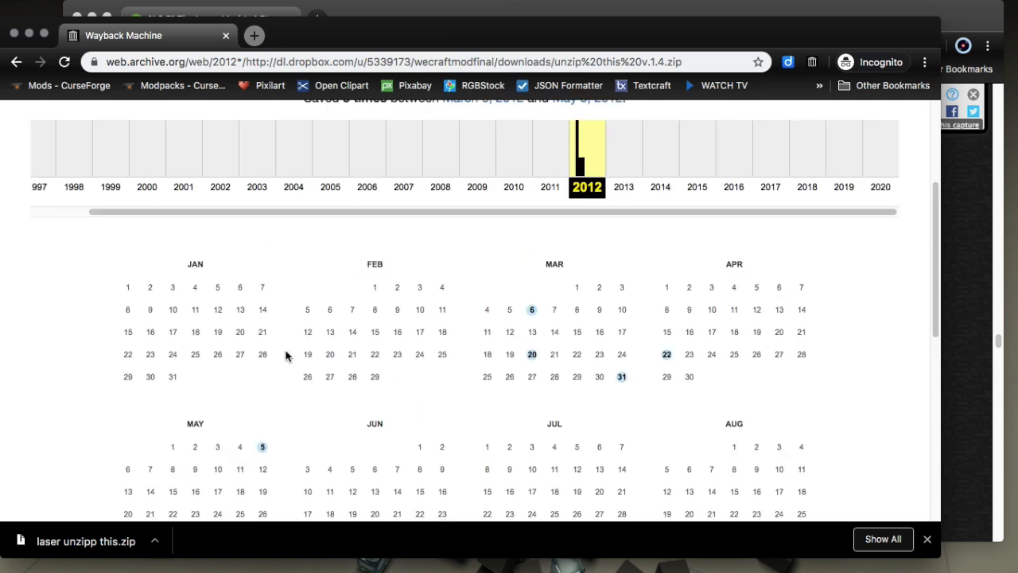
{"action": "scroll", "scroll_direction": "down", "scroll_amount": 3}
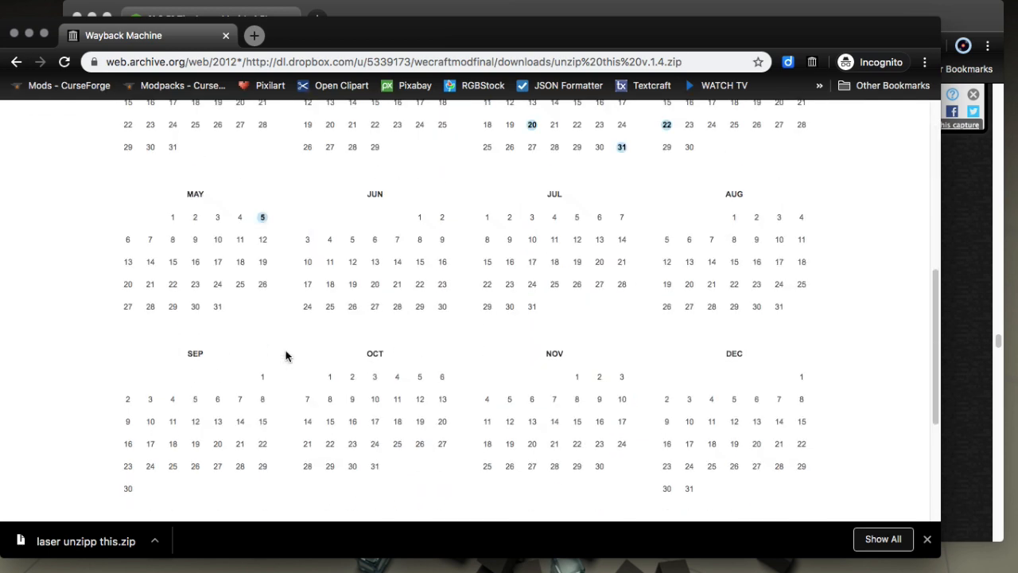
{"action": "mouse_move", "coordinate": [375, 283]}
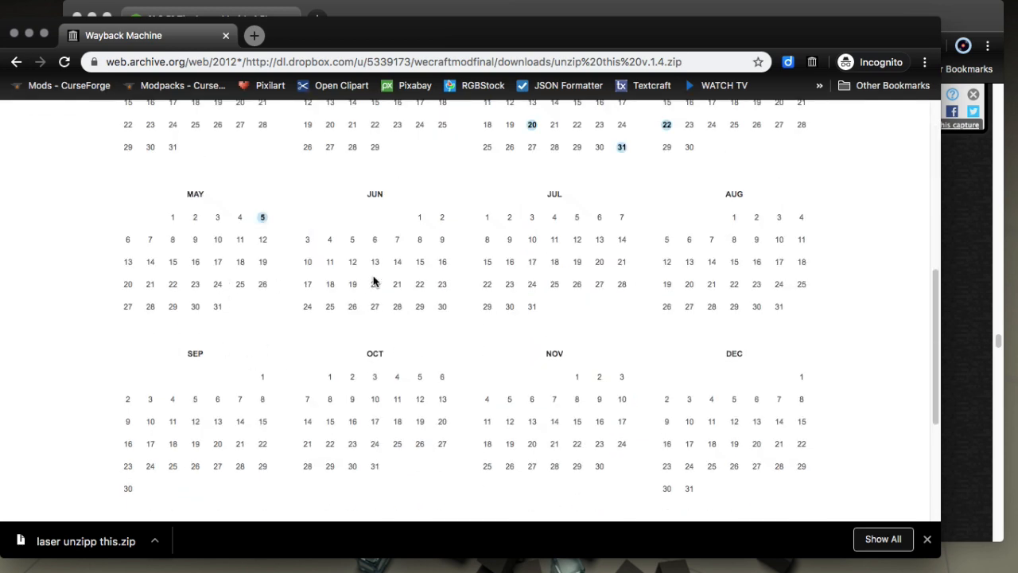
{"action": "mouse_move", "coordinate": [716, 410]}
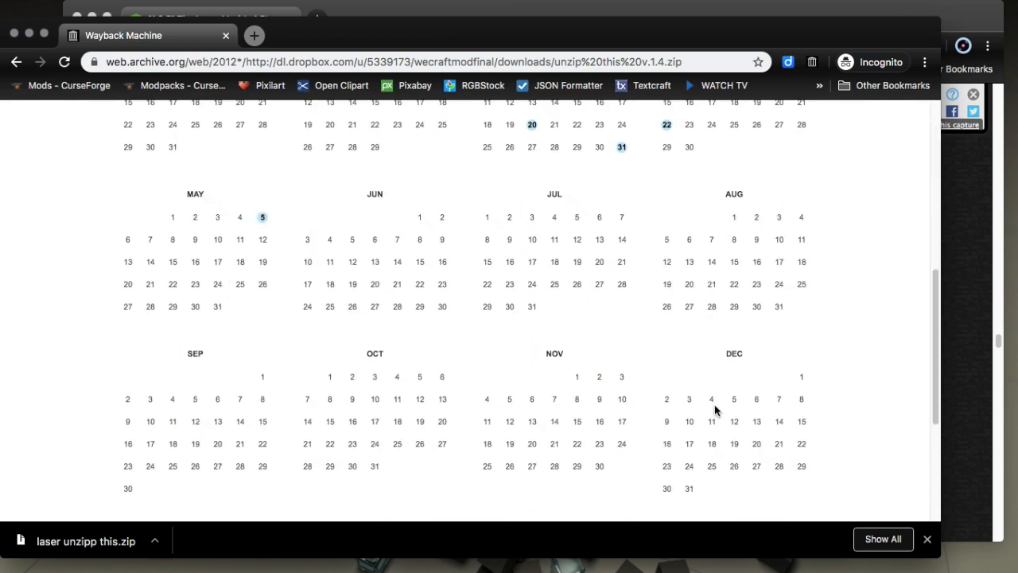
{"action": "mouse_move", "coordinate": [748, 433]}
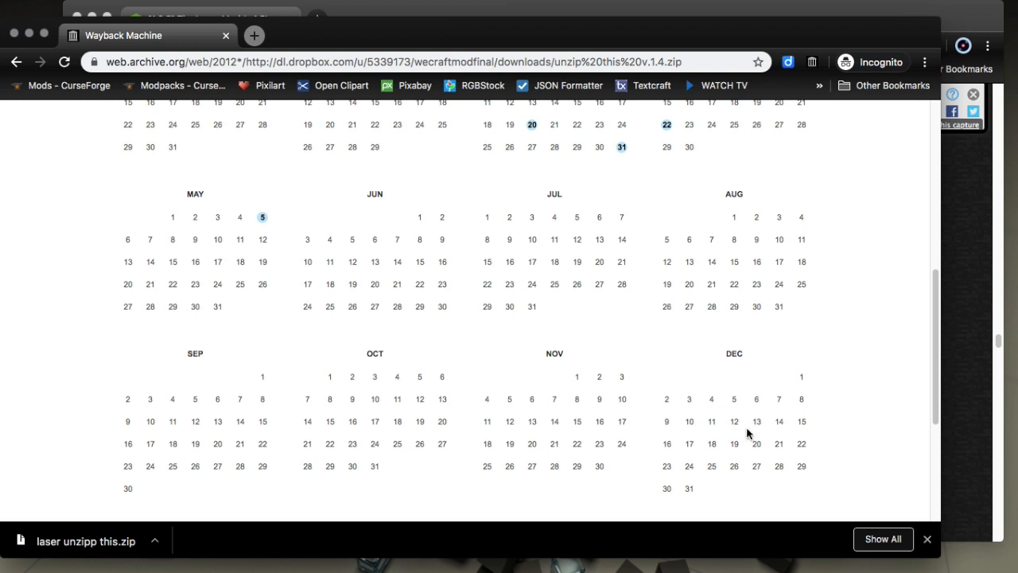
{"action": "mouse_move", "coordinate": [220, 410]}
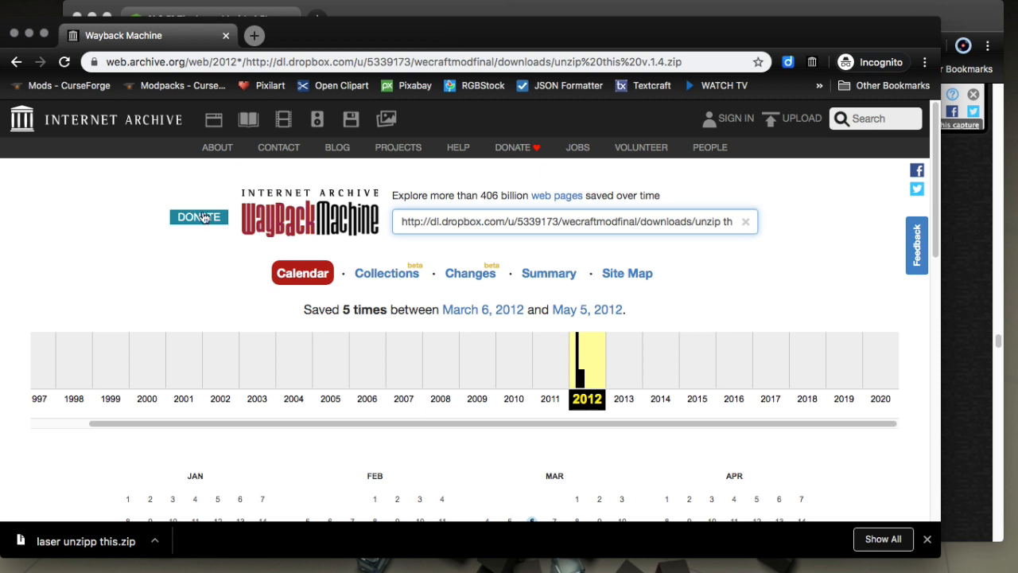
{"action": "mouse_move", "coordinate": [12, 148]}
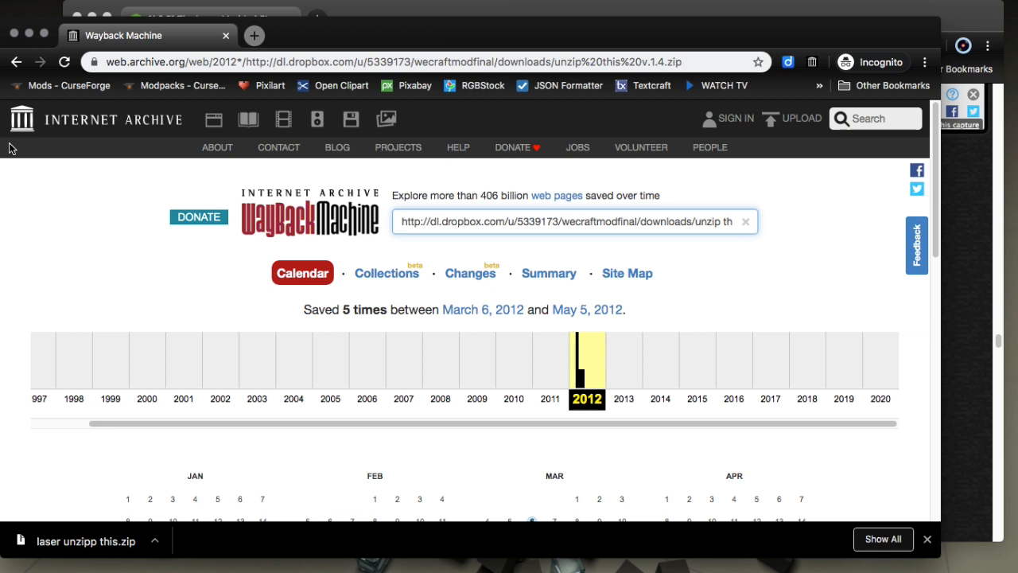
{"action": "mouse_move", "coordinate": [163, 223]}
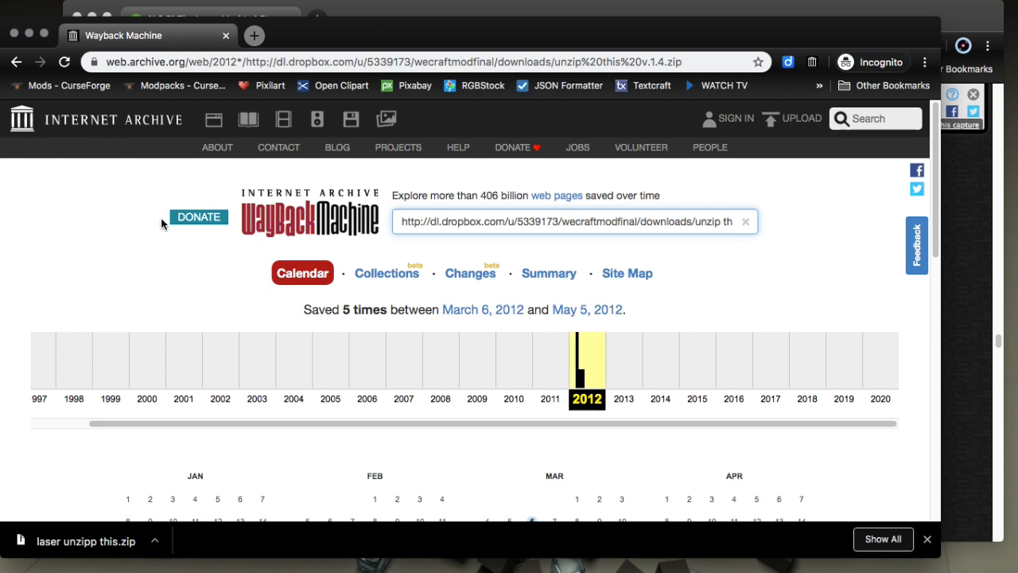
{"action": "mouse_move", "coordinate": [92, 186]}
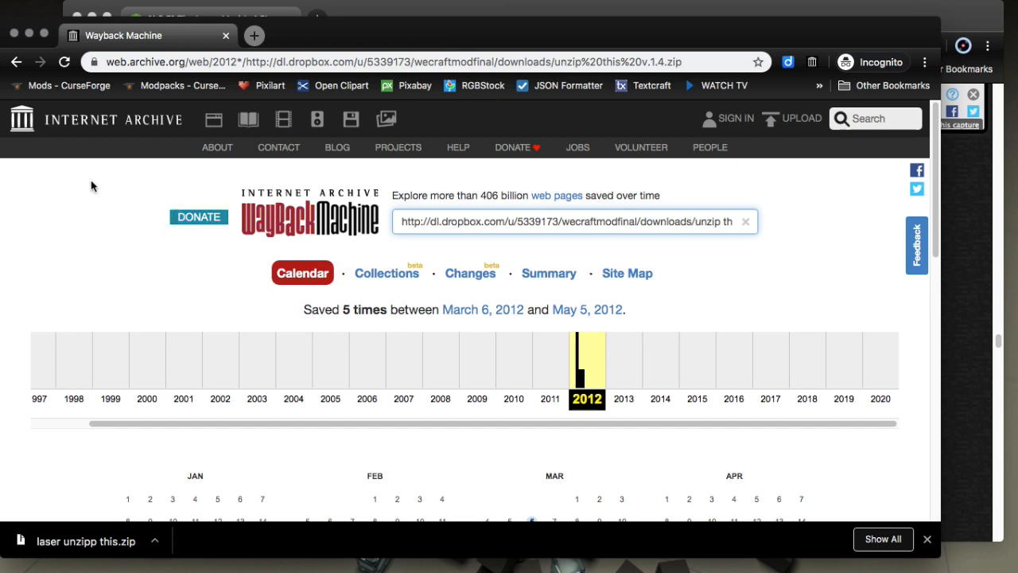
{"action": "mouse_move", "coordinate": [14, 42]}
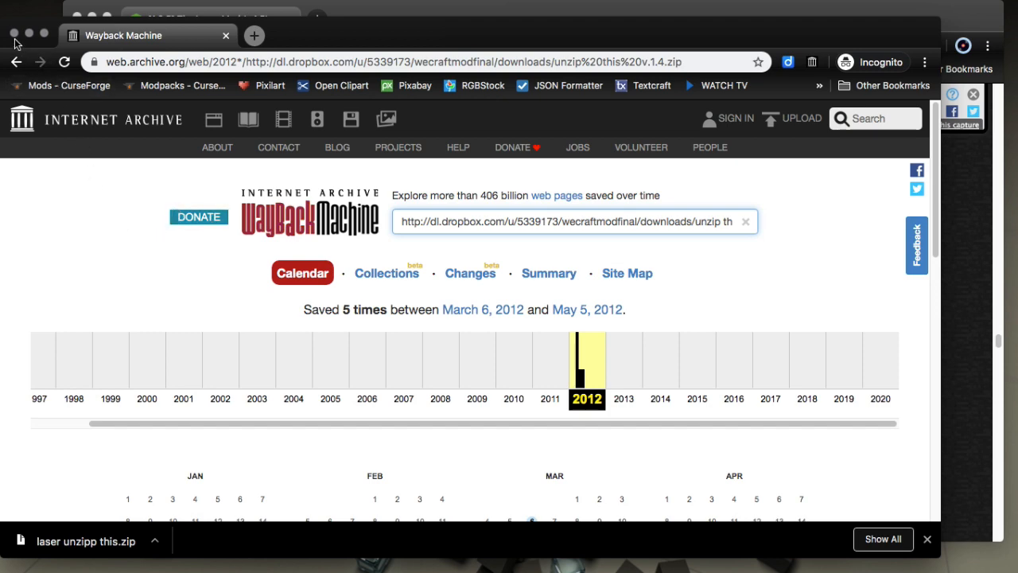